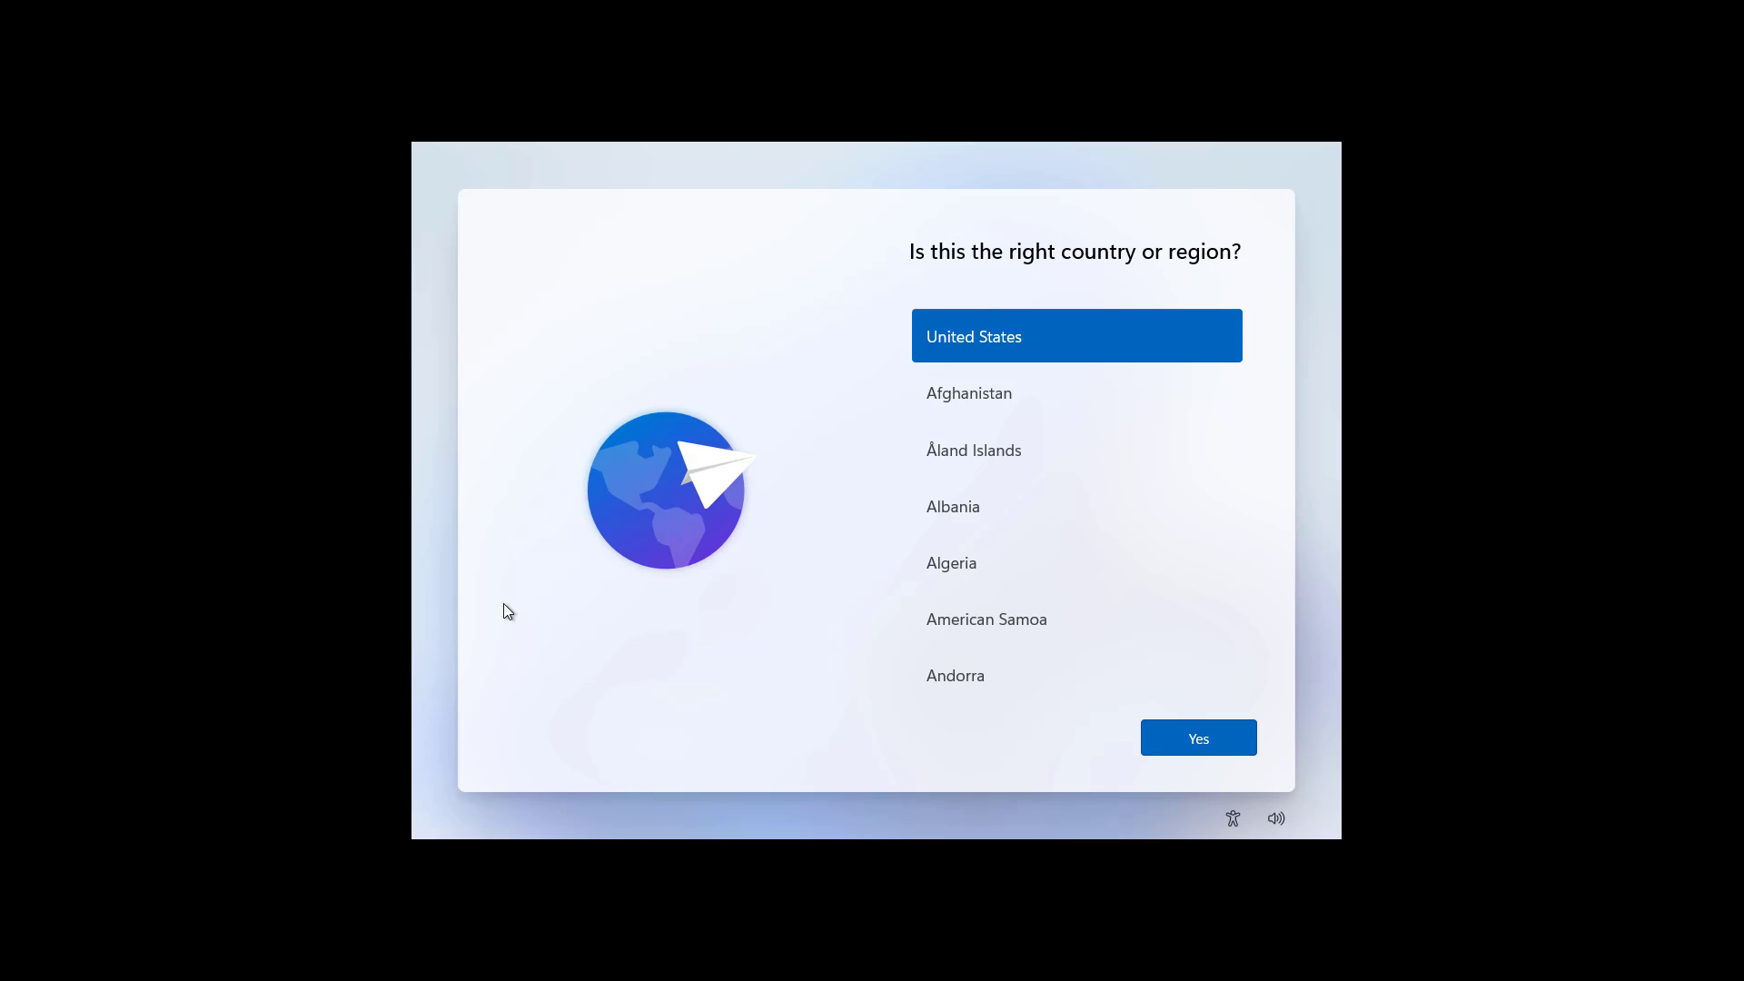
pyautogui.moveTo(545, 584)
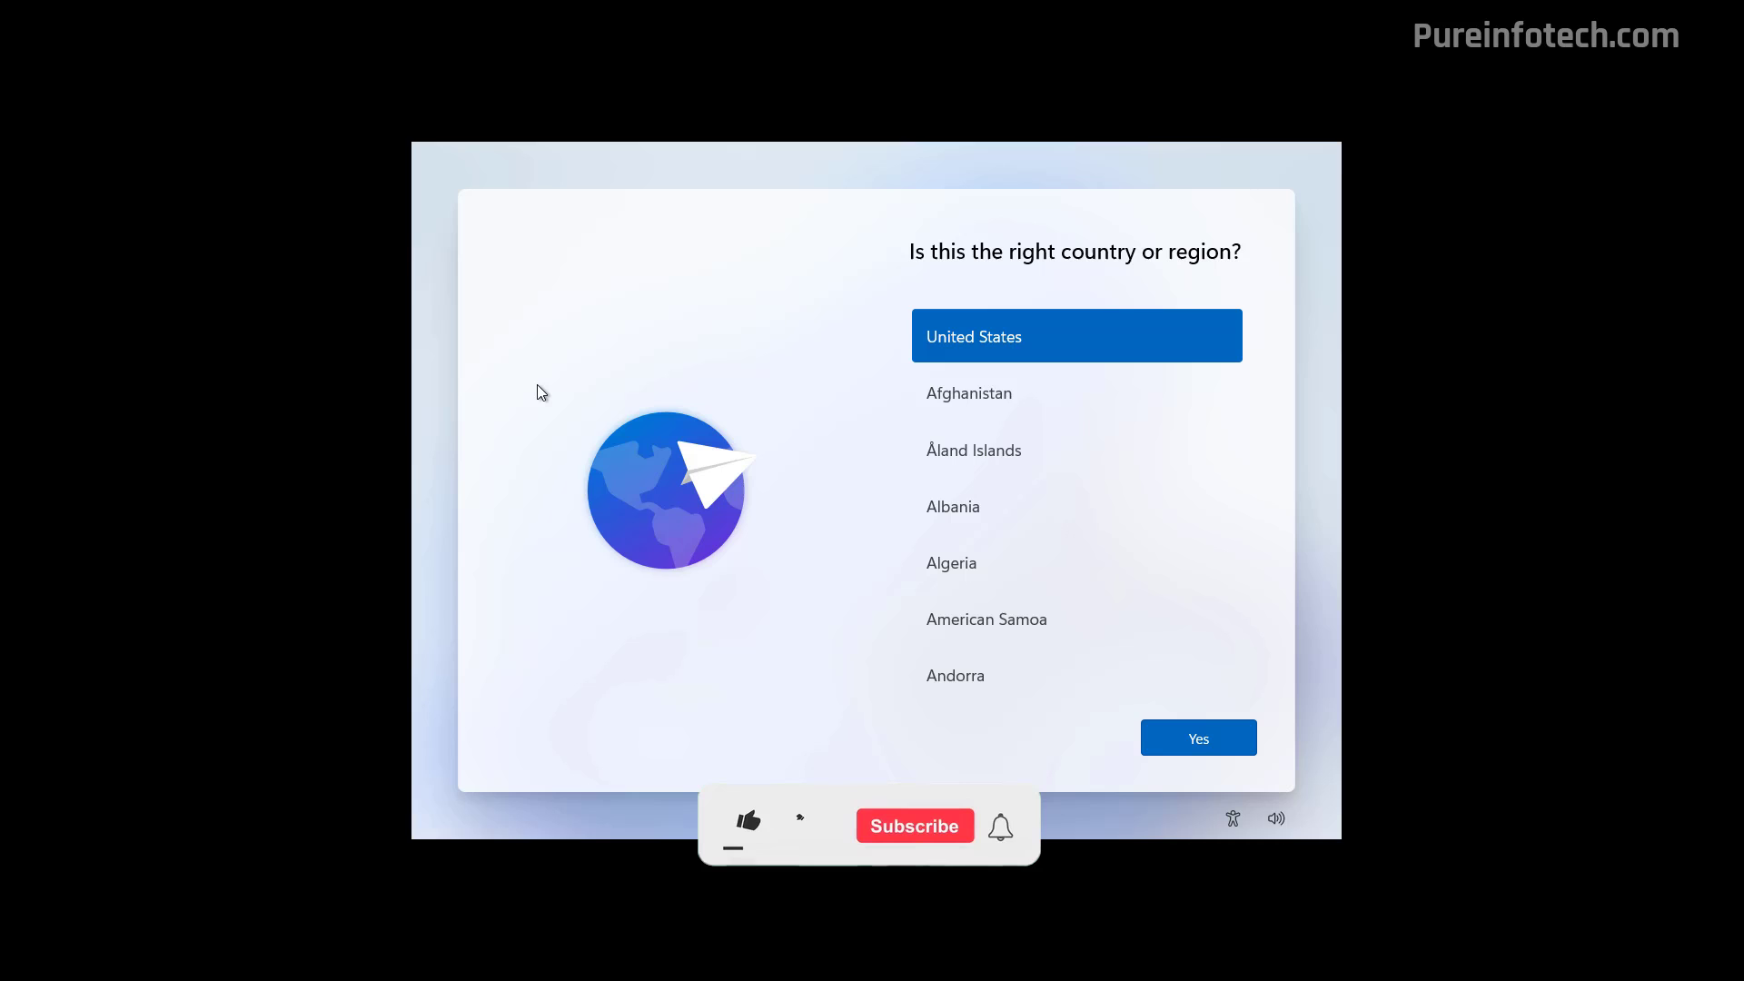
# Confirm United States as region, skip the second keyboard layout and skip device naming.
pyautogui.click(745, 821)
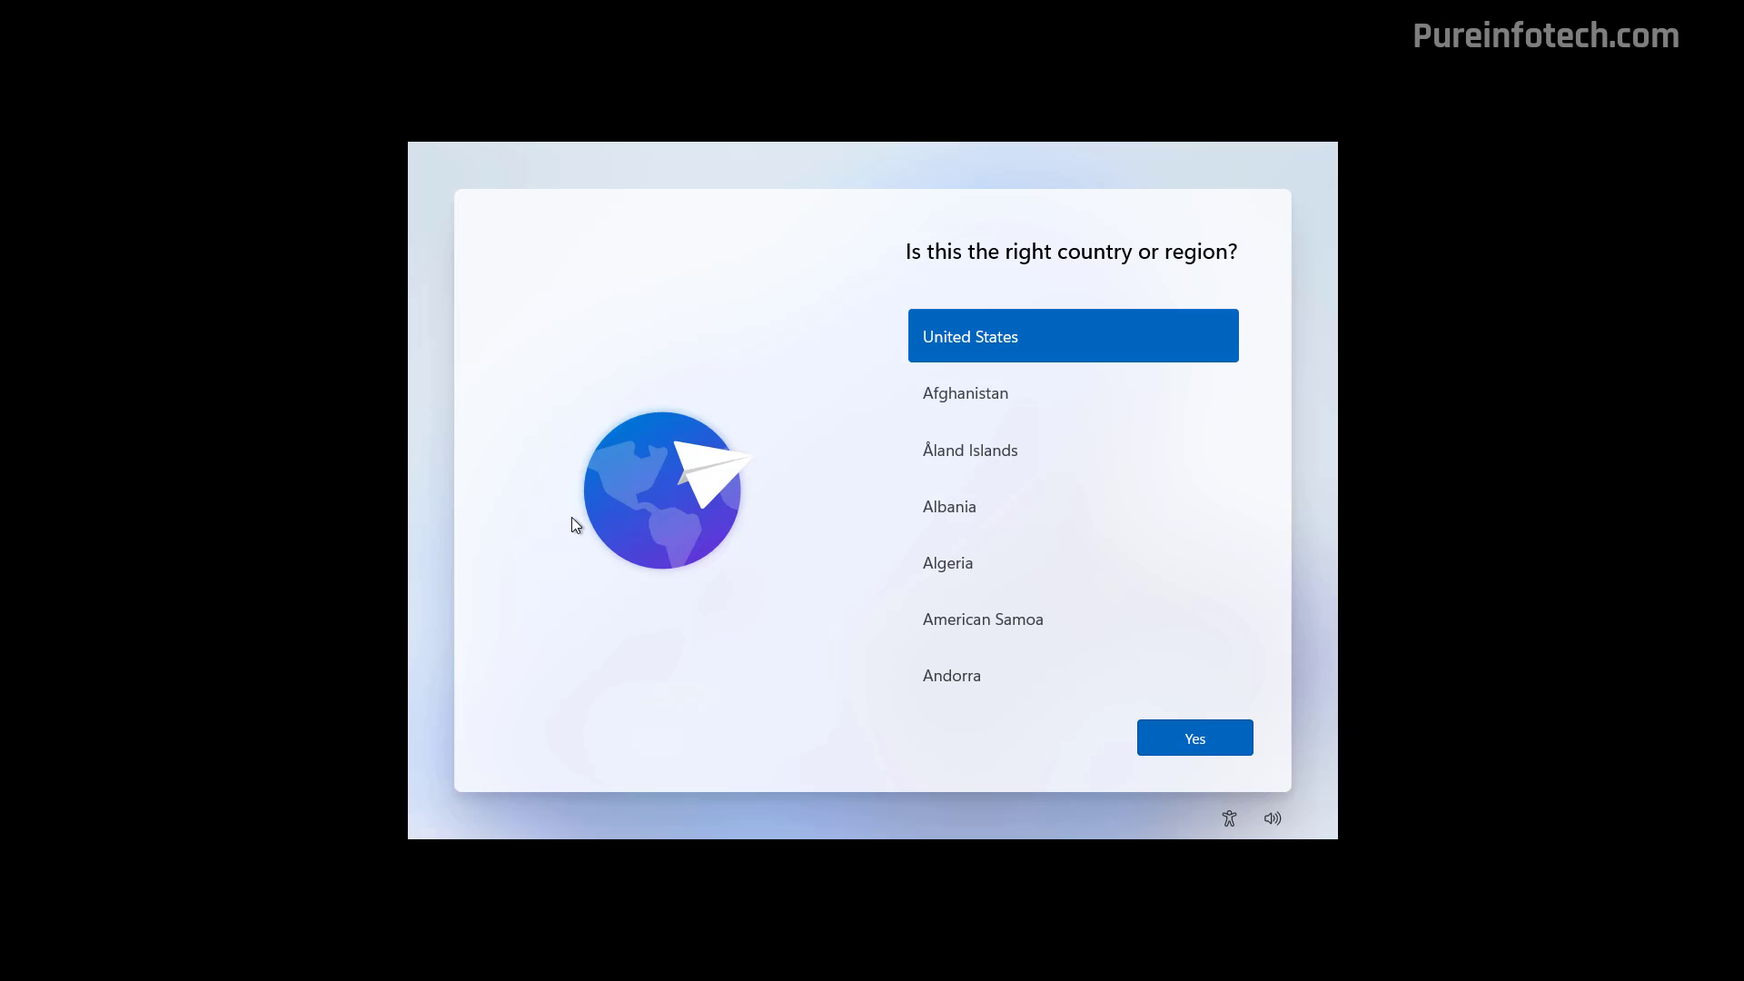
pyautogui.moveTo(684, 717)
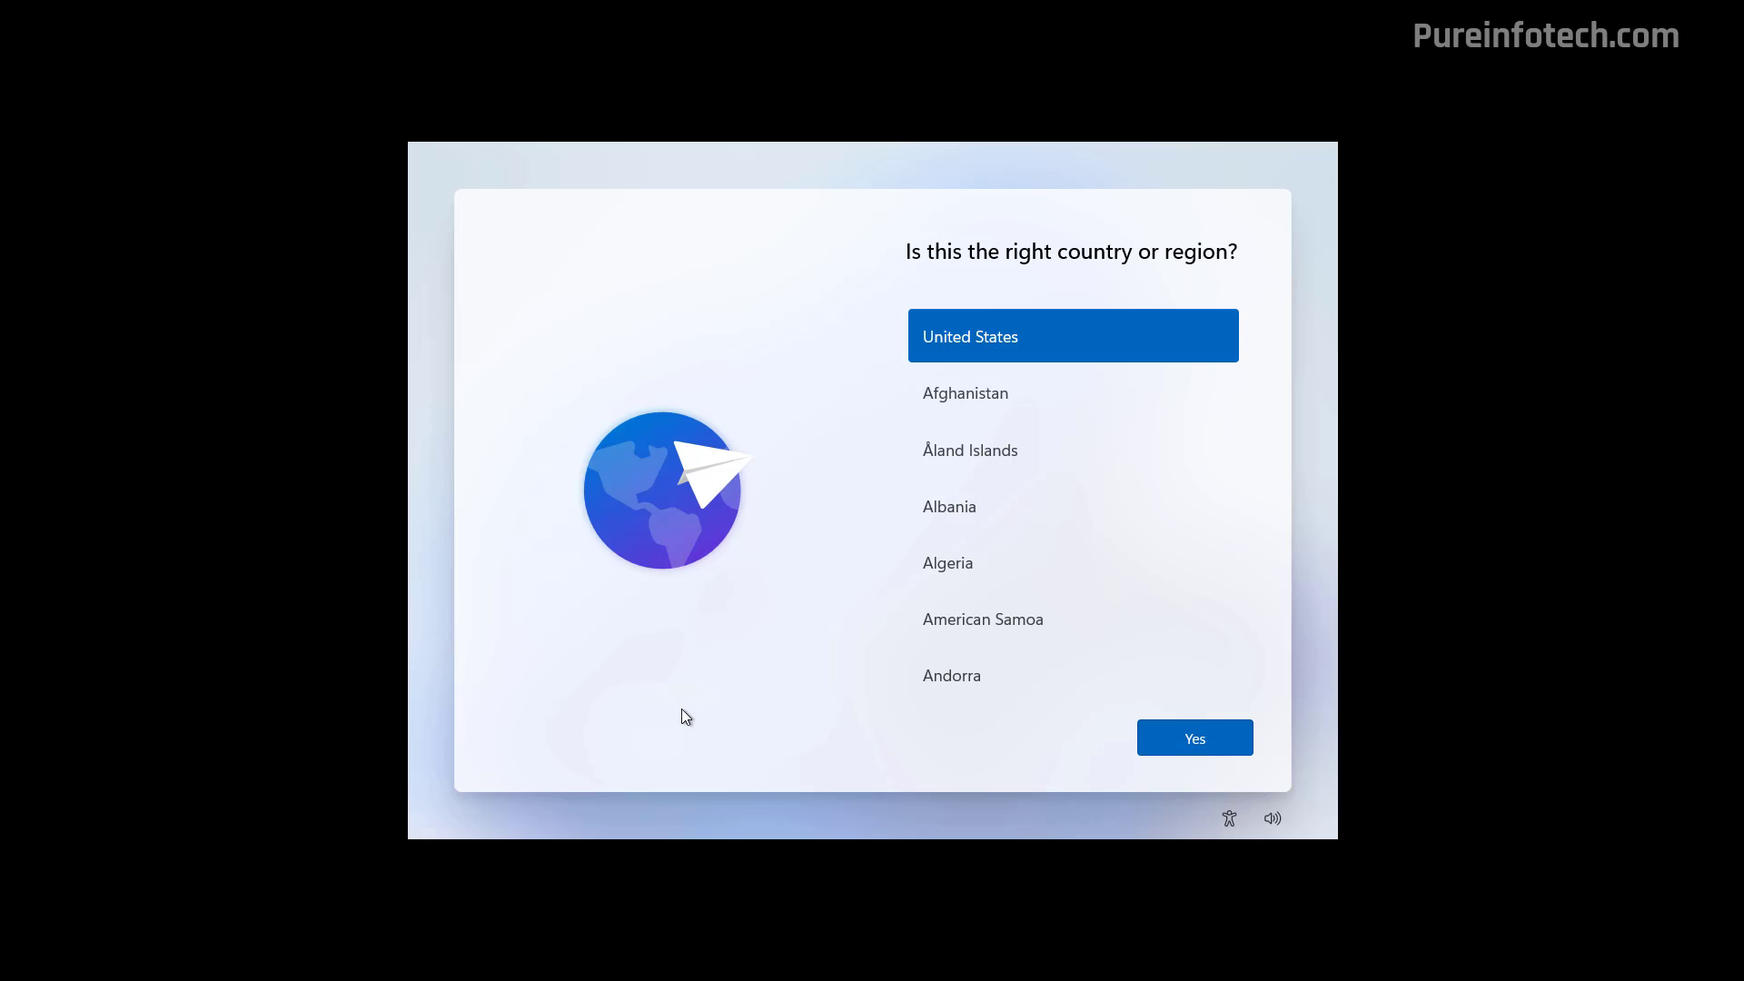
pyautogui.click(1192, 737)
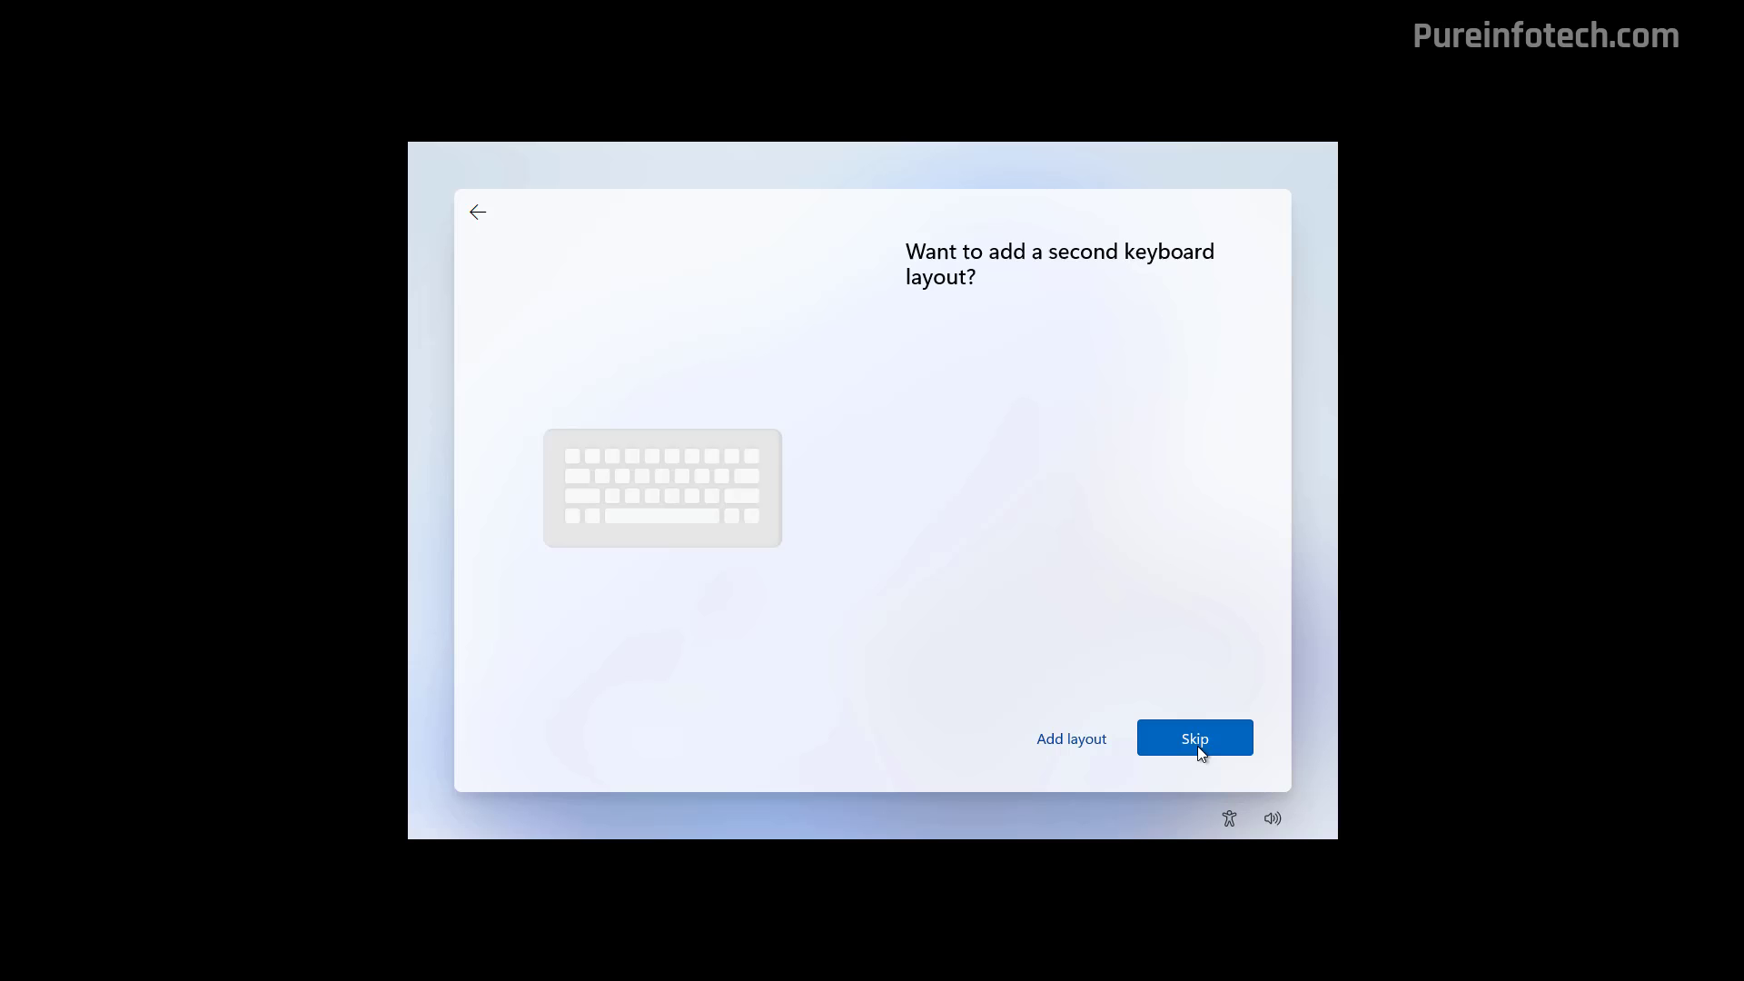
pyautogui.click(1193, 737)
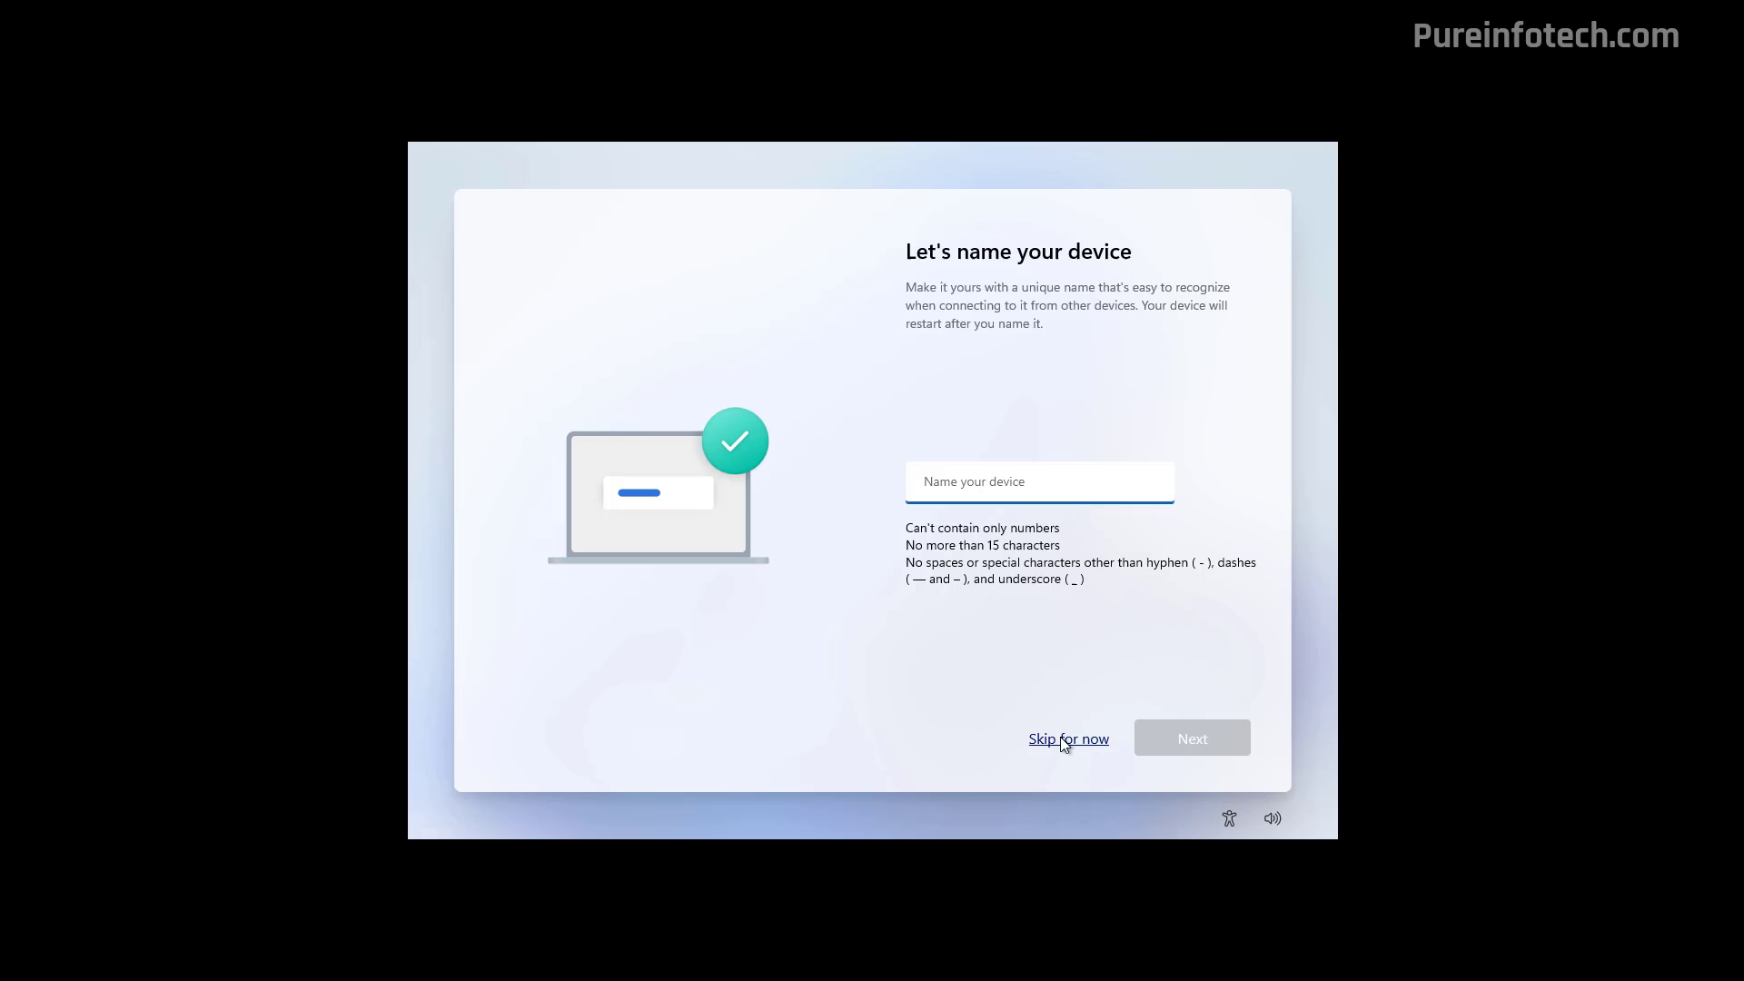
pyautogui.click(1066, 738)
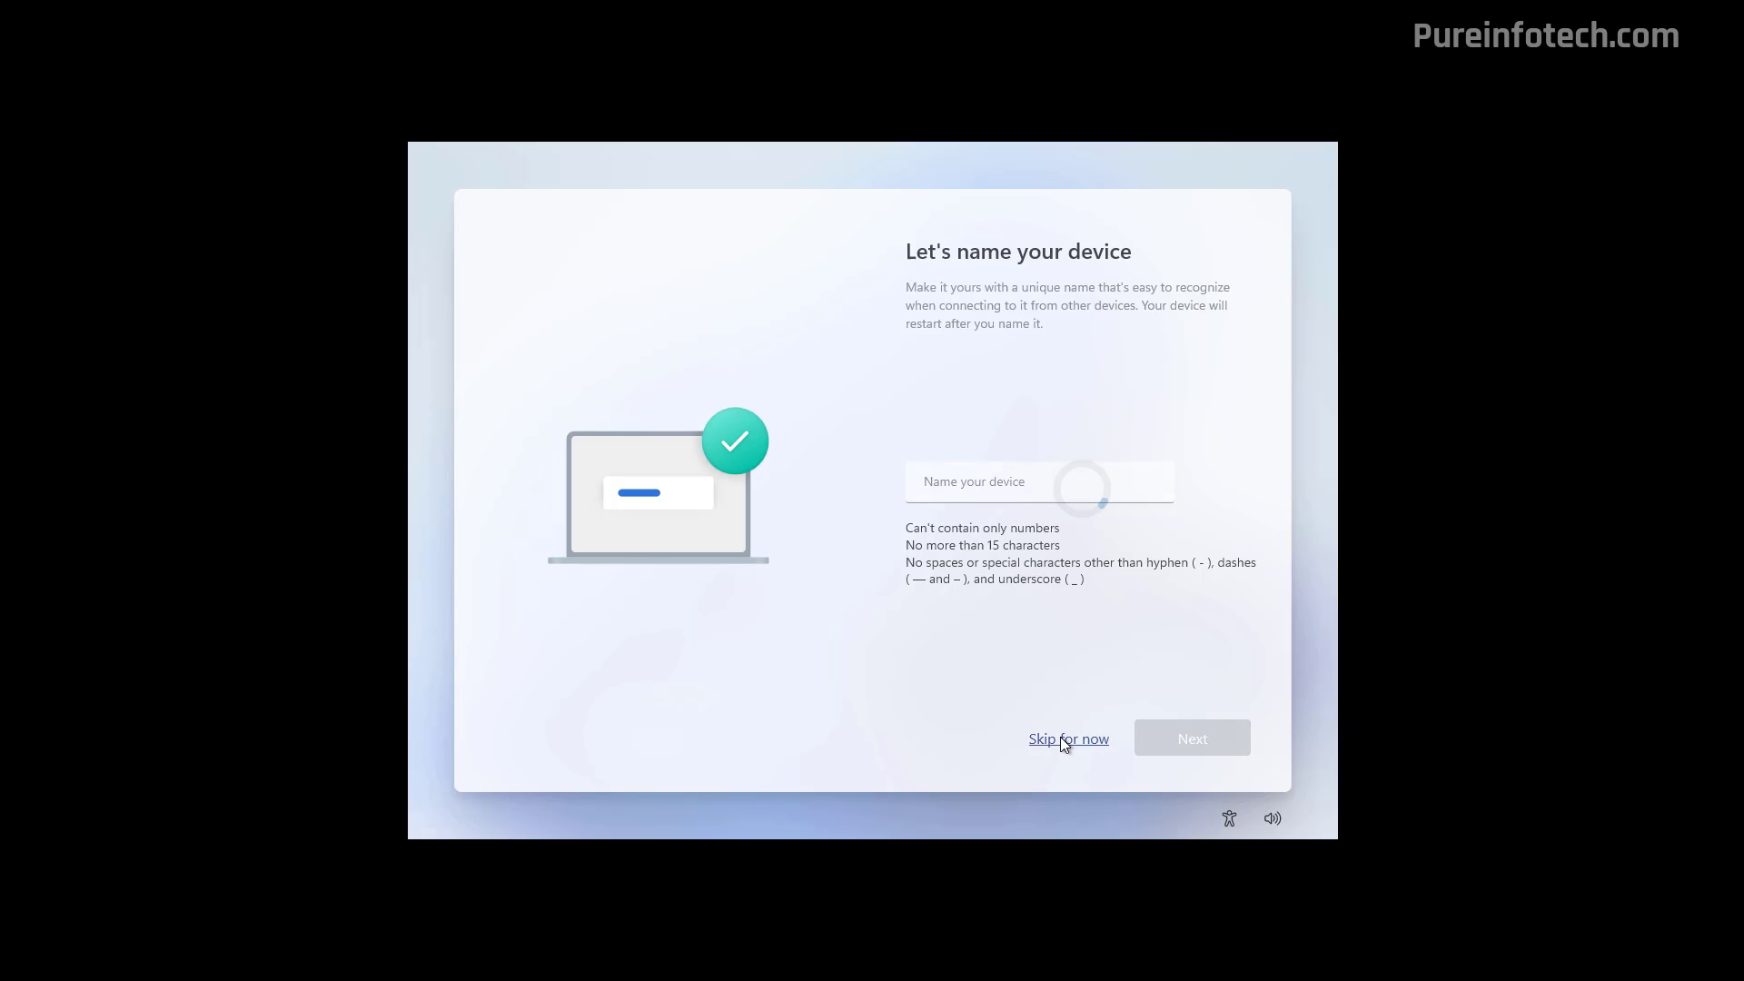
pyautogui.click(1066, 738)
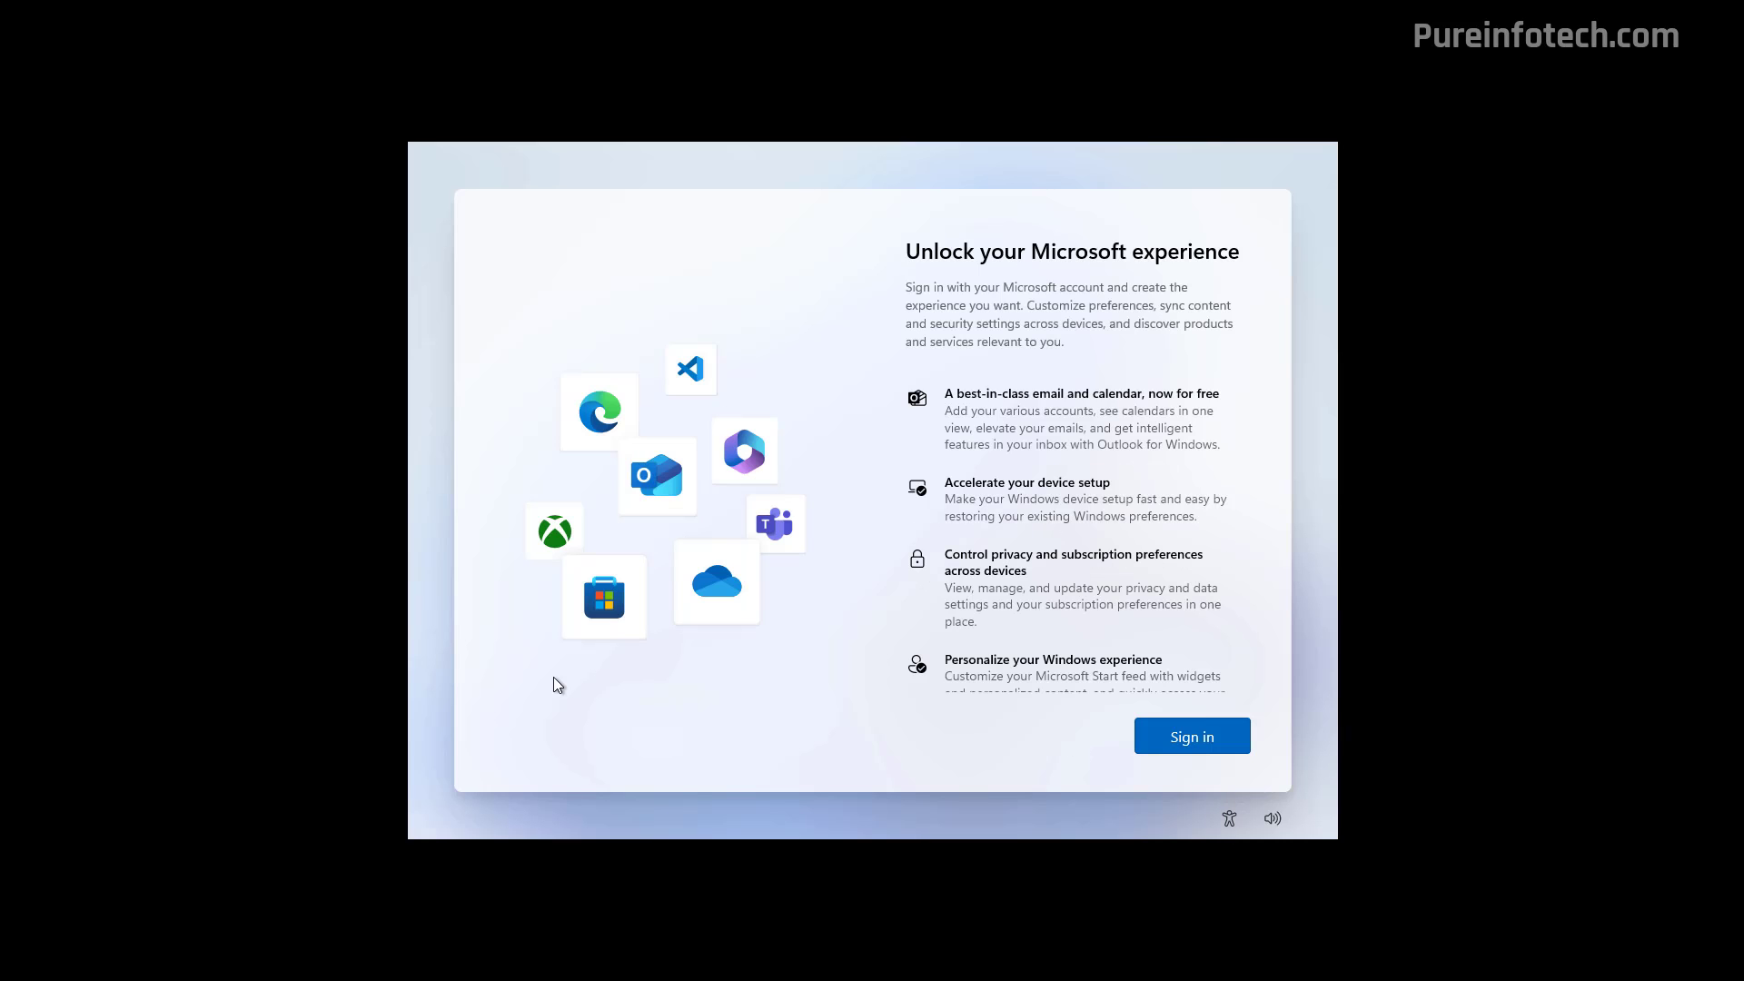
pyautogui.moveTo(1023, 752)
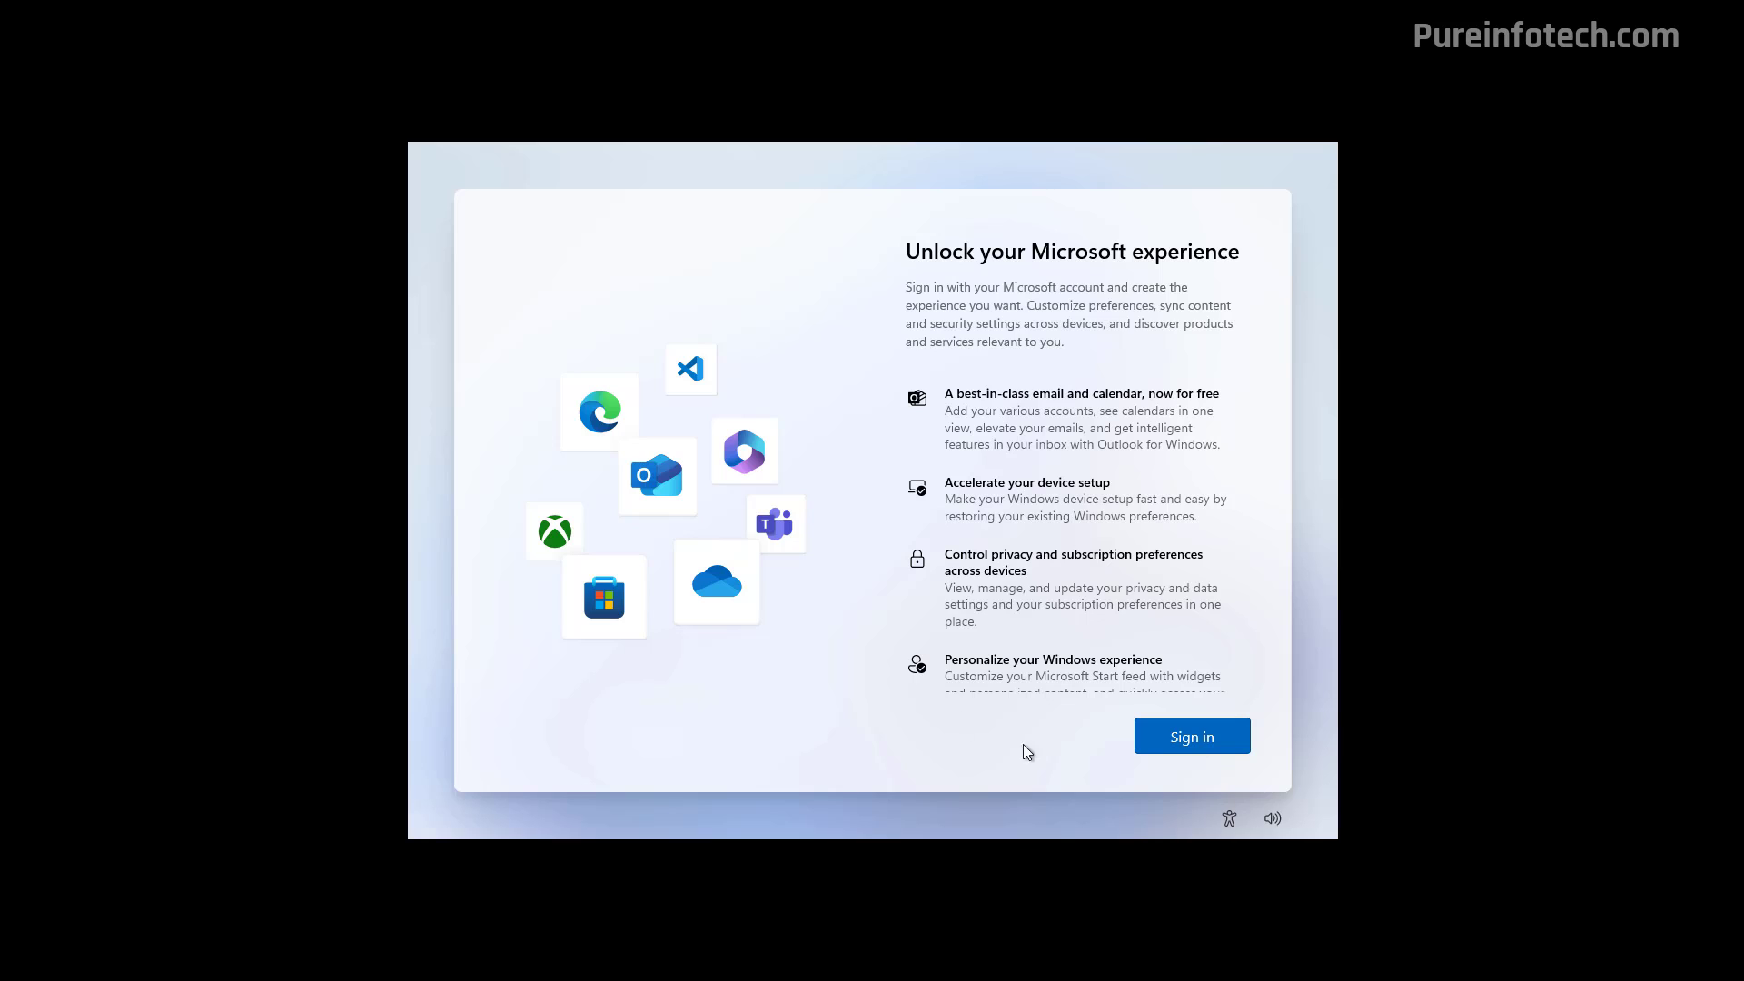
pyautogui.moveTo(1230, 743)
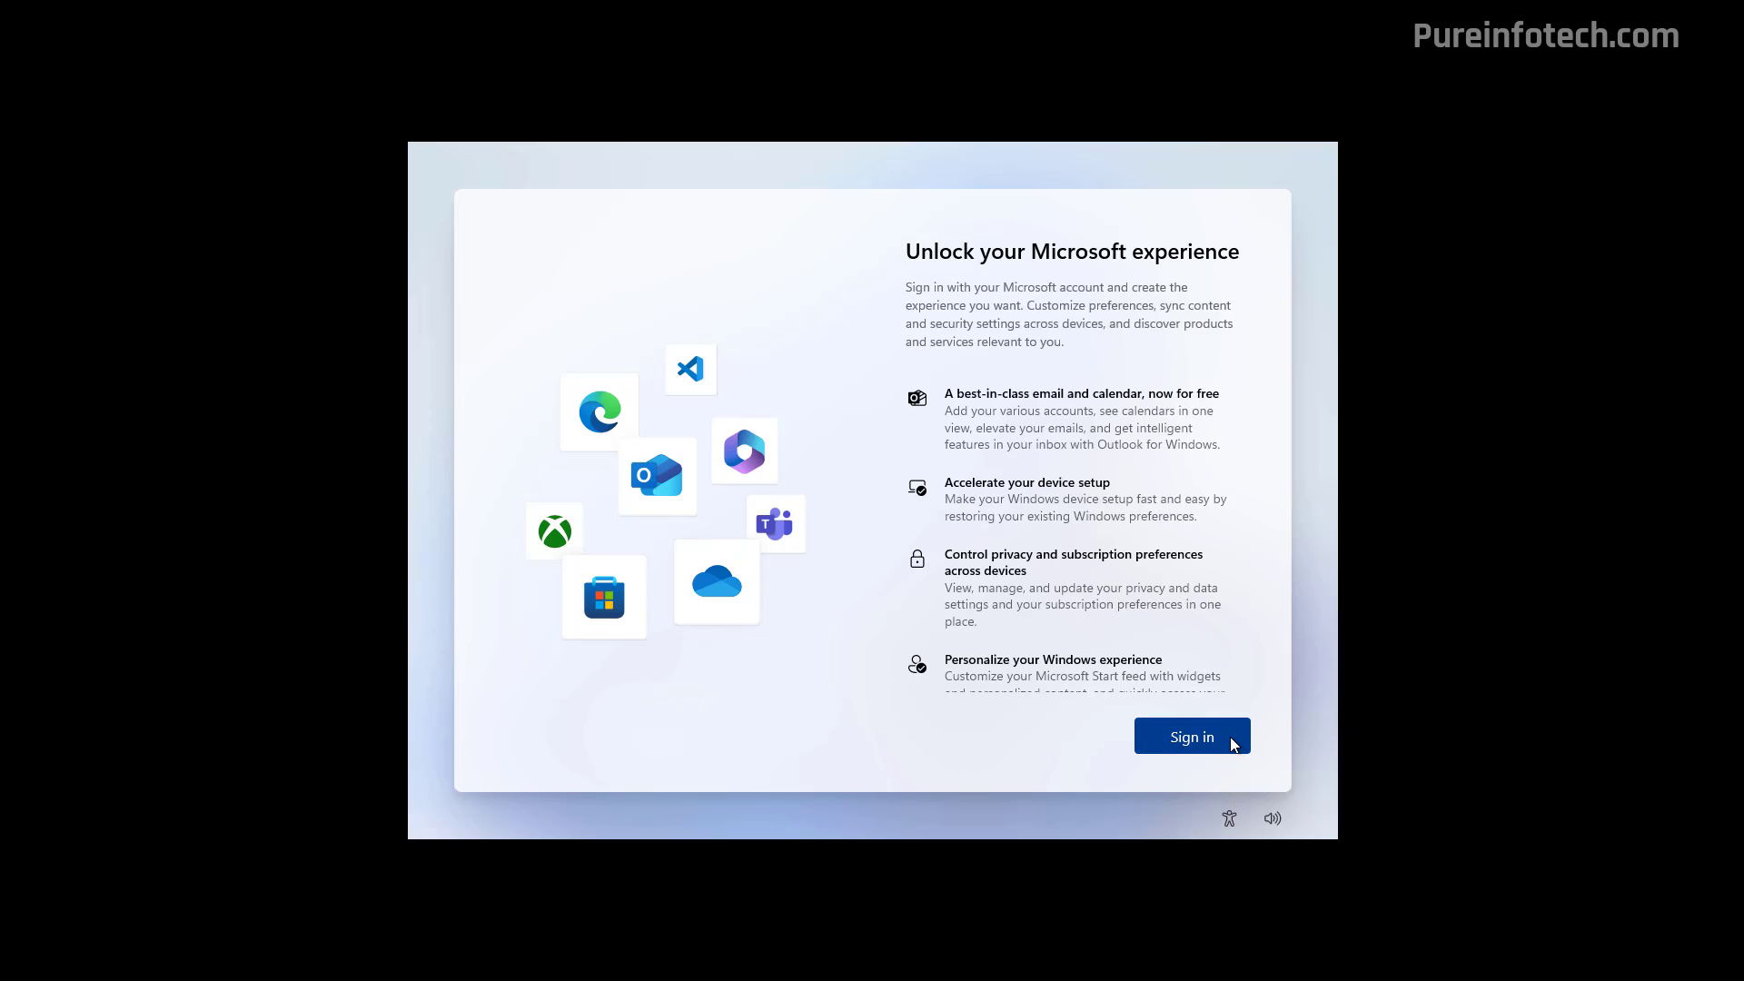
# Open Microsoft account sign-in, view sign-in options, then go back.
pyautogui.click(1190, 736)
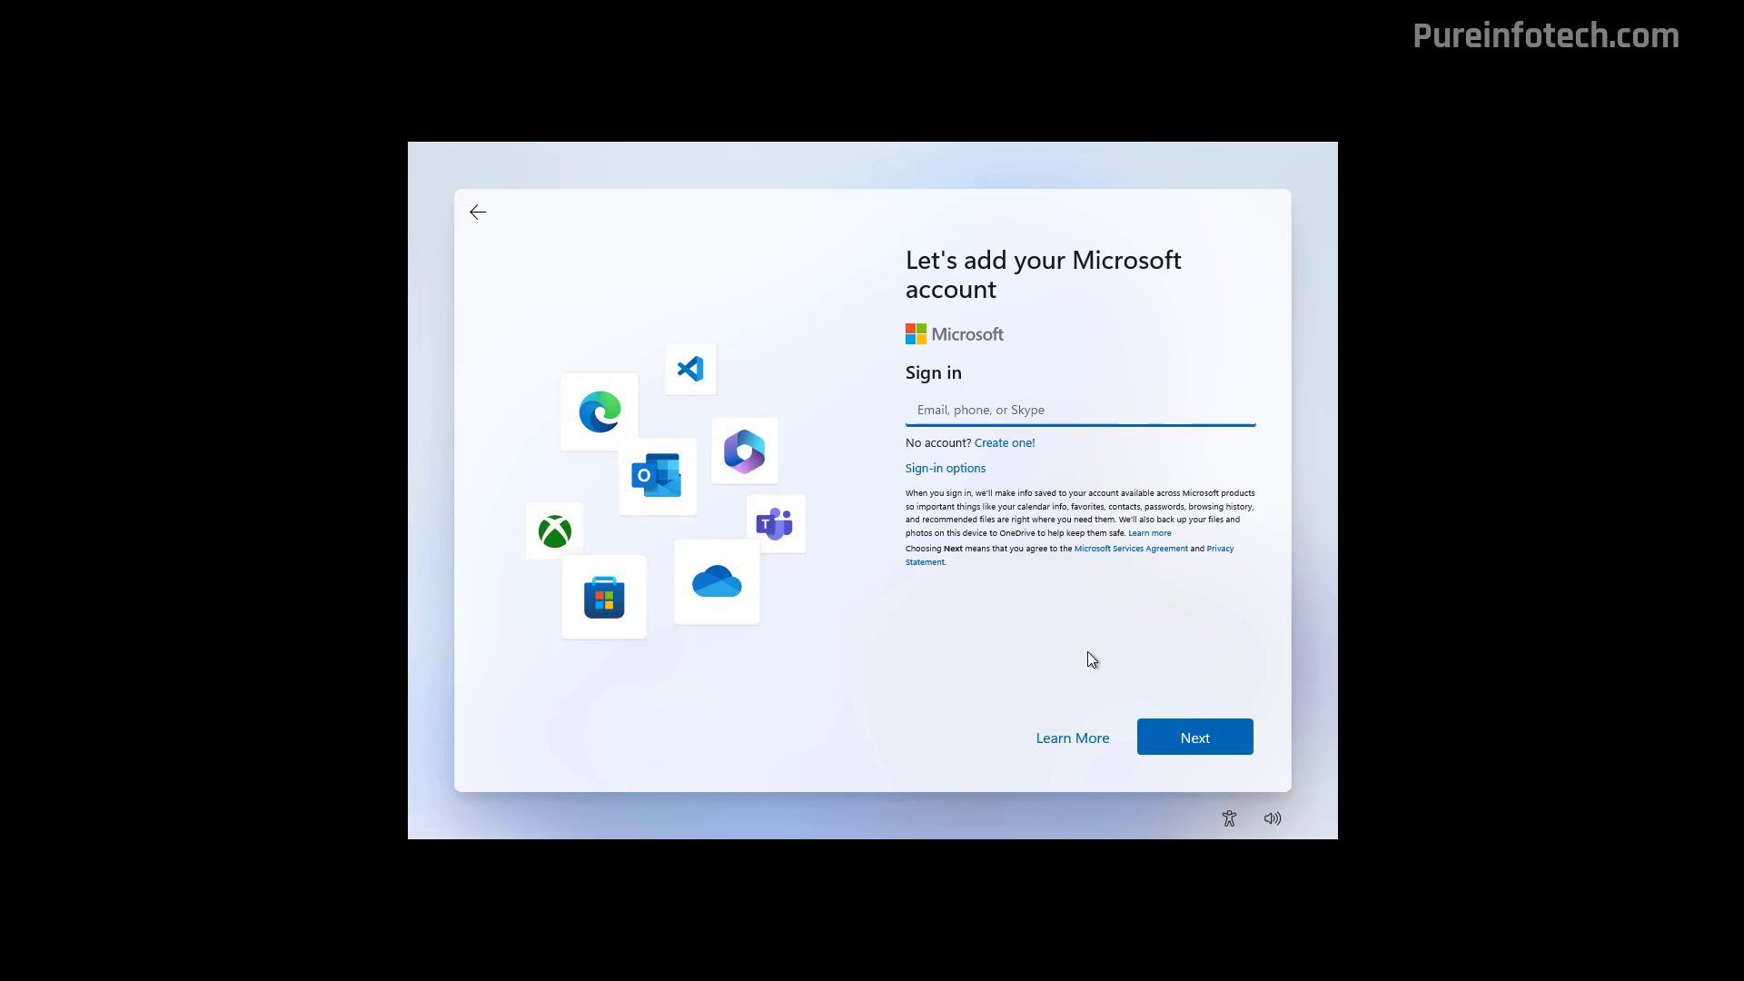
pyautogui.click(944, 467)
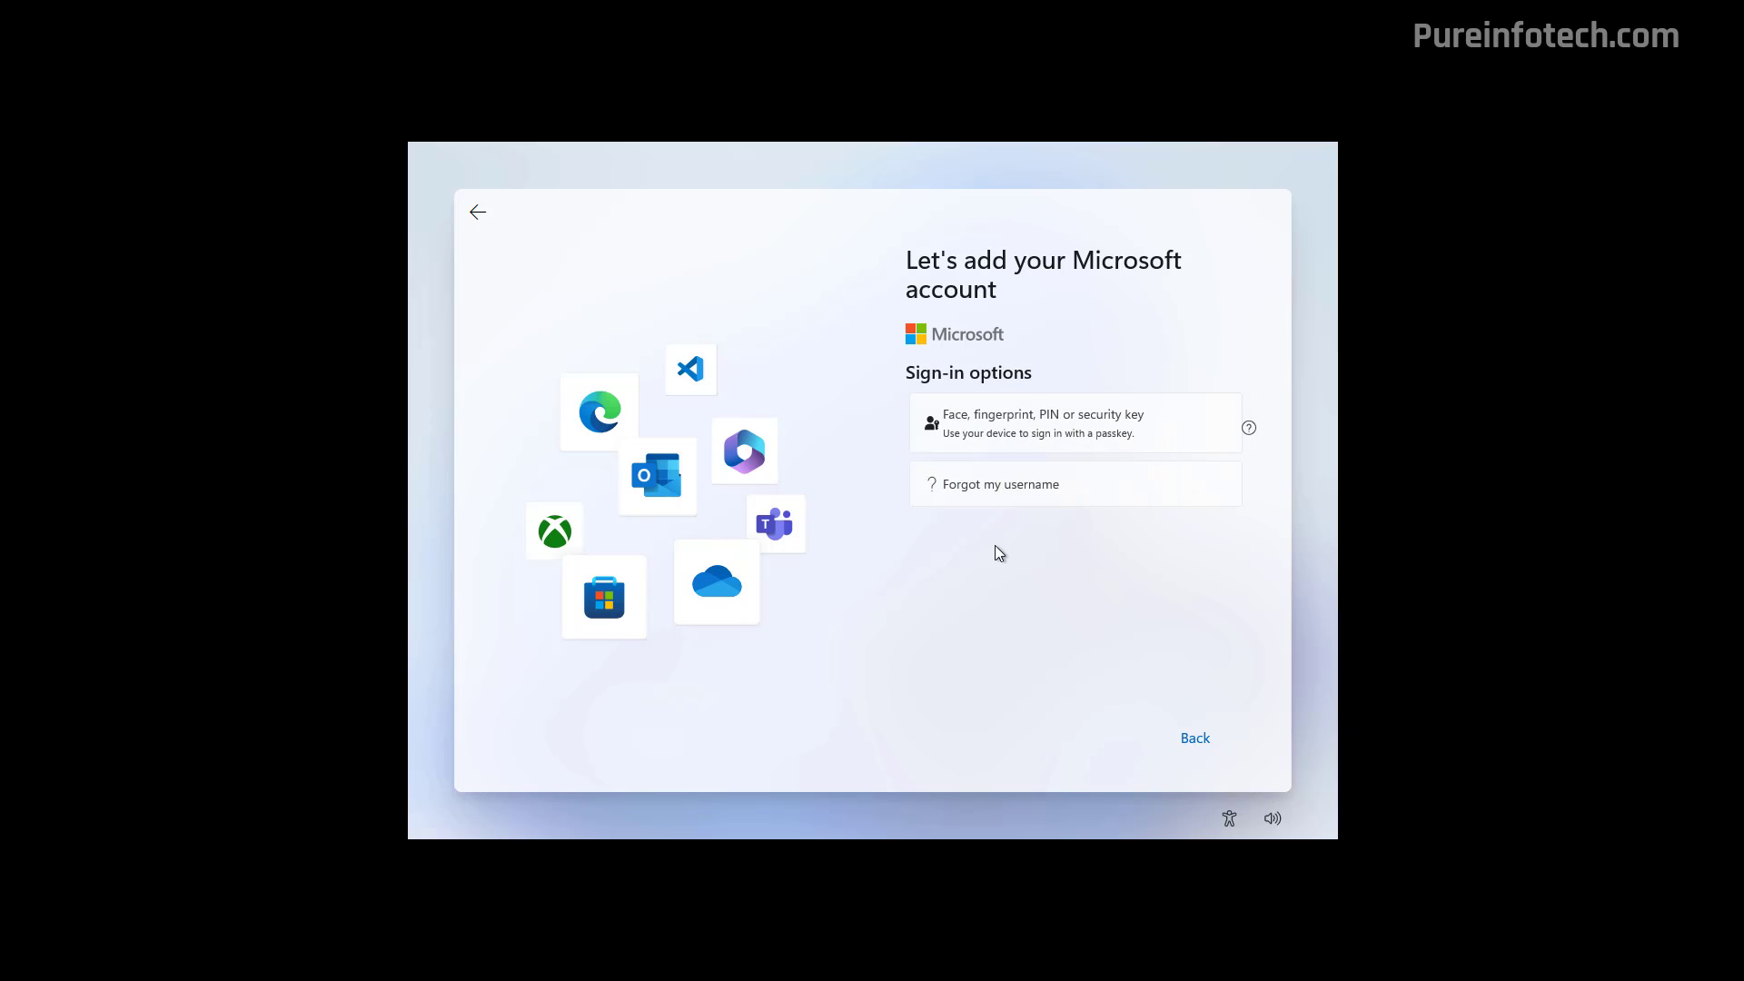
pyautogui.click(477, 211)
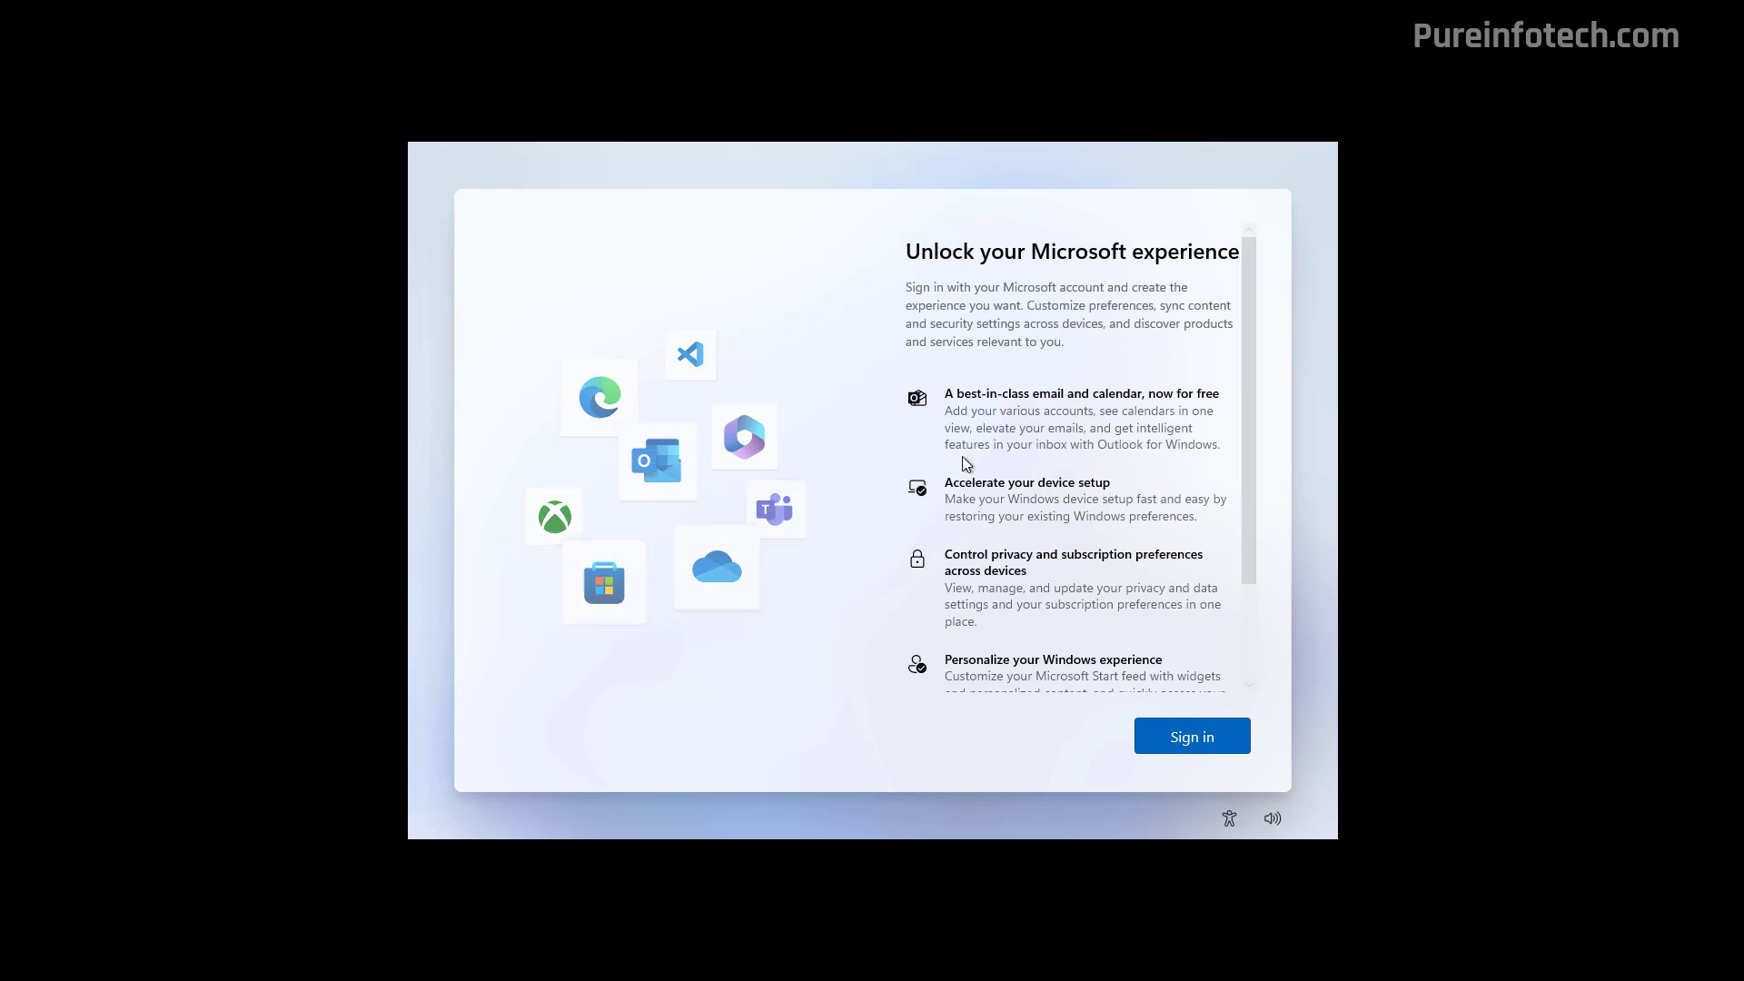
# Enter 'admin' as the Microsoft account name on the sign-in page.
pyautogui.click(1189, 735)
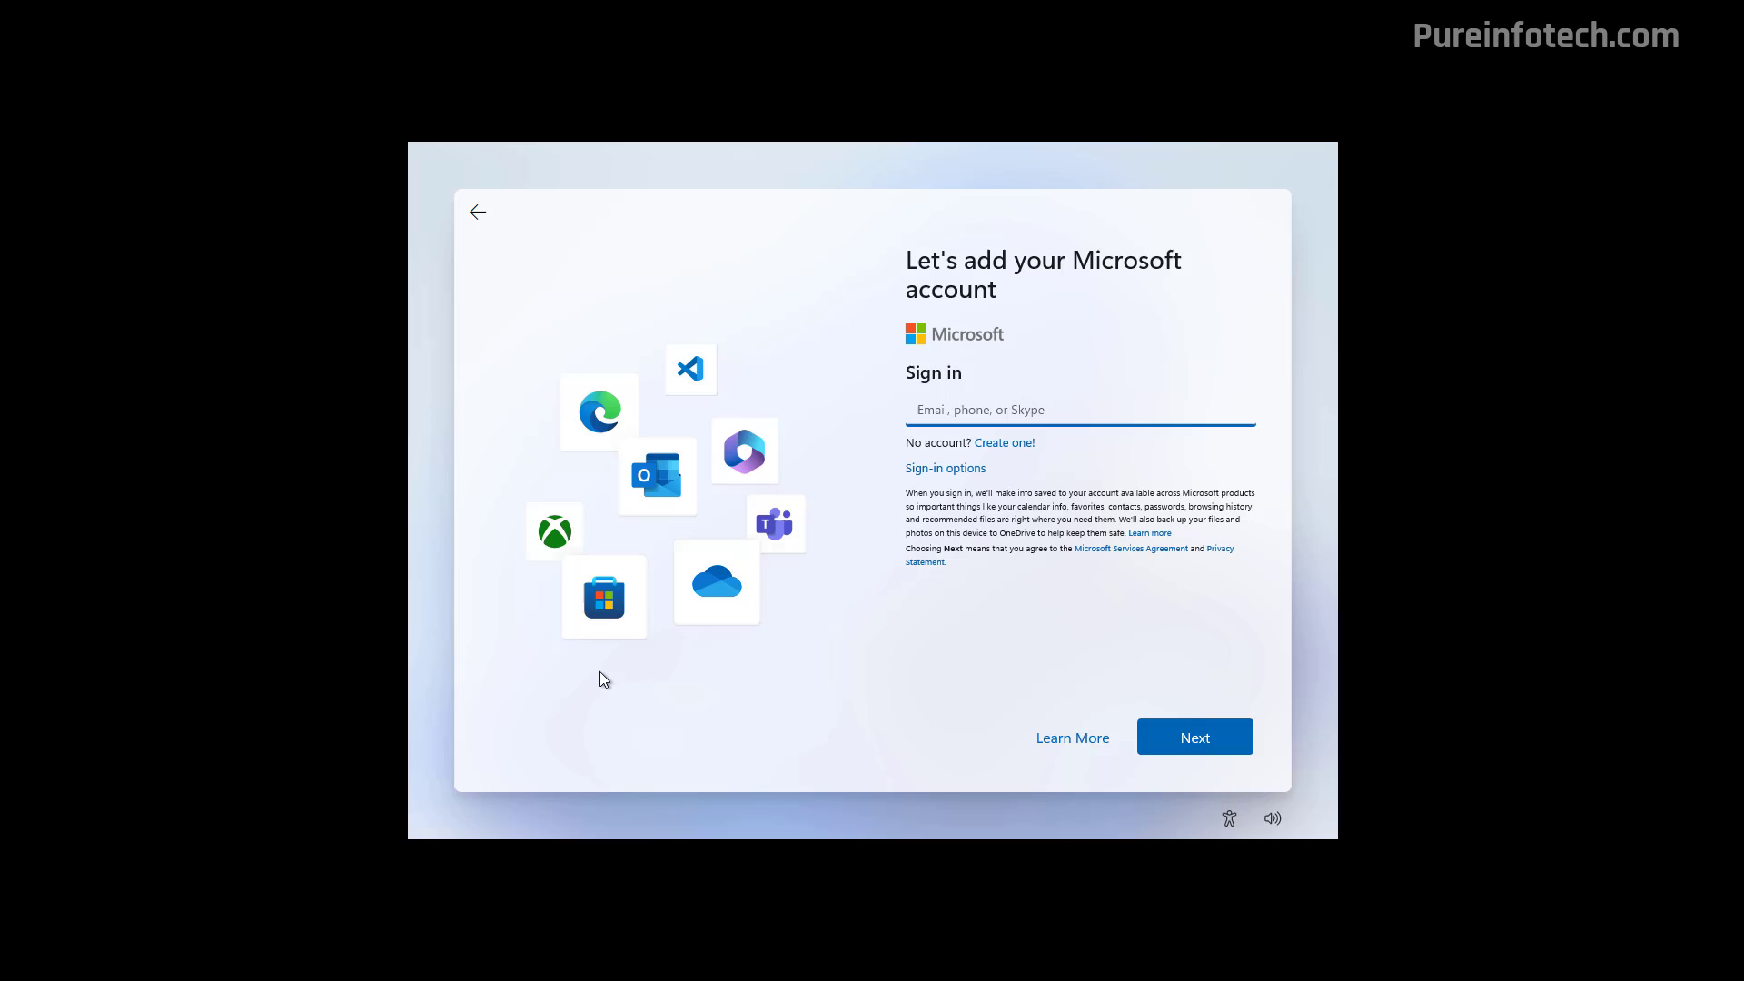
pyautogui.moveTo(745, 714)
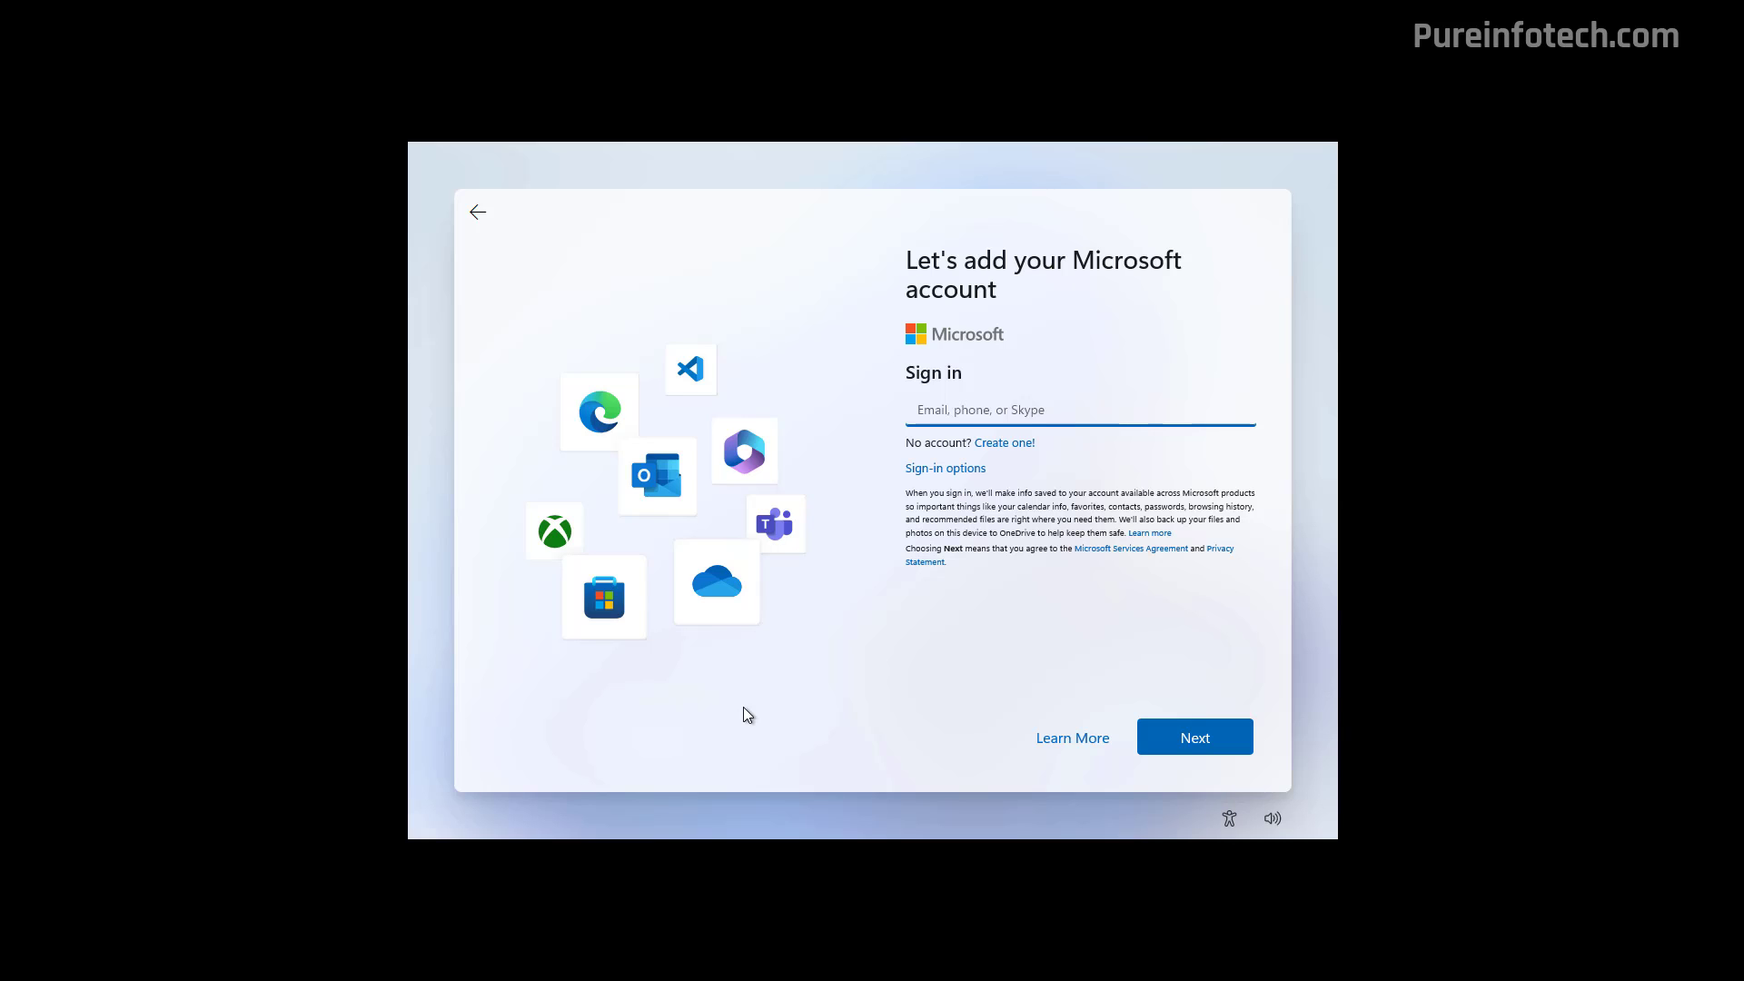
pyautogui.click(1076, 409)
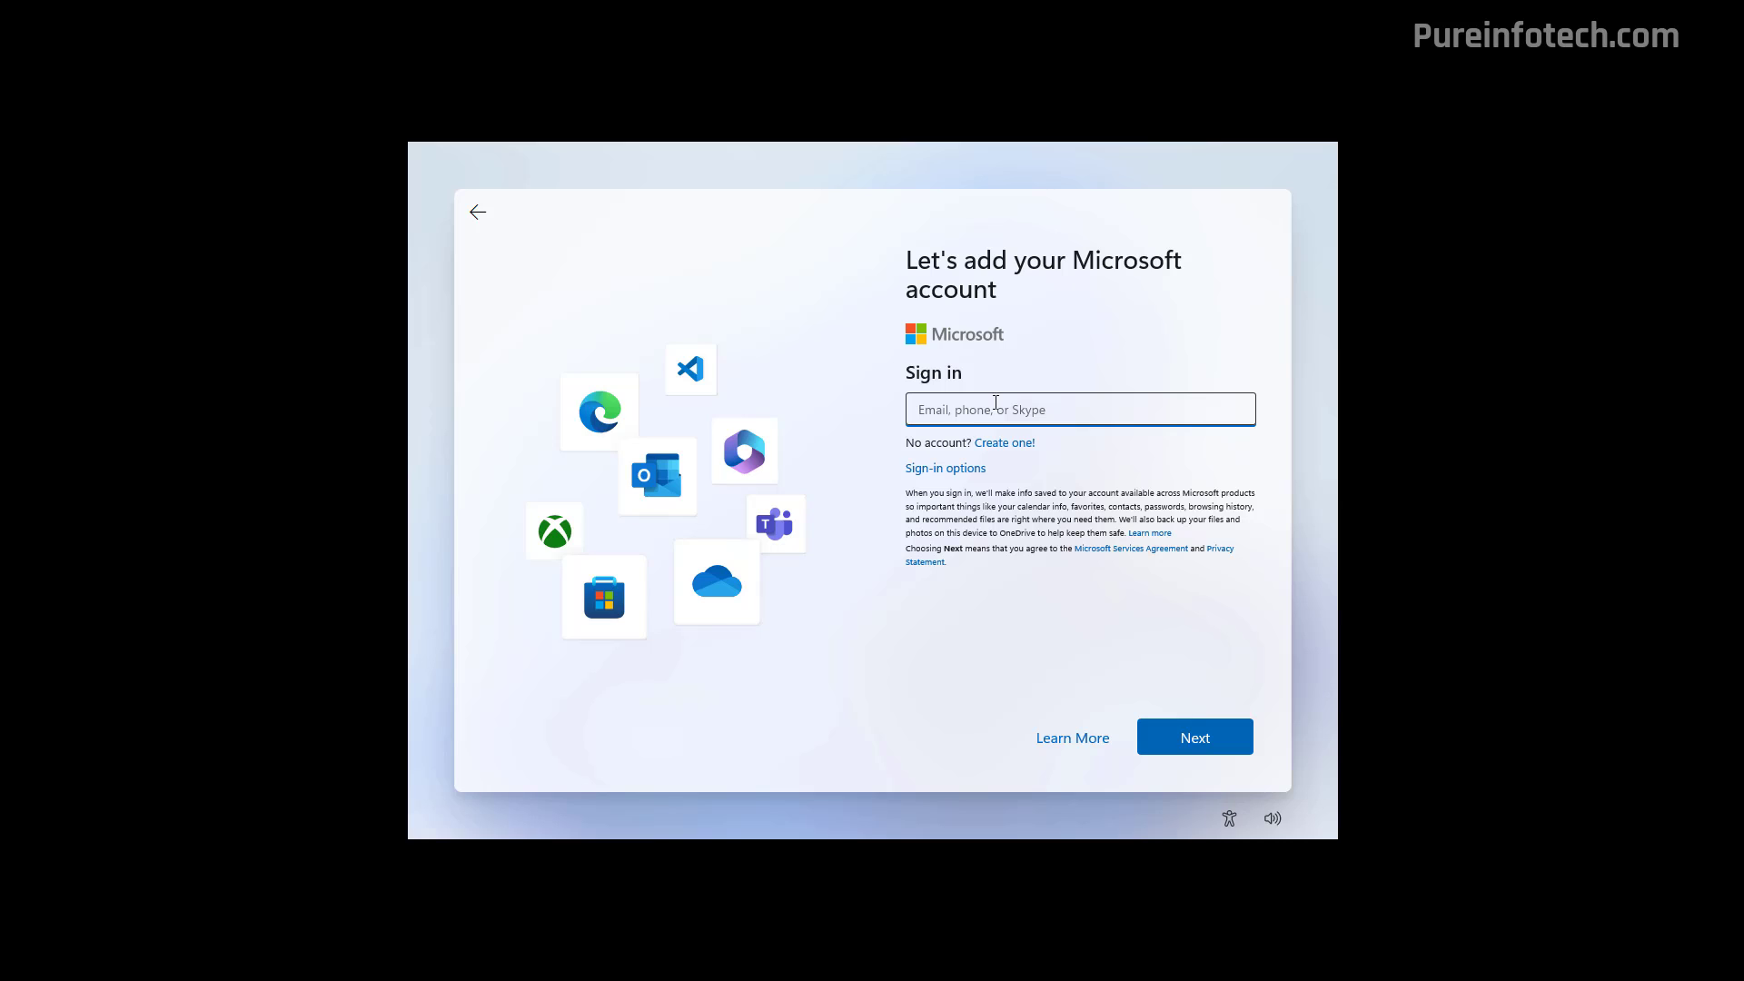
pyautogui.write('amdin')
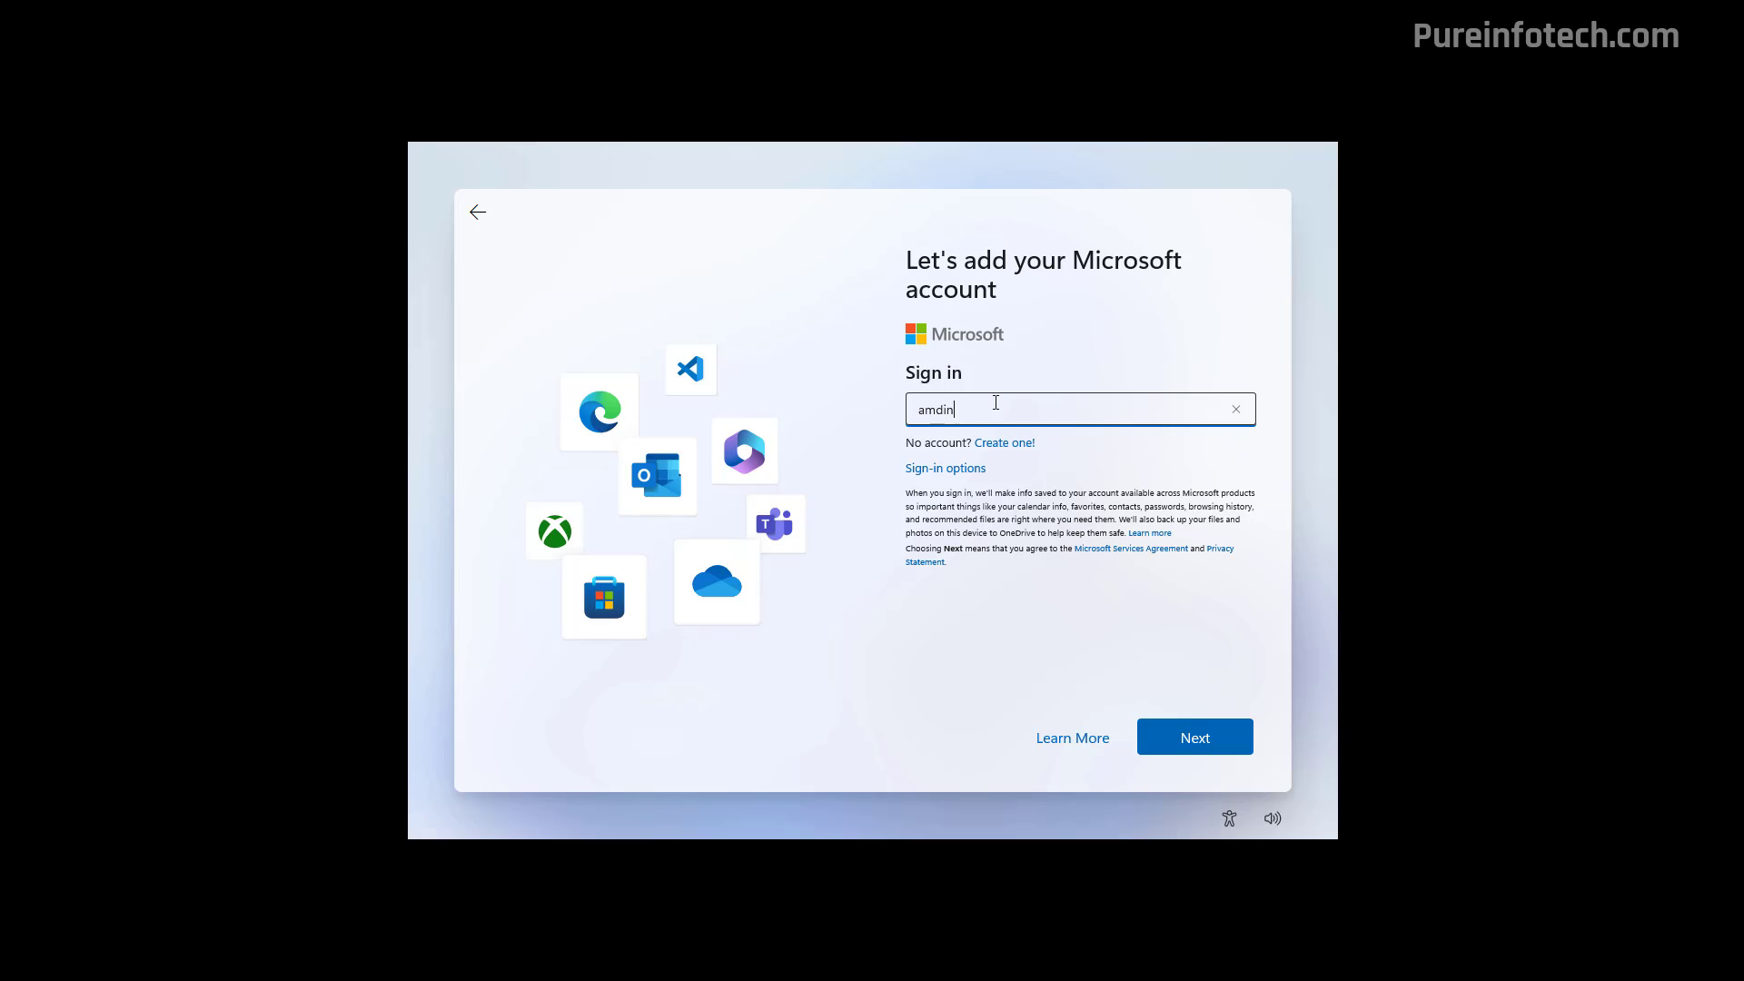
pyautogui.write('admin')
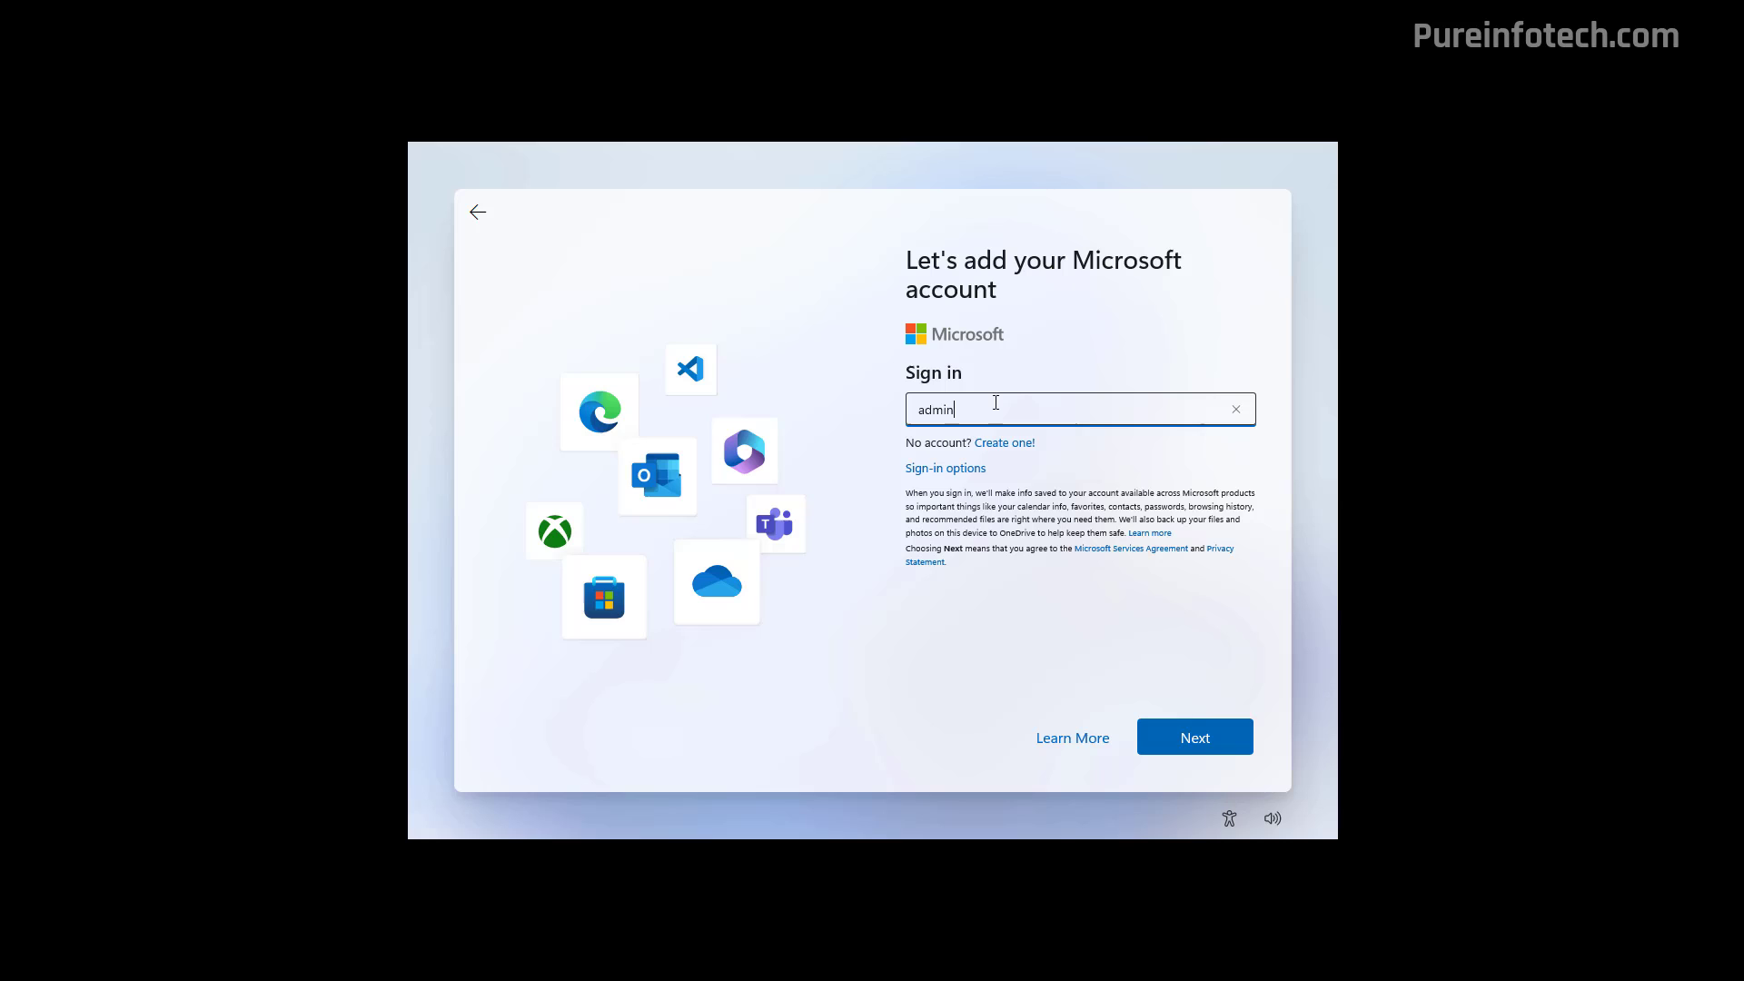
pyautogui.click(1194, 736)
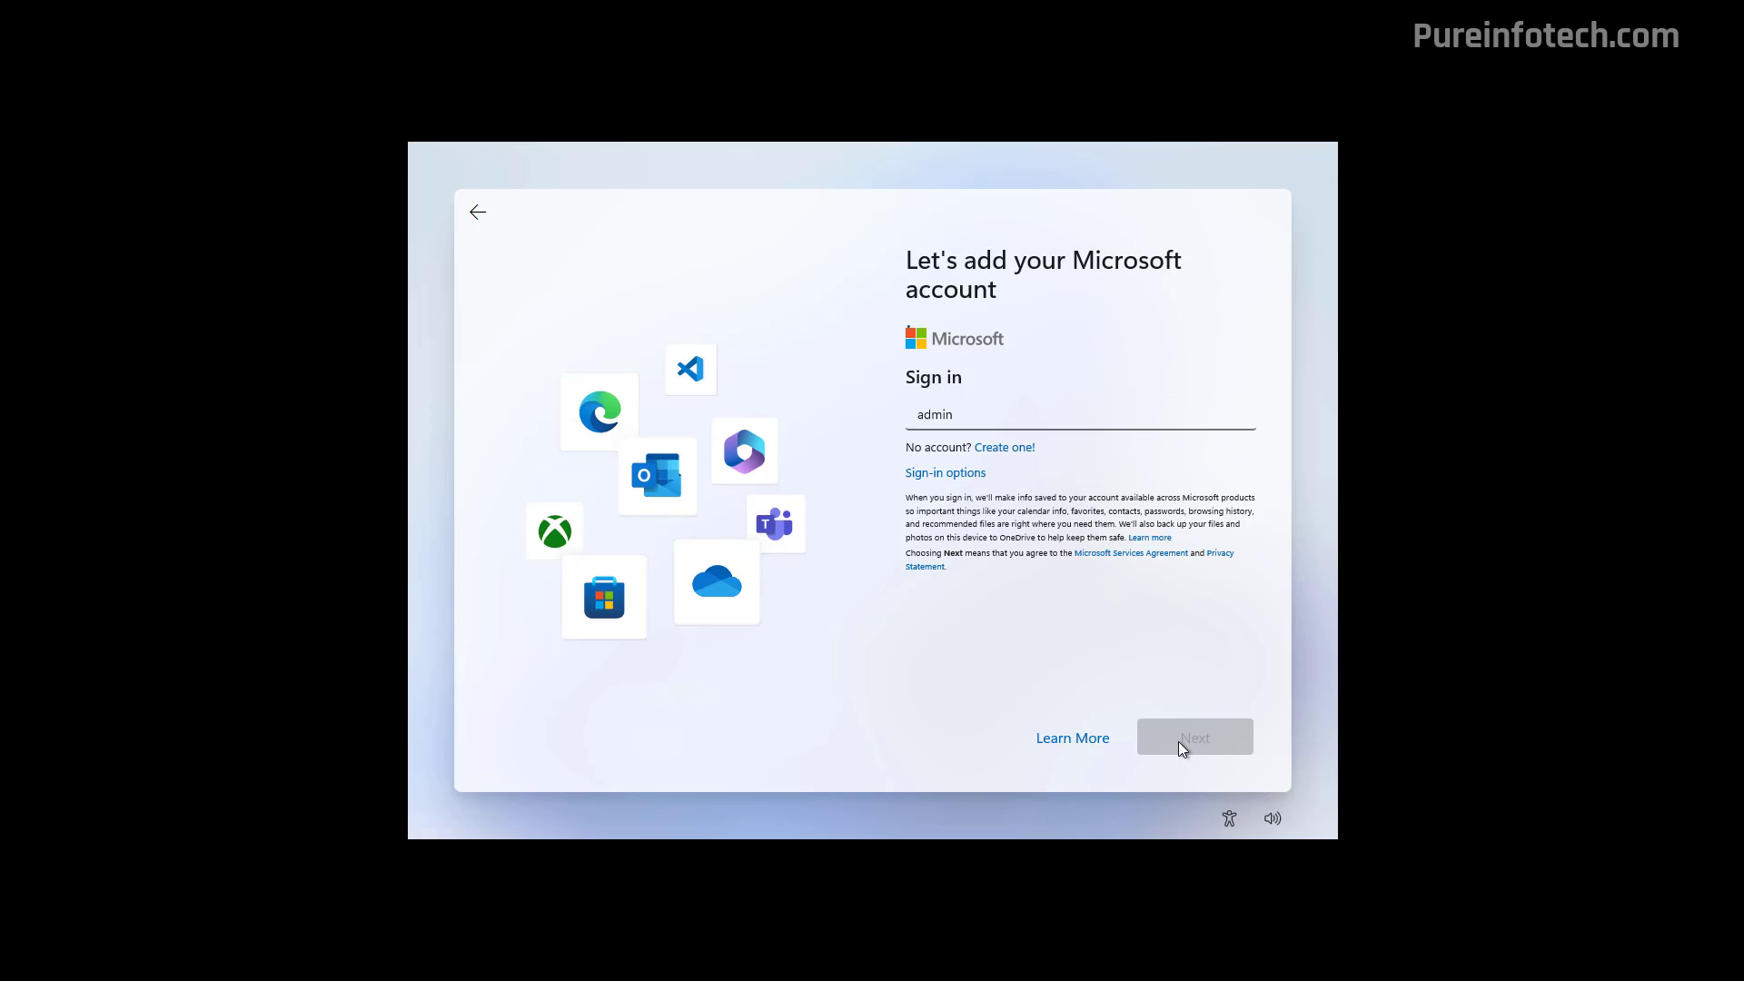
# Submit a throwaway password to trigger the locked-account error, then move past it.
pyautogui.click(1193, 737)
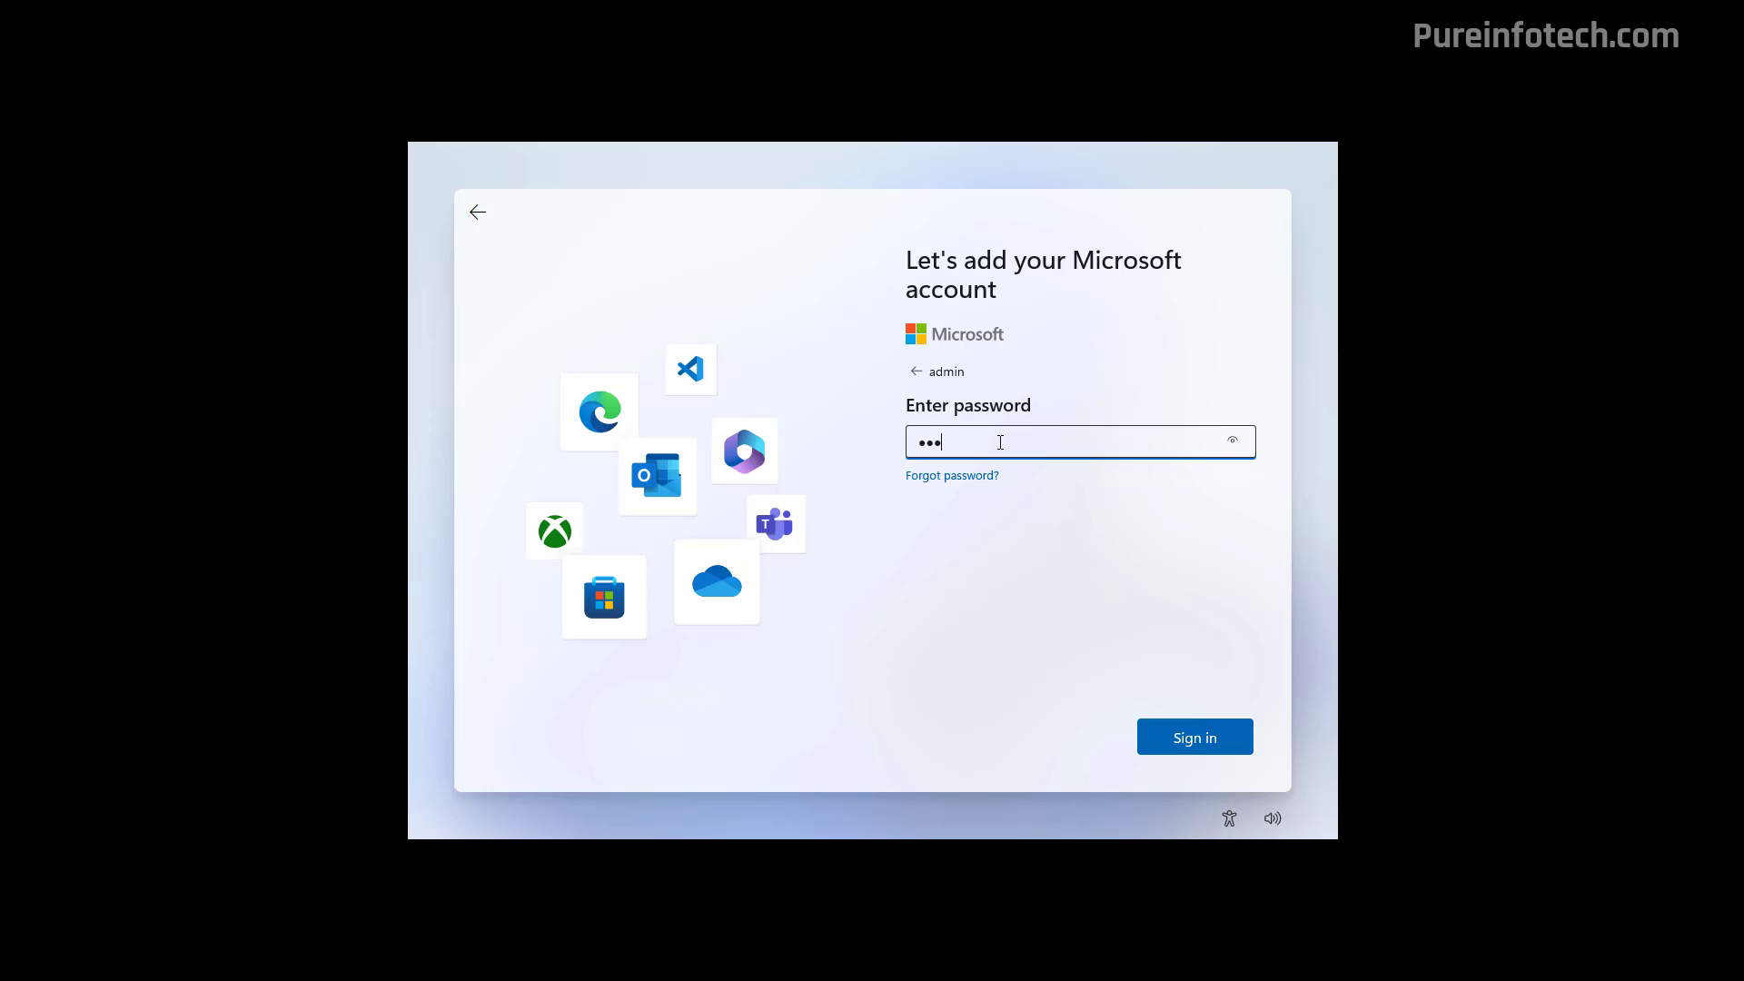
pyautogui.write('•')
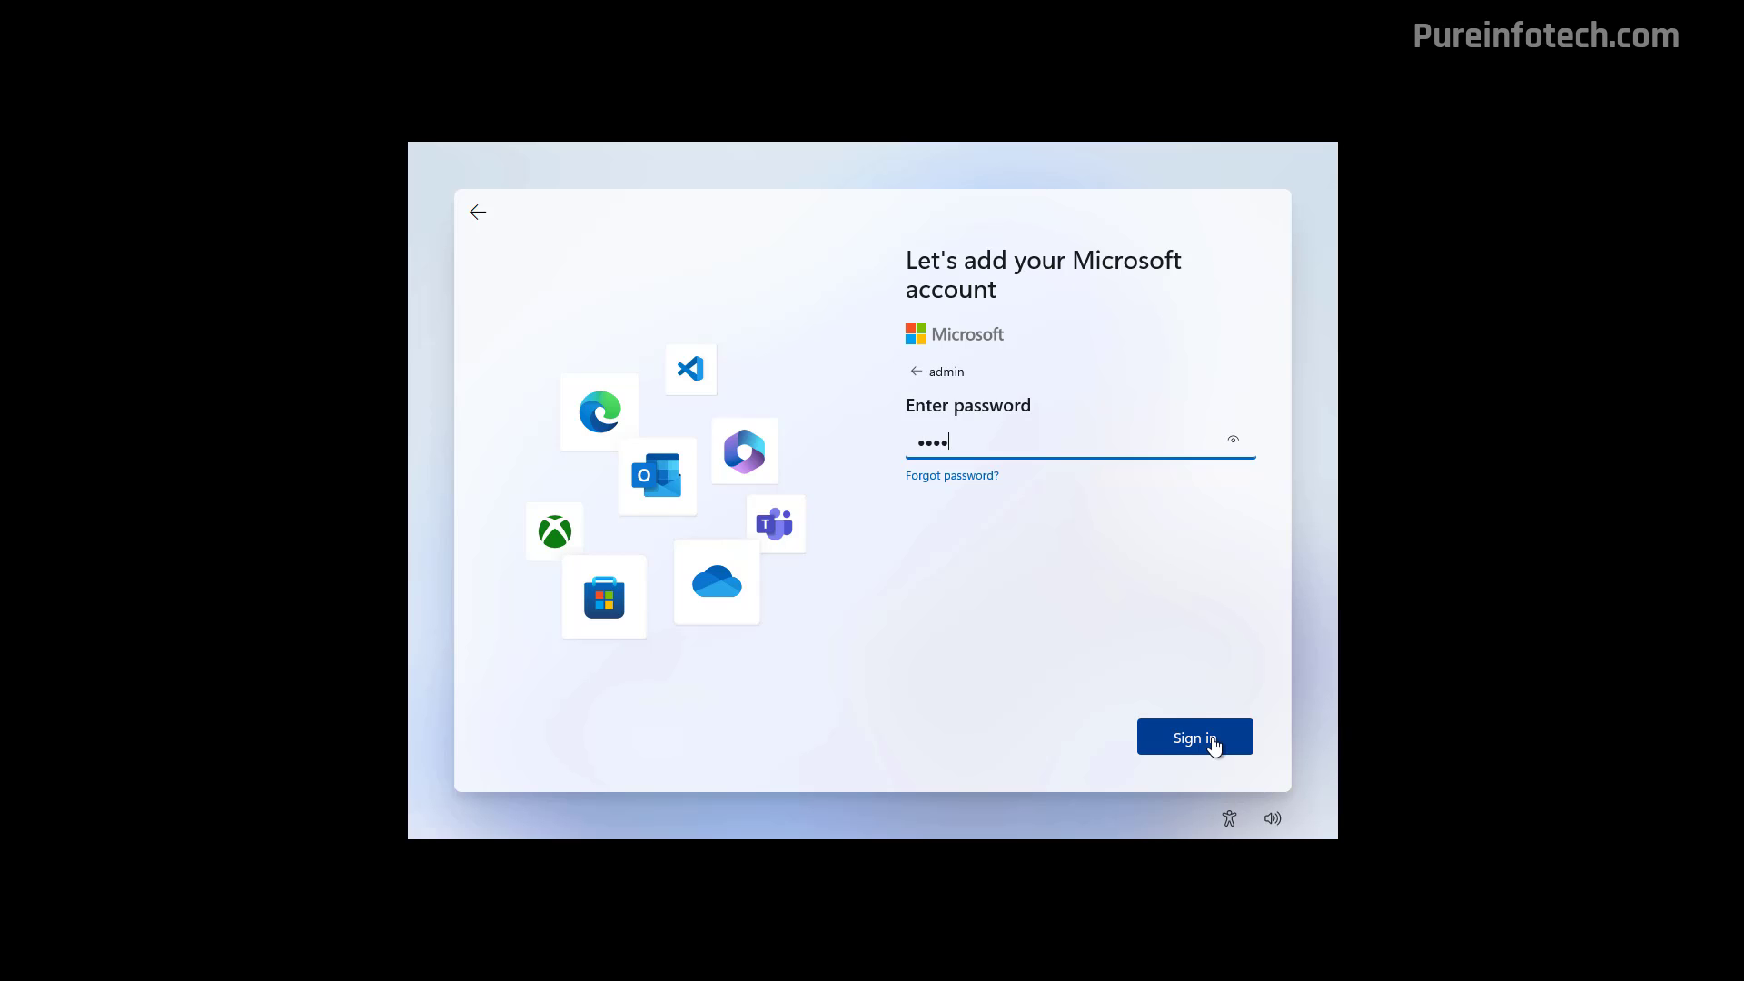
pyautogui.click(1194, 737)
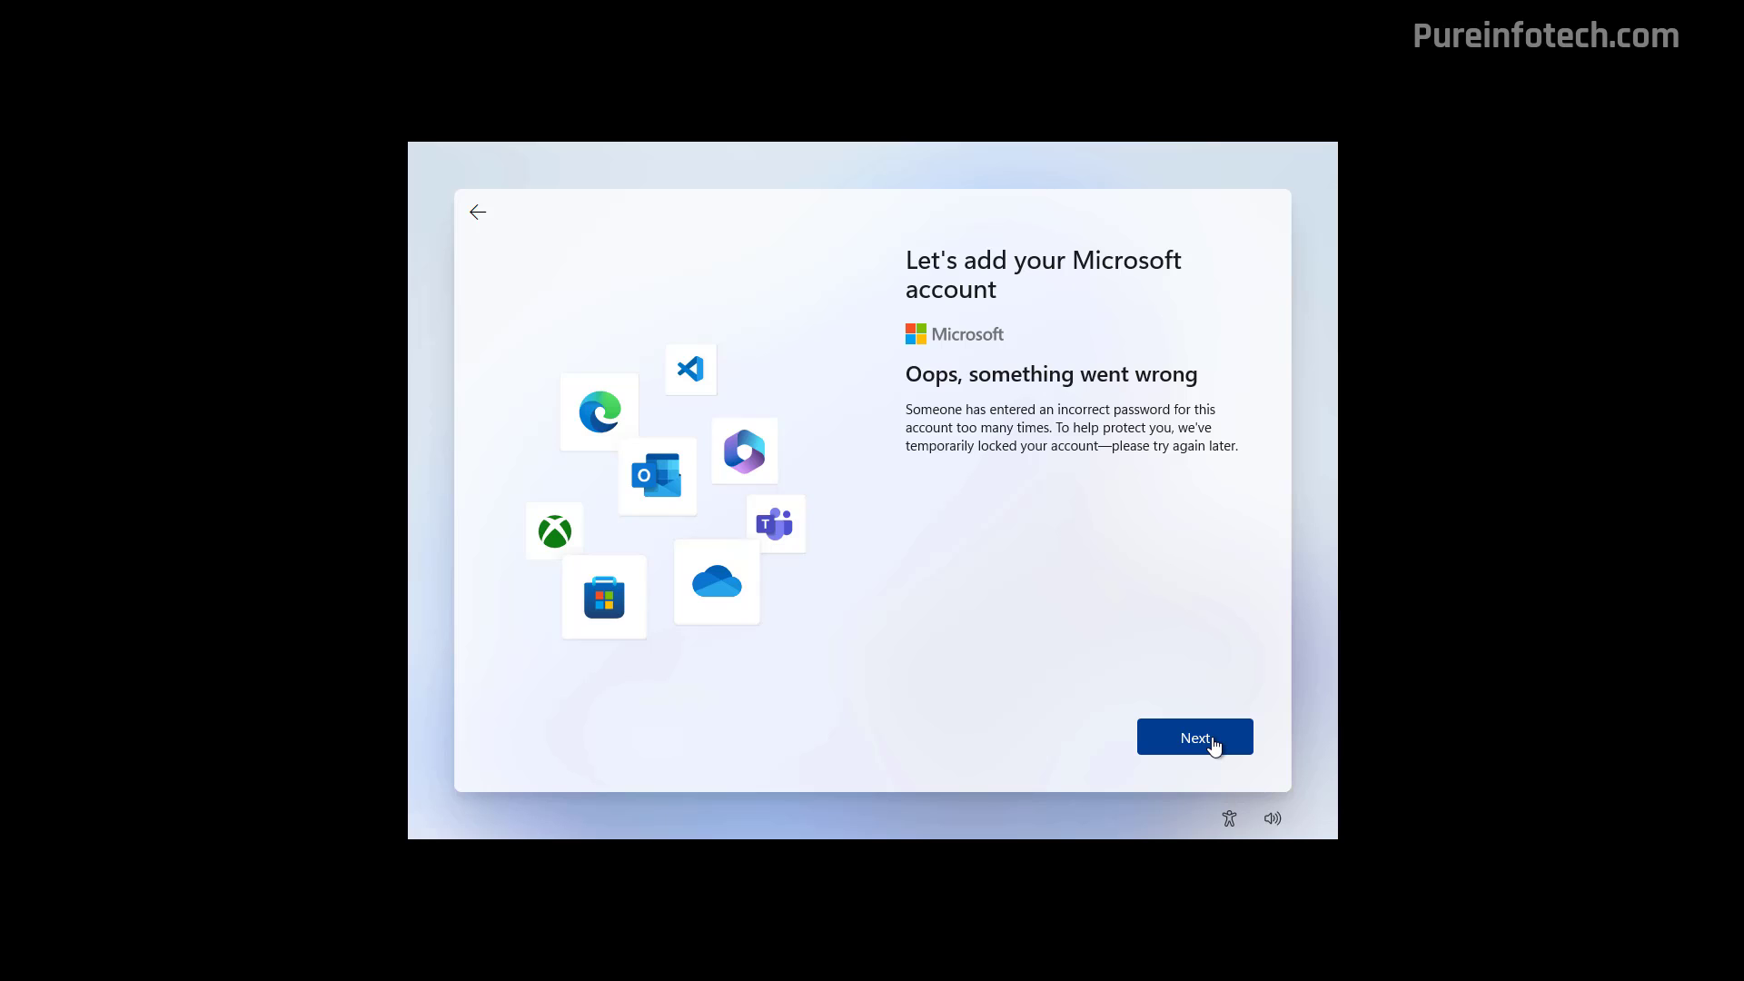
pyautogui.click(1194, 737)
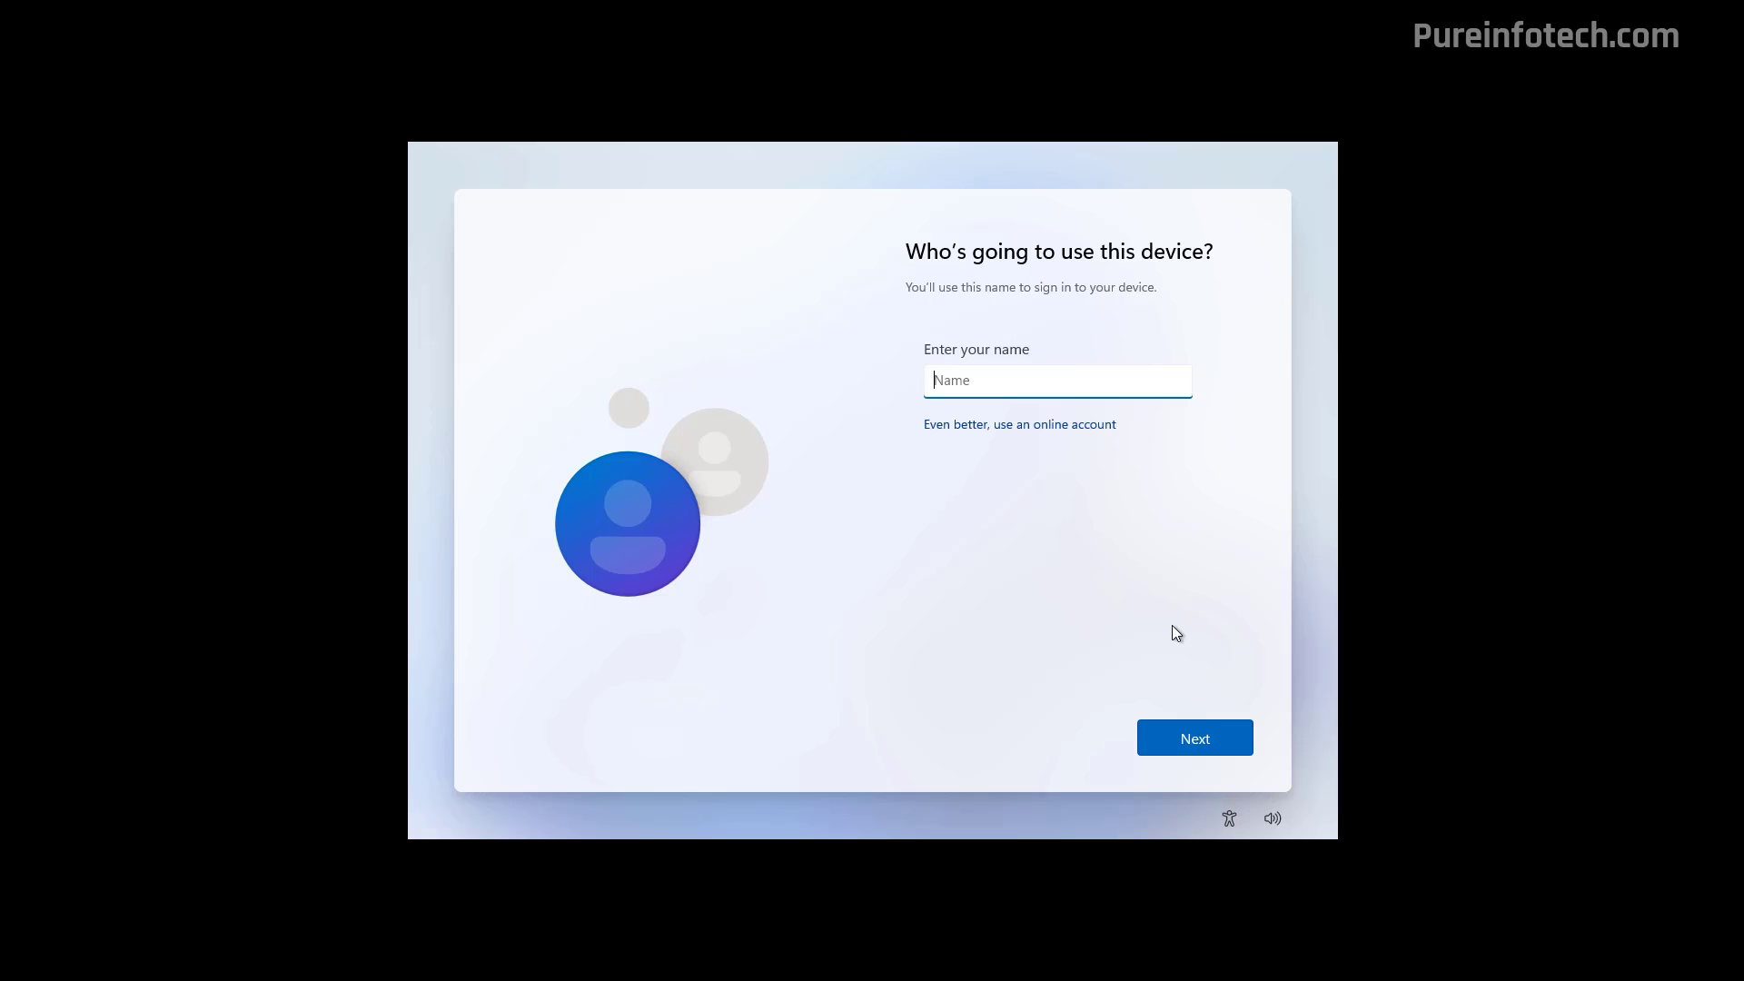
pyautogui.write('admin')
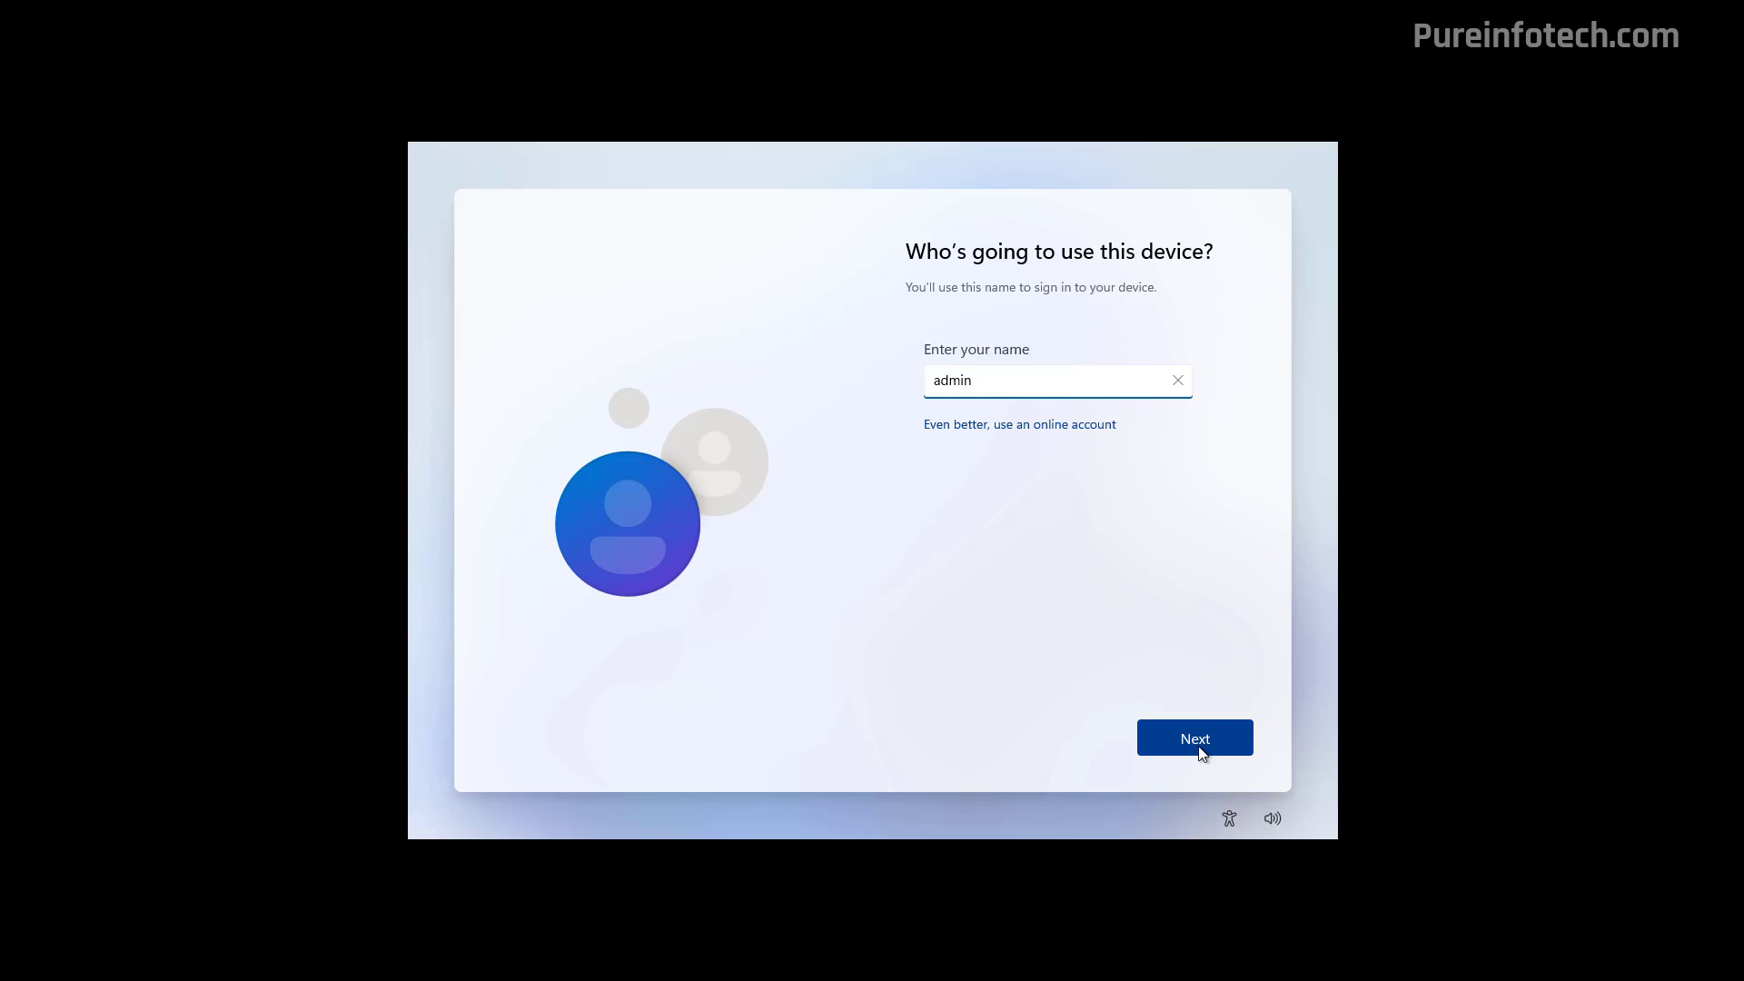
pyautogui.click(1193, 738)
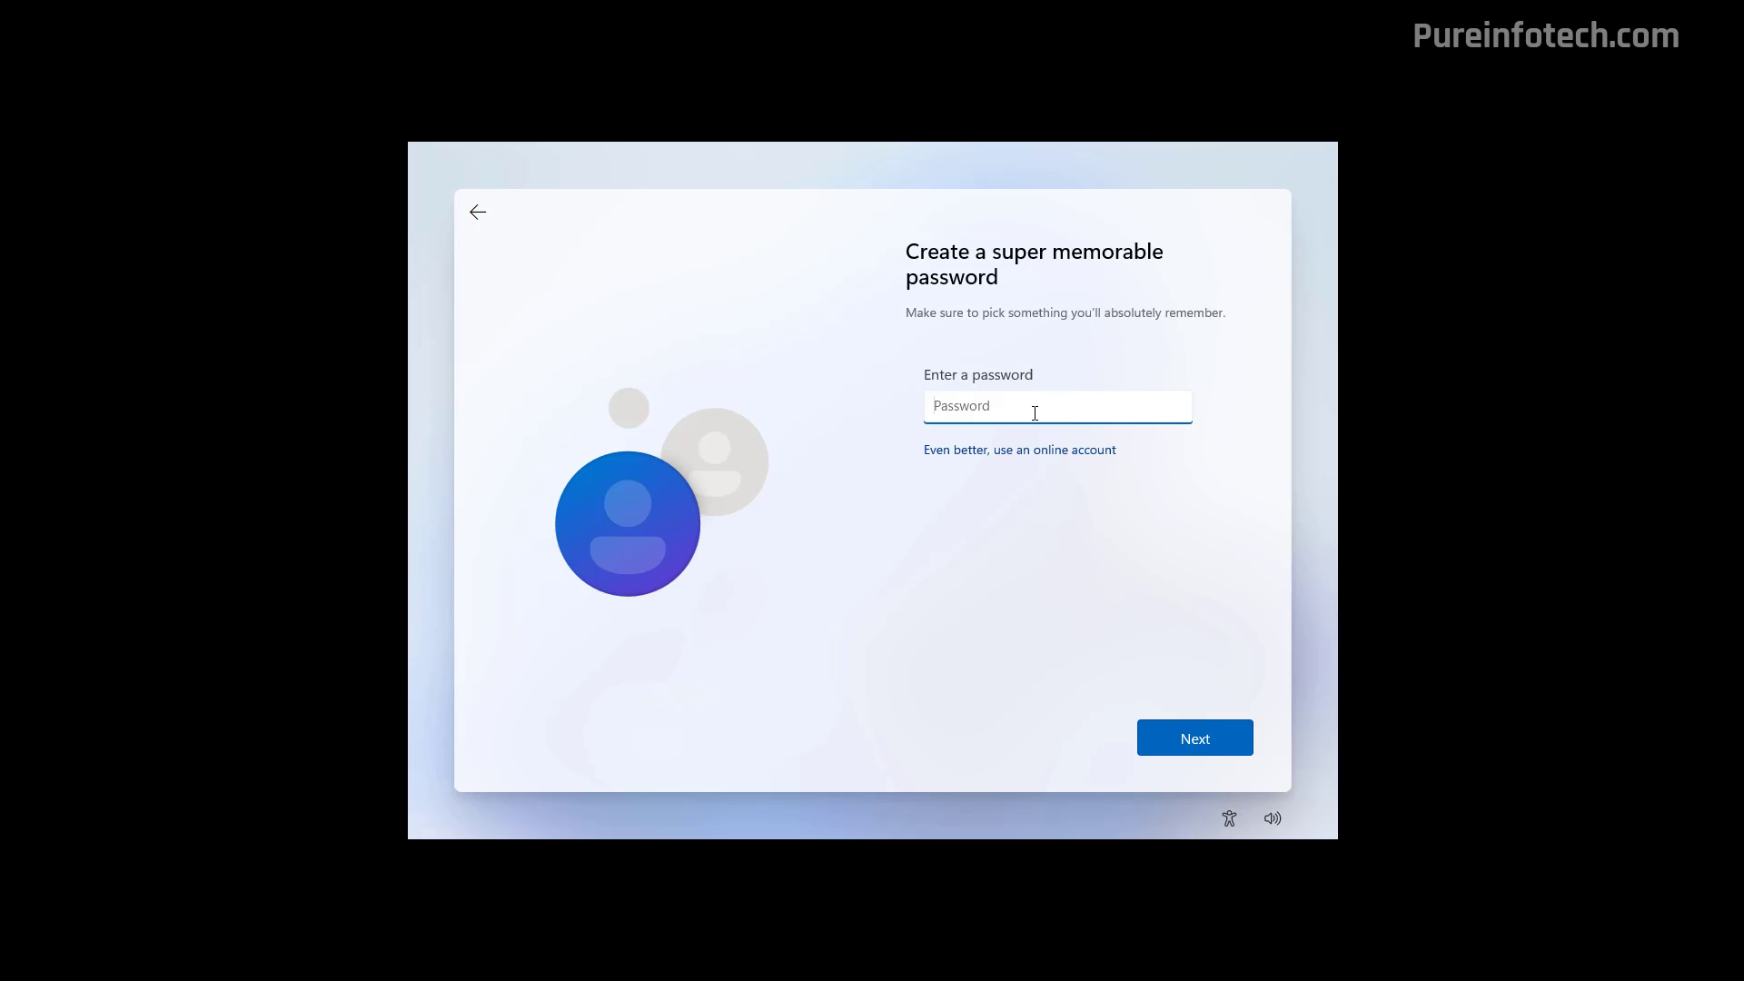
pyautogui.write('password')
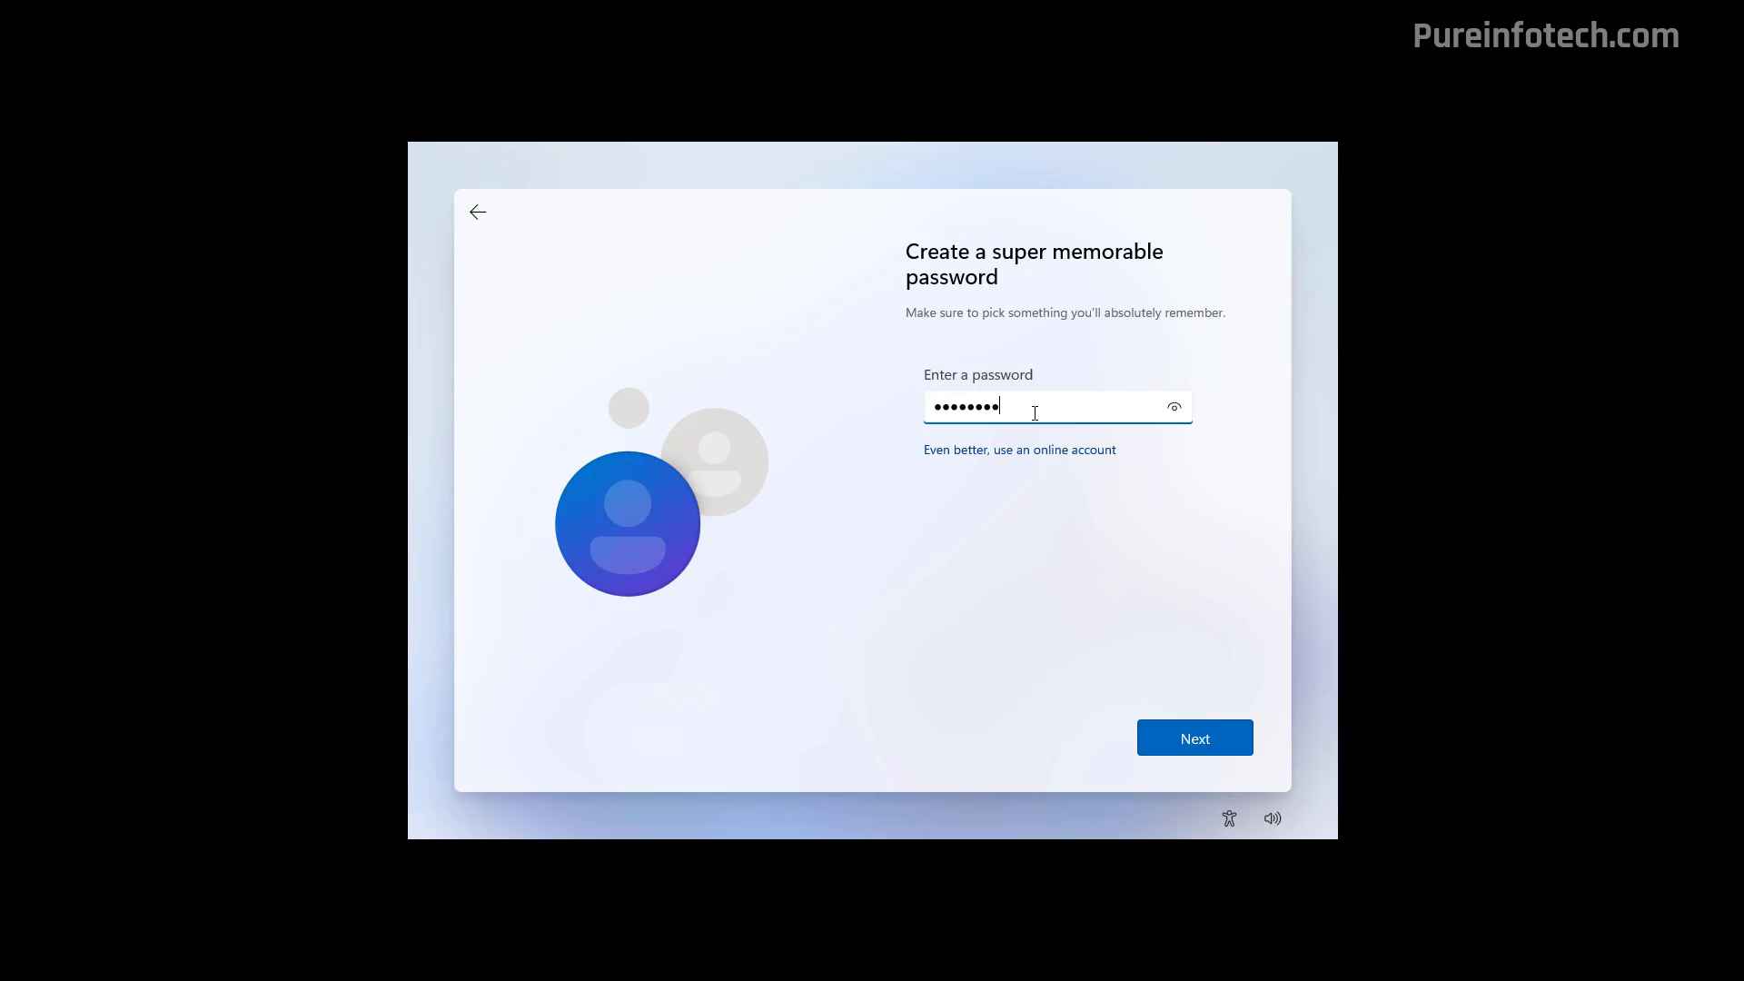
pyautogui.click(1193, 737)
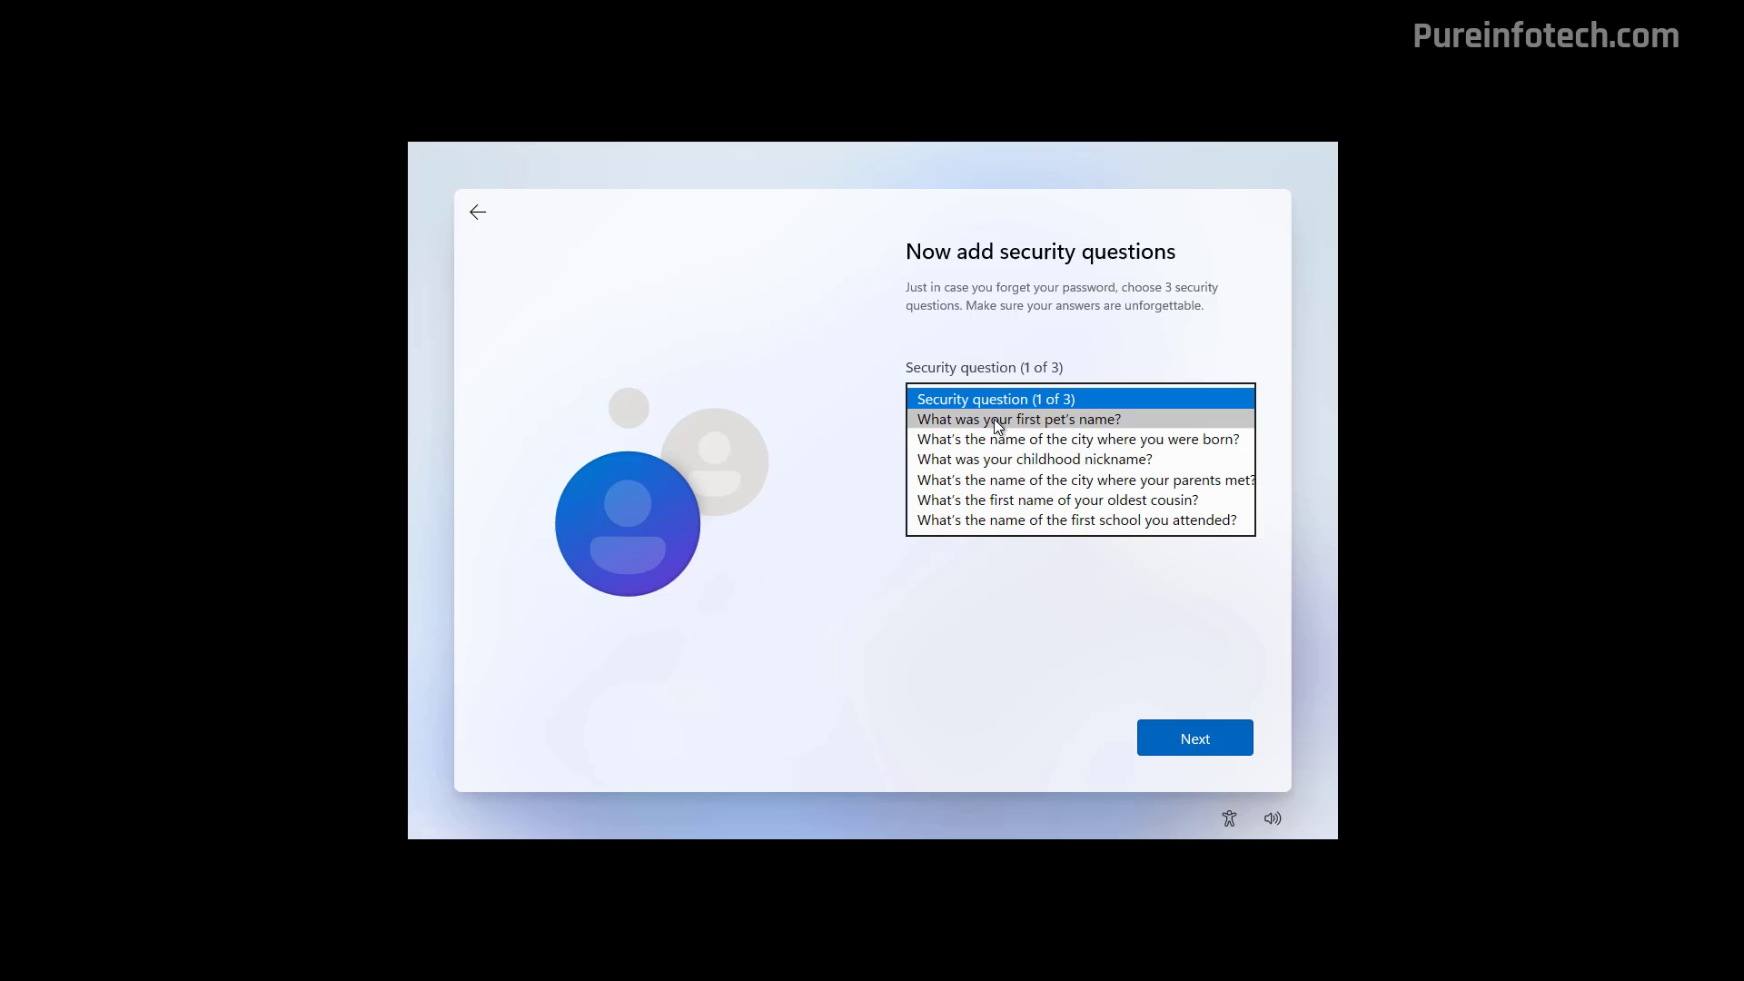
# Pick the first pet's name and childhood nickname questions, then accept privacy settings.
pyautogui.click(1015, 419)
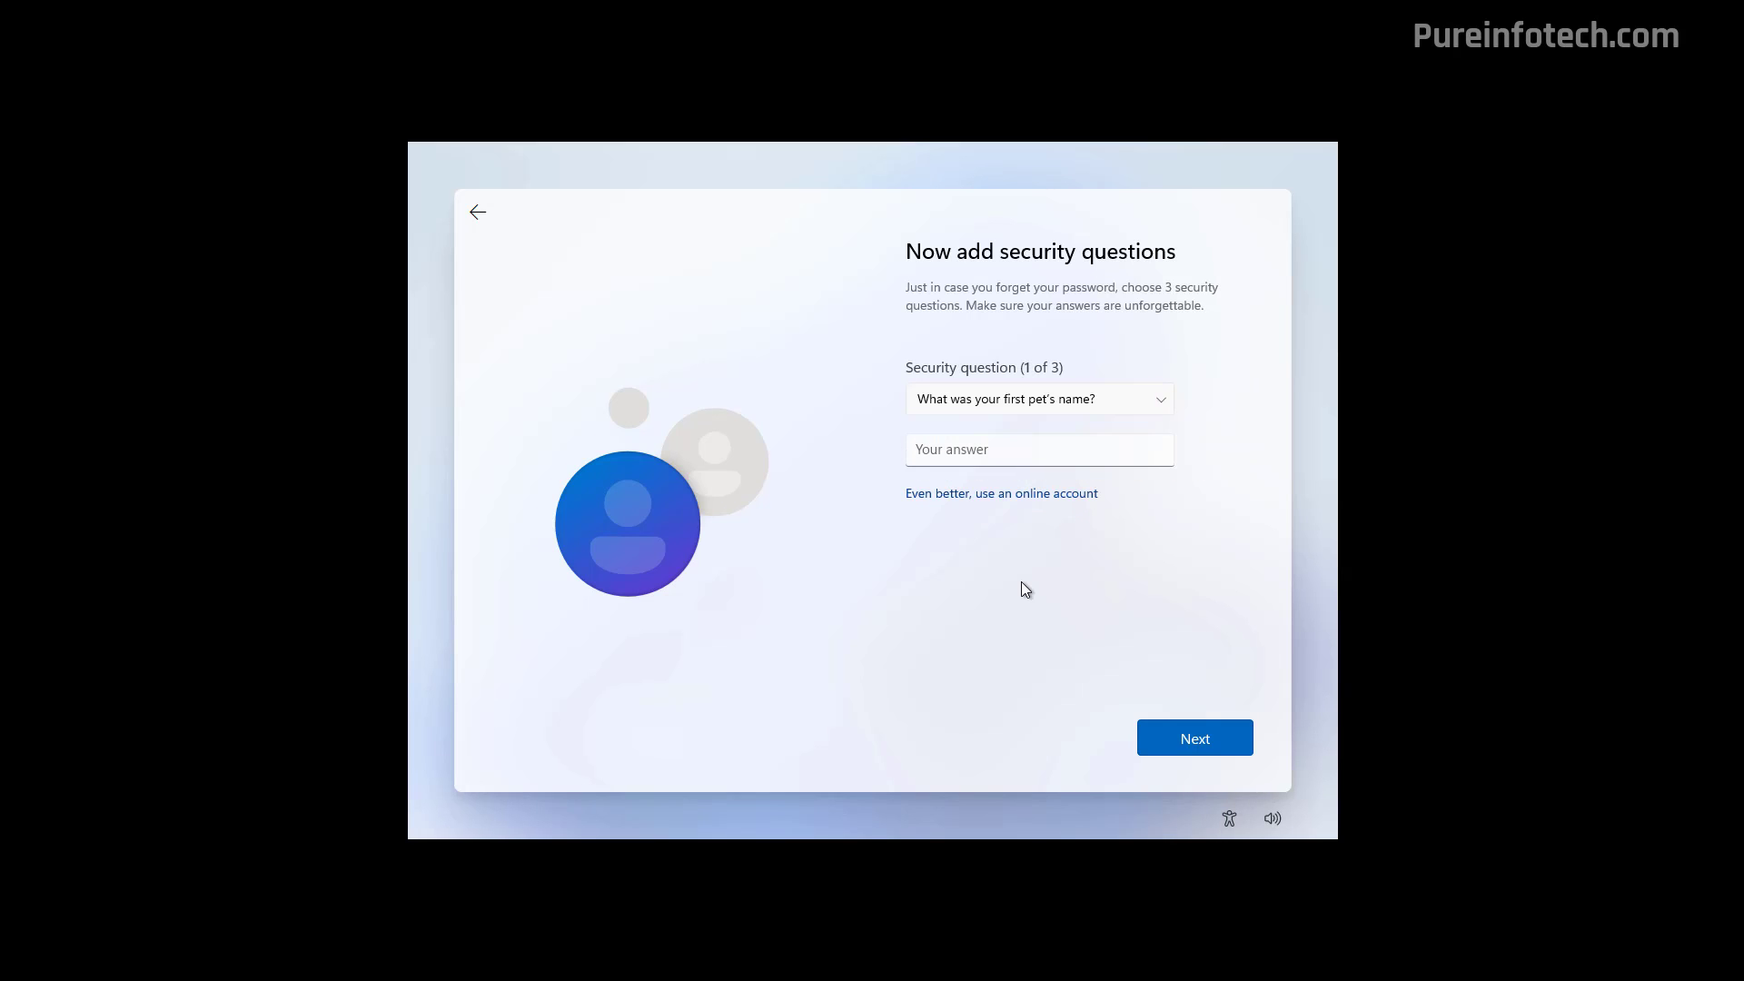
pyautogui.moveTo(1037, 458)
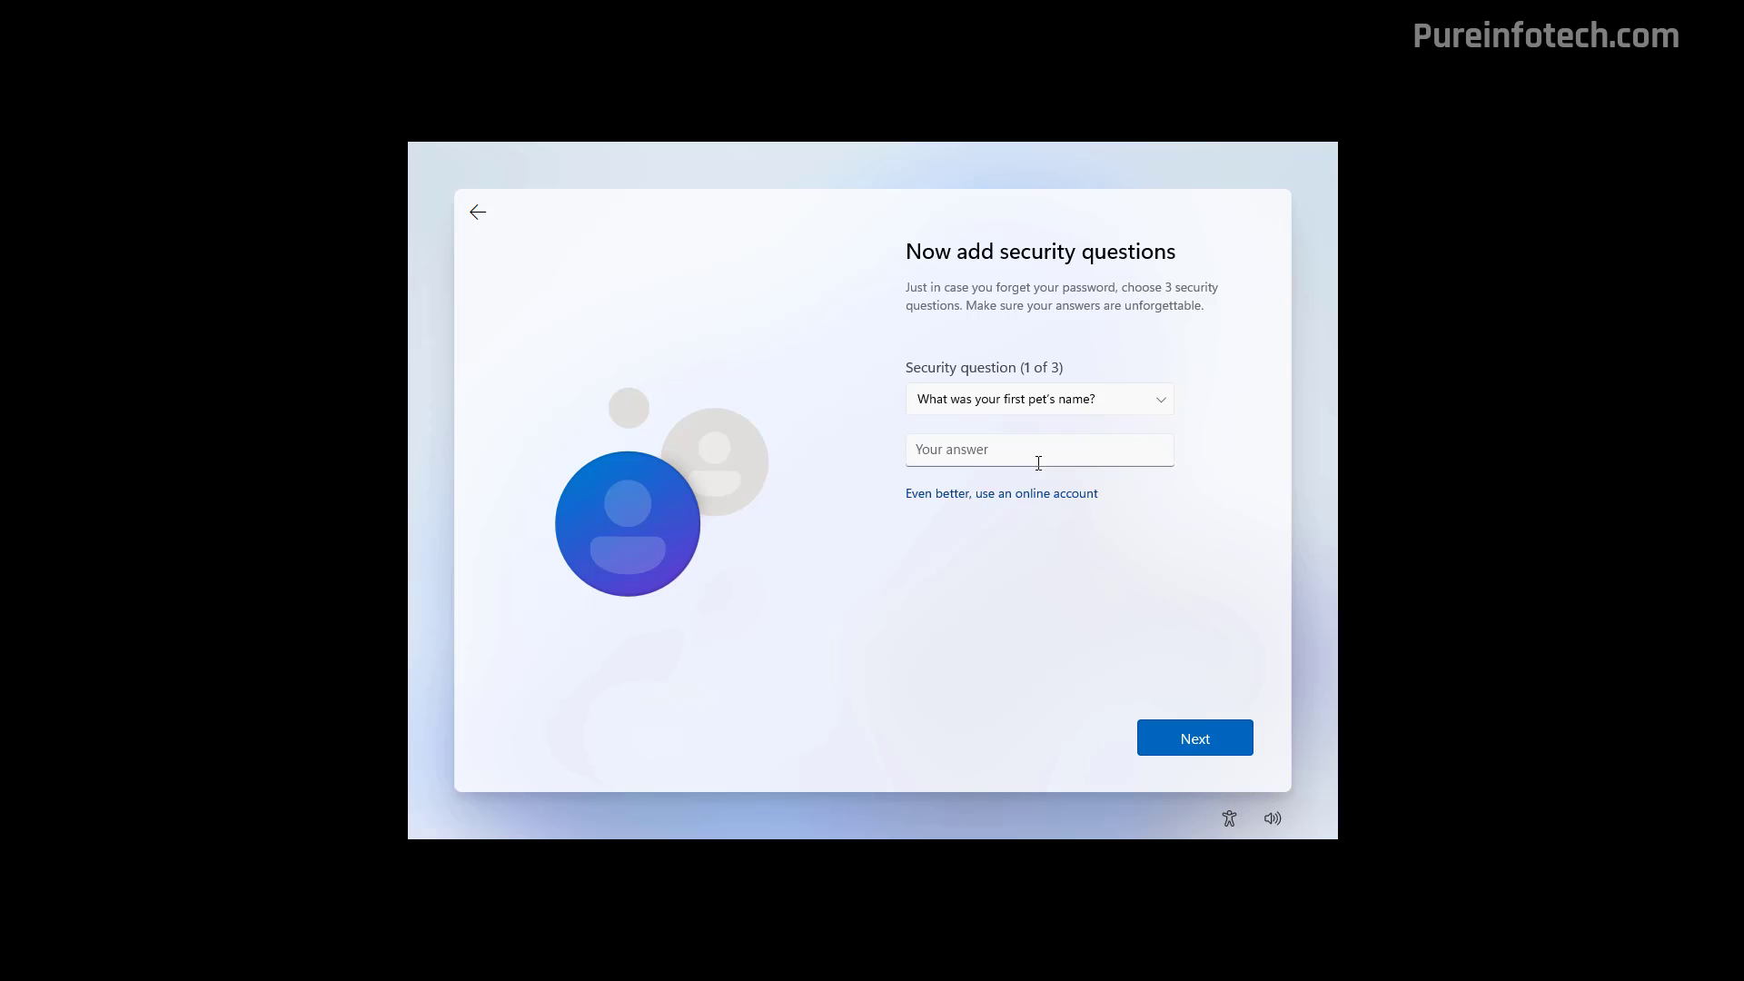
pyautogui.click(1037, 397)
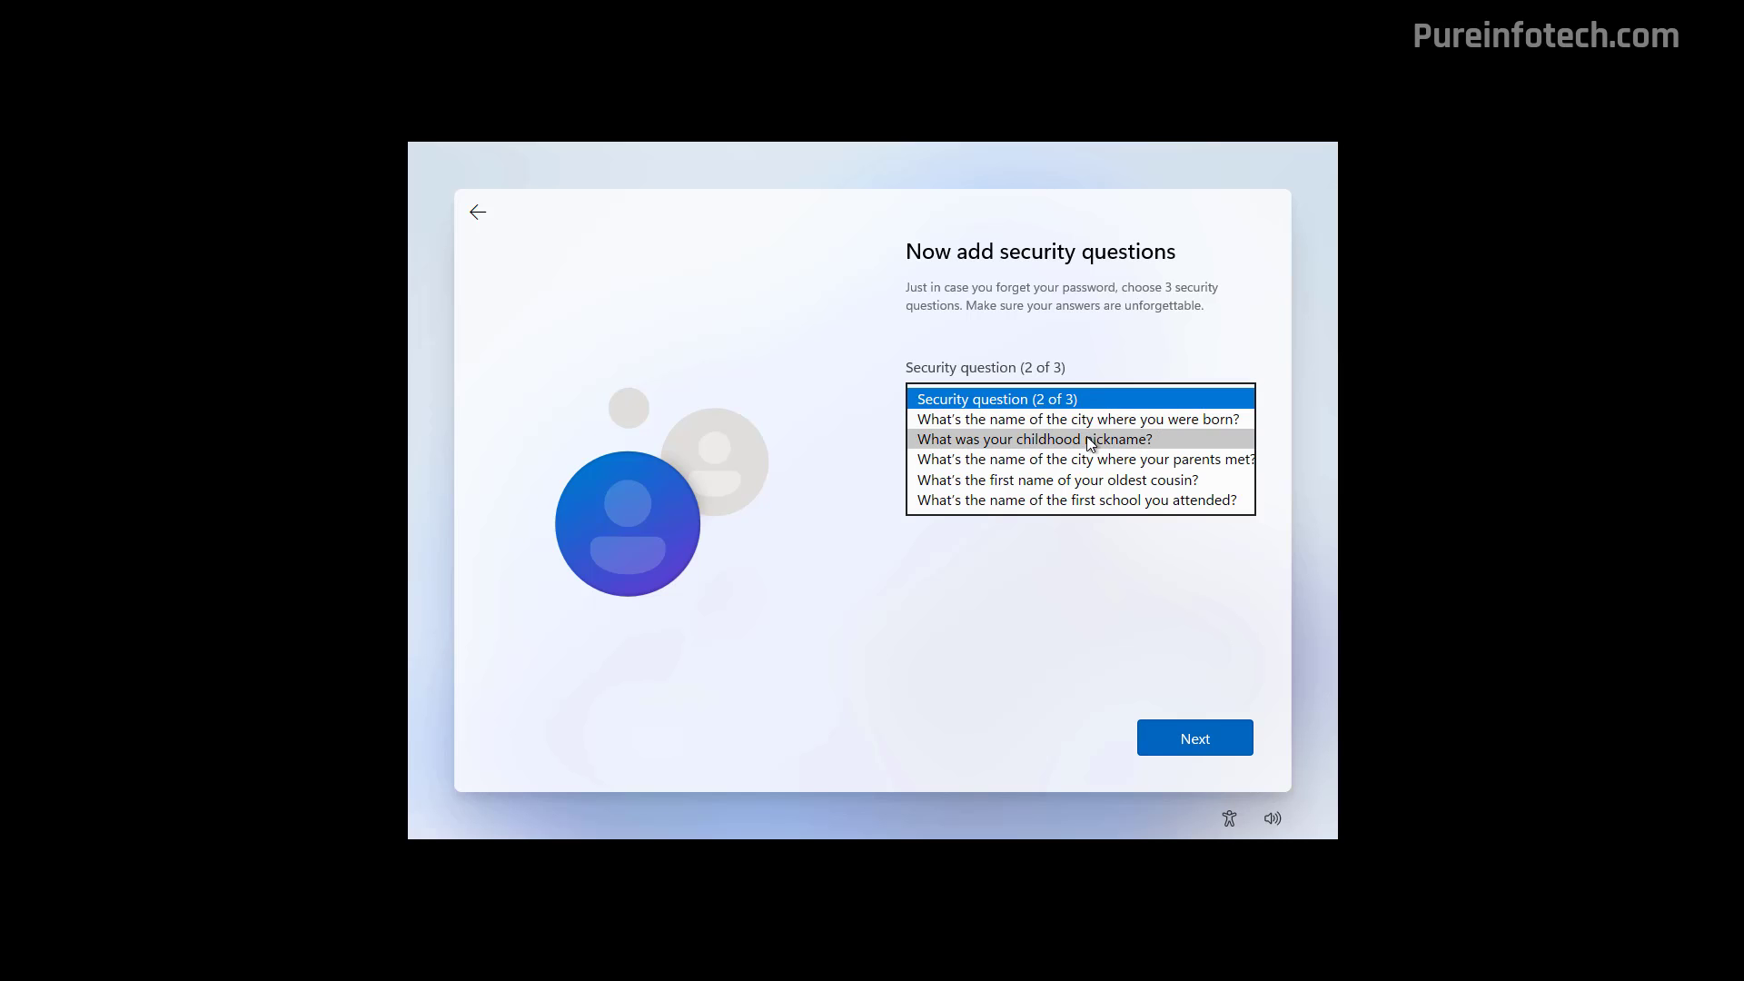
pyautogui.click(1036, 438)
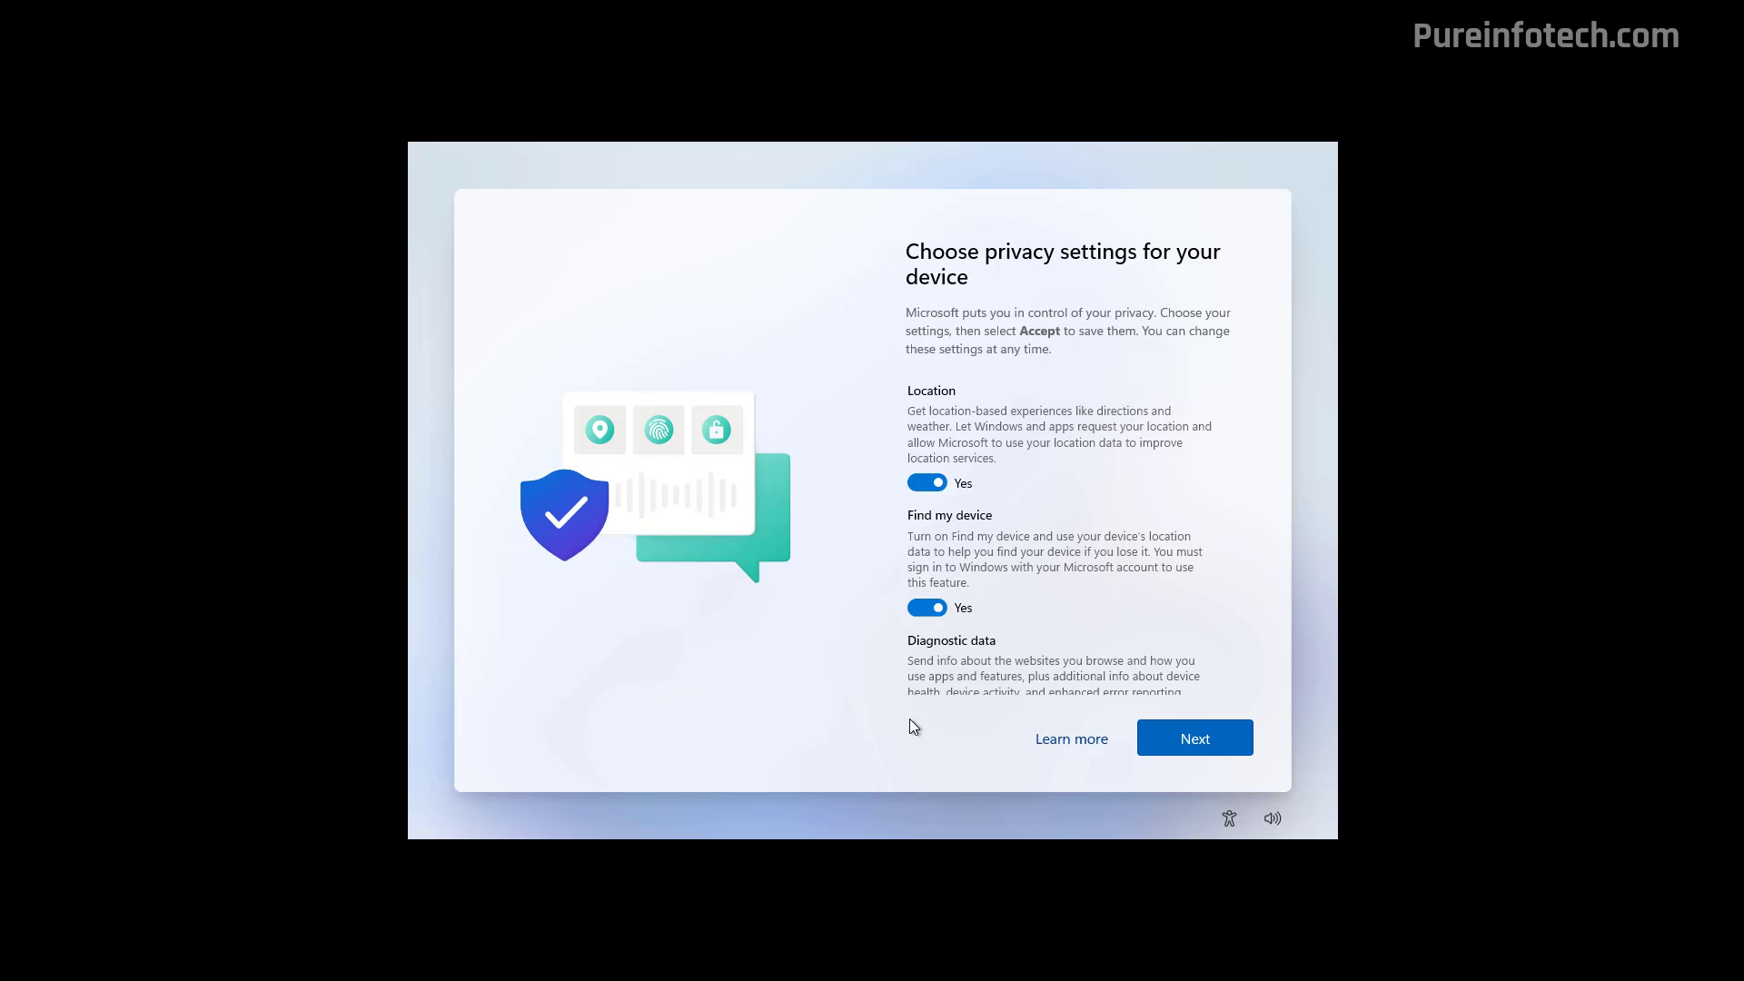
pyautogui.moveTo(1000, 725)
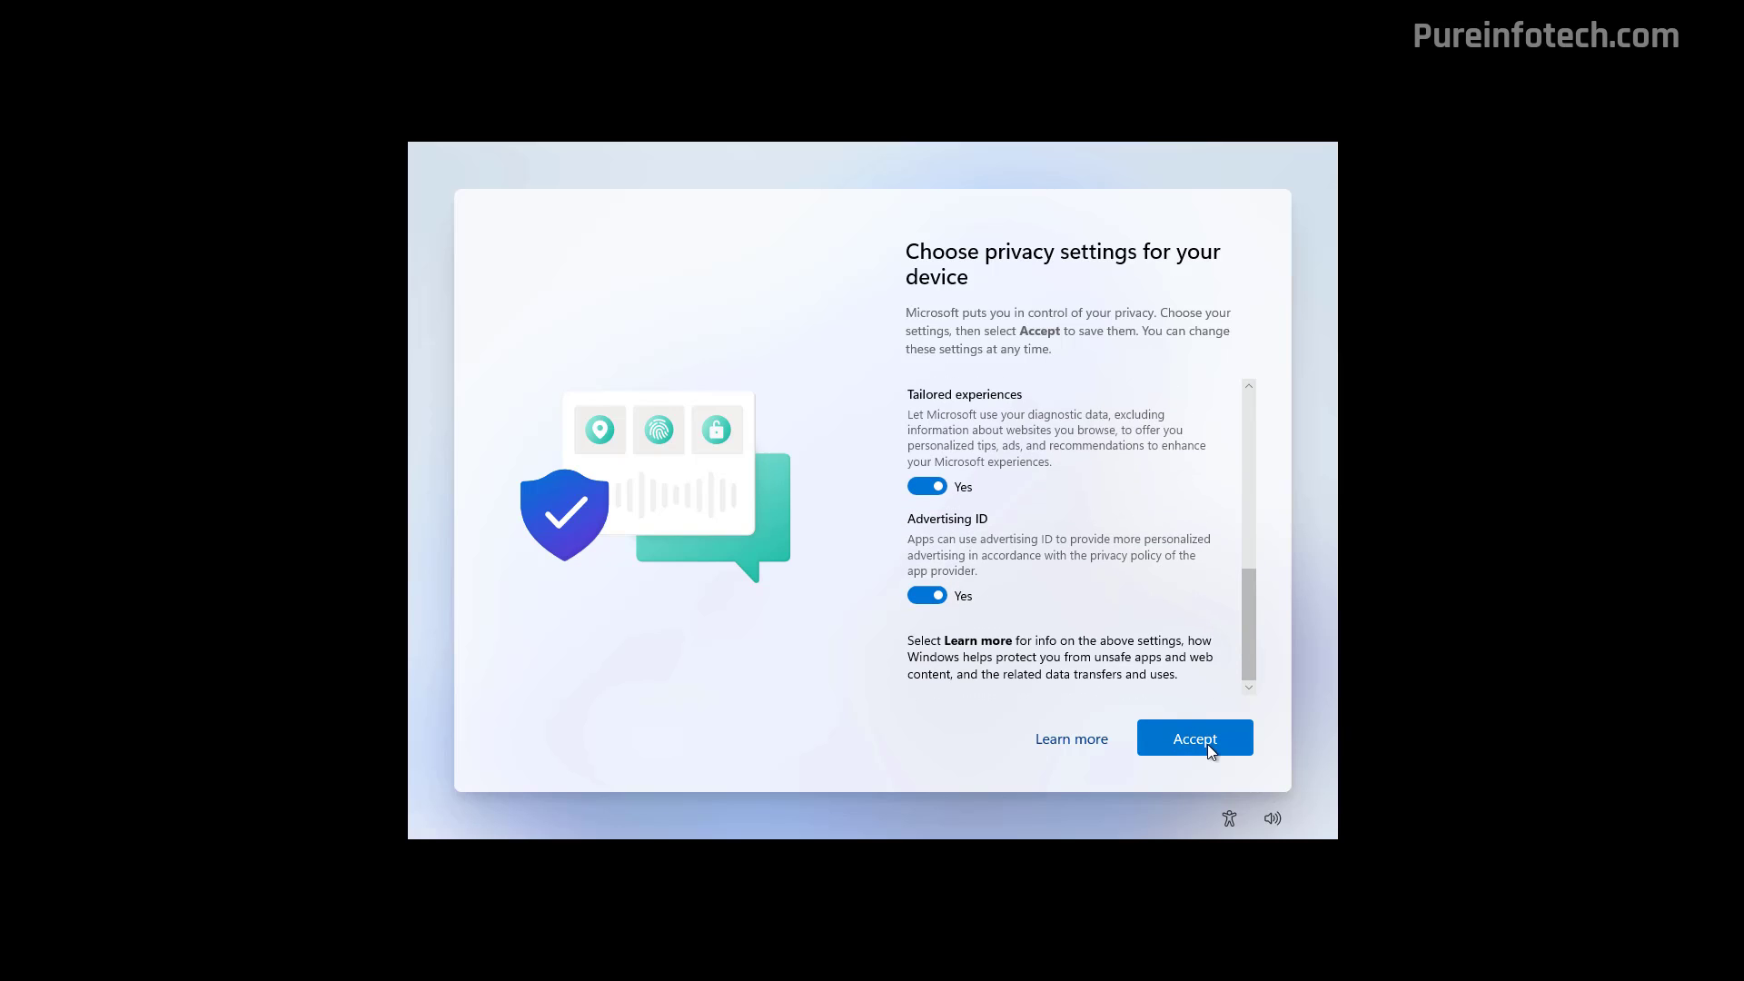
pyautogui.click(1194, 737)
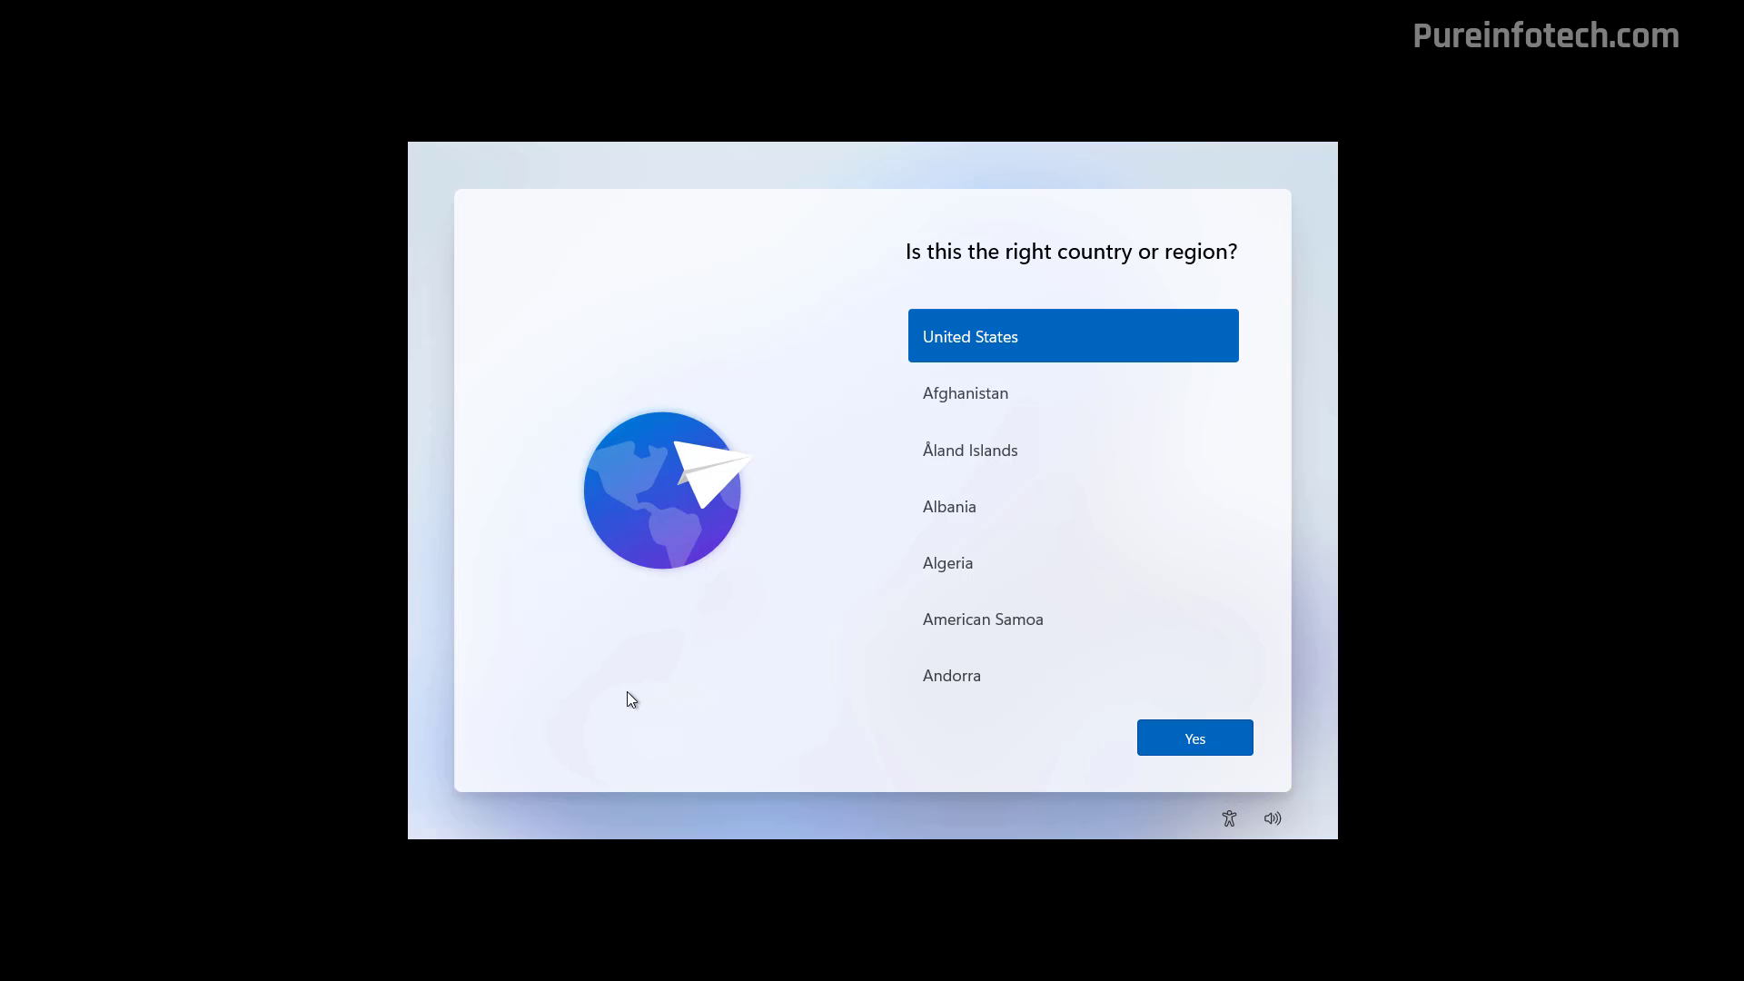
pyautogui.moveTo(808, 789)
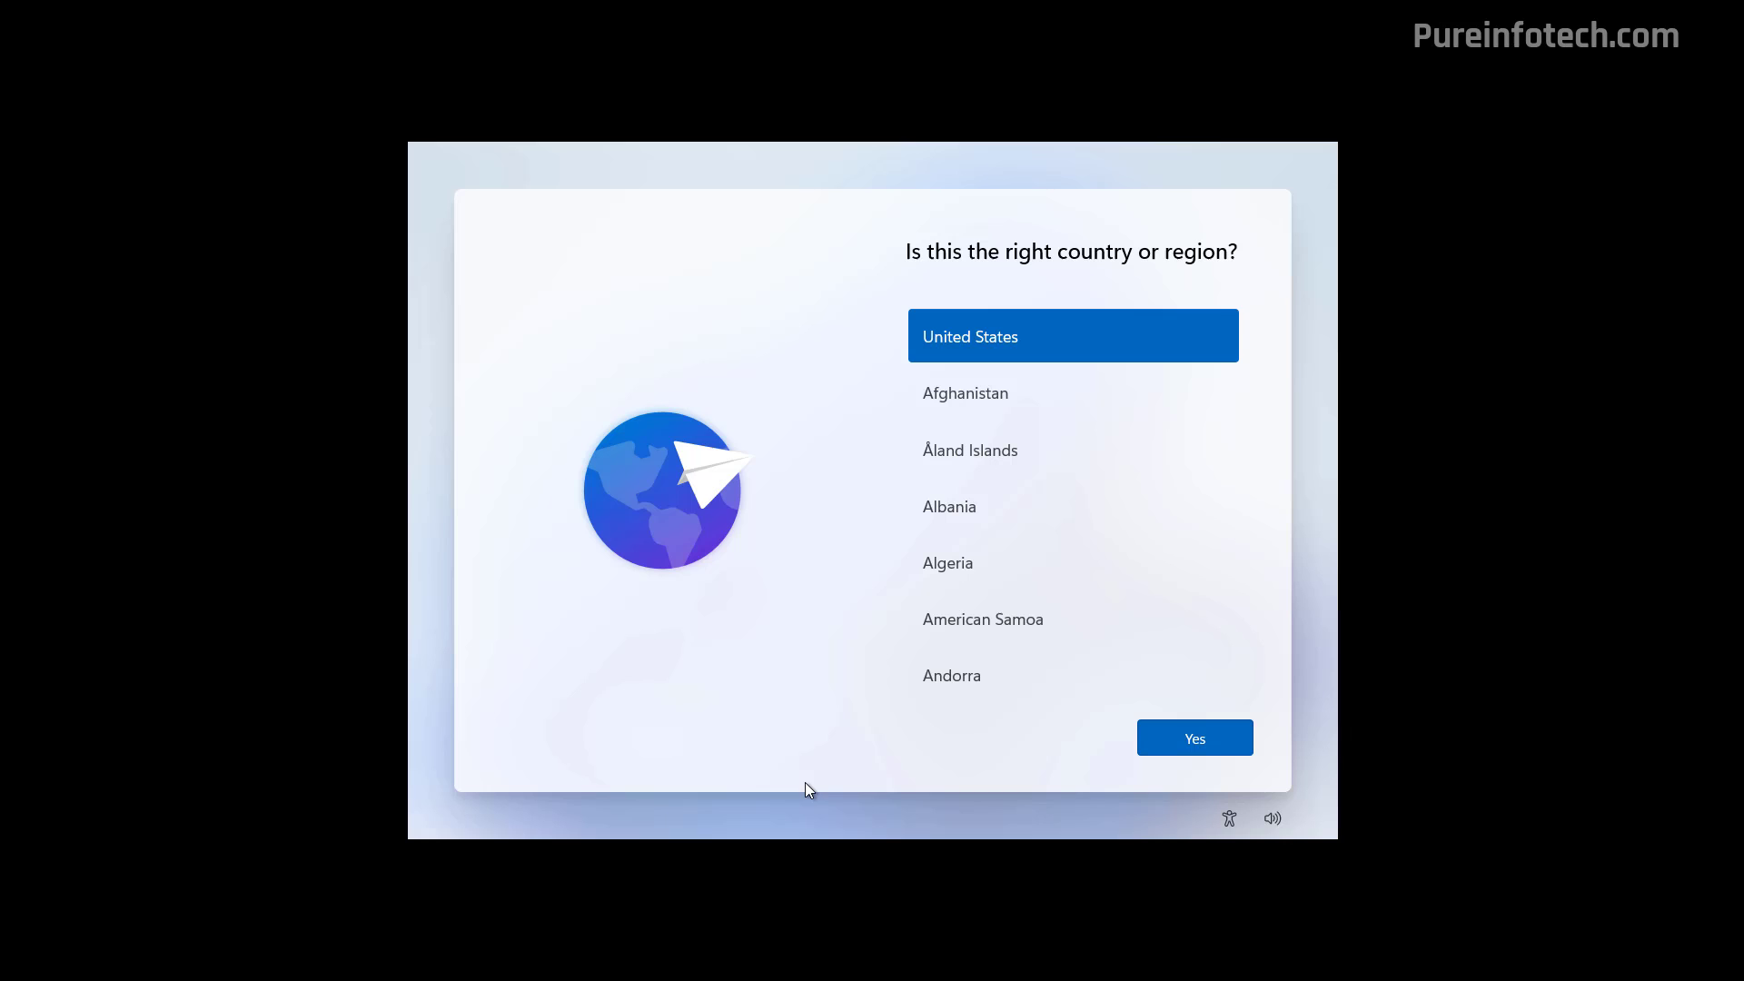
pyautogui.moveTo(1151, 767)
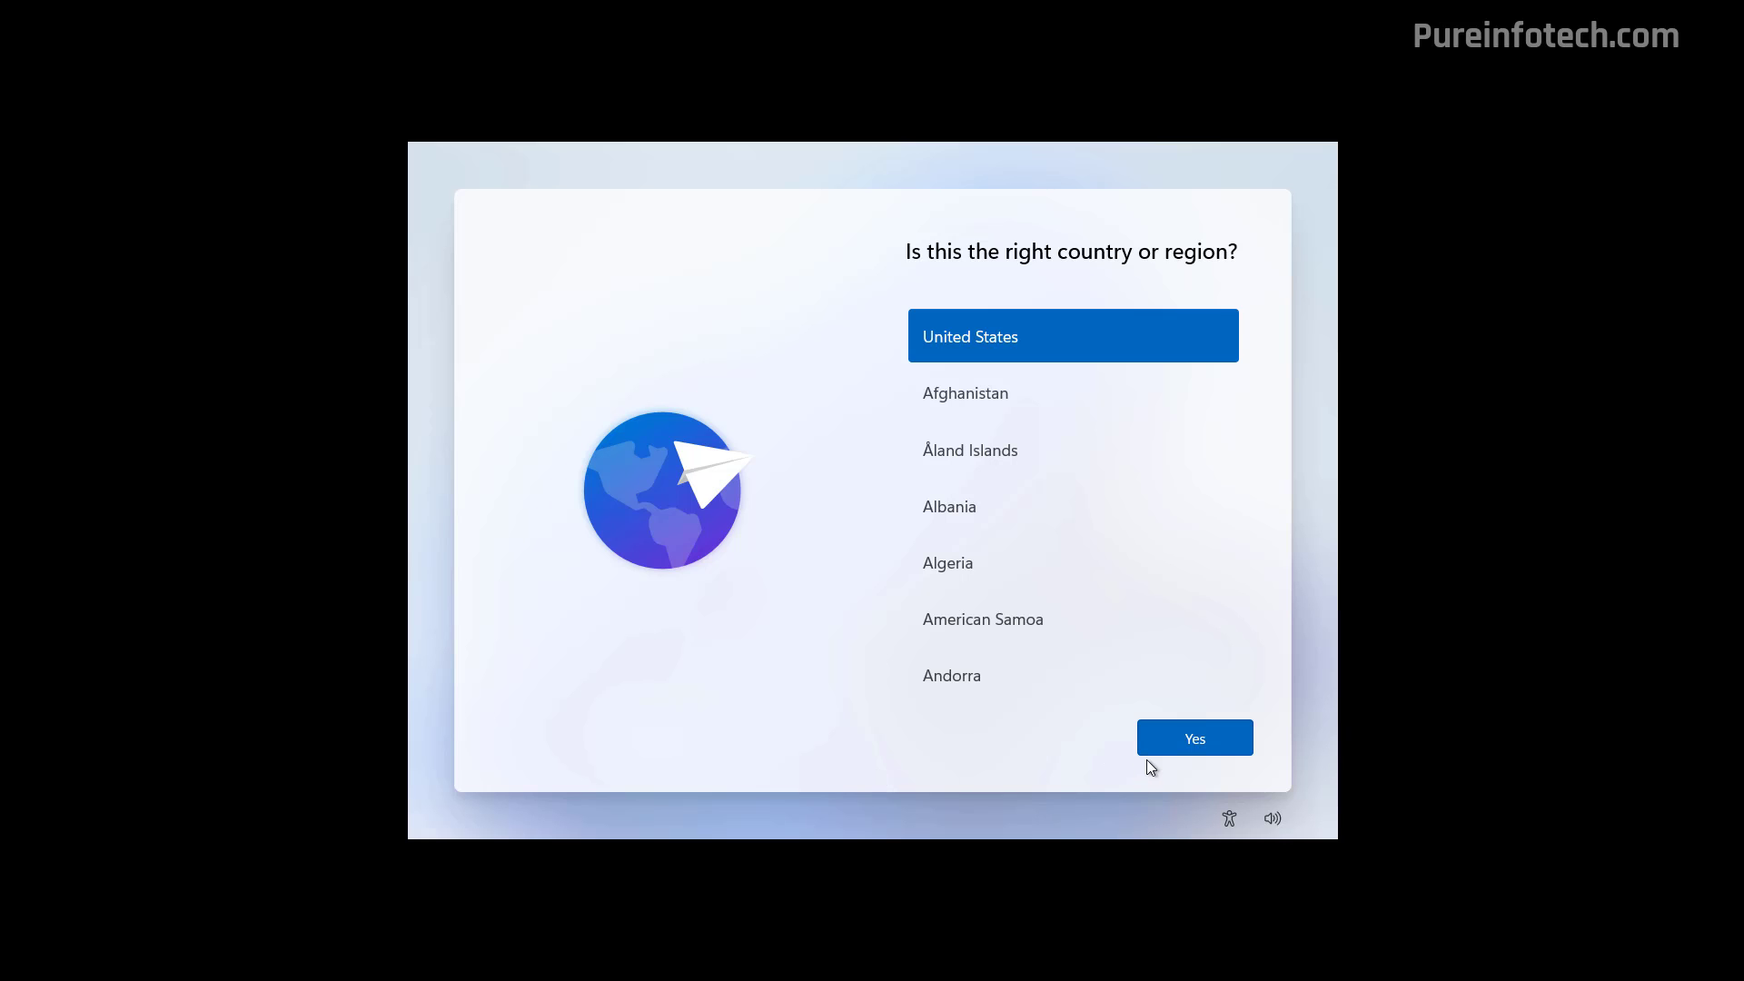
# Confirm United States region and US keyboard, and skip naming the device.
pyautogui.click(1193, 737)
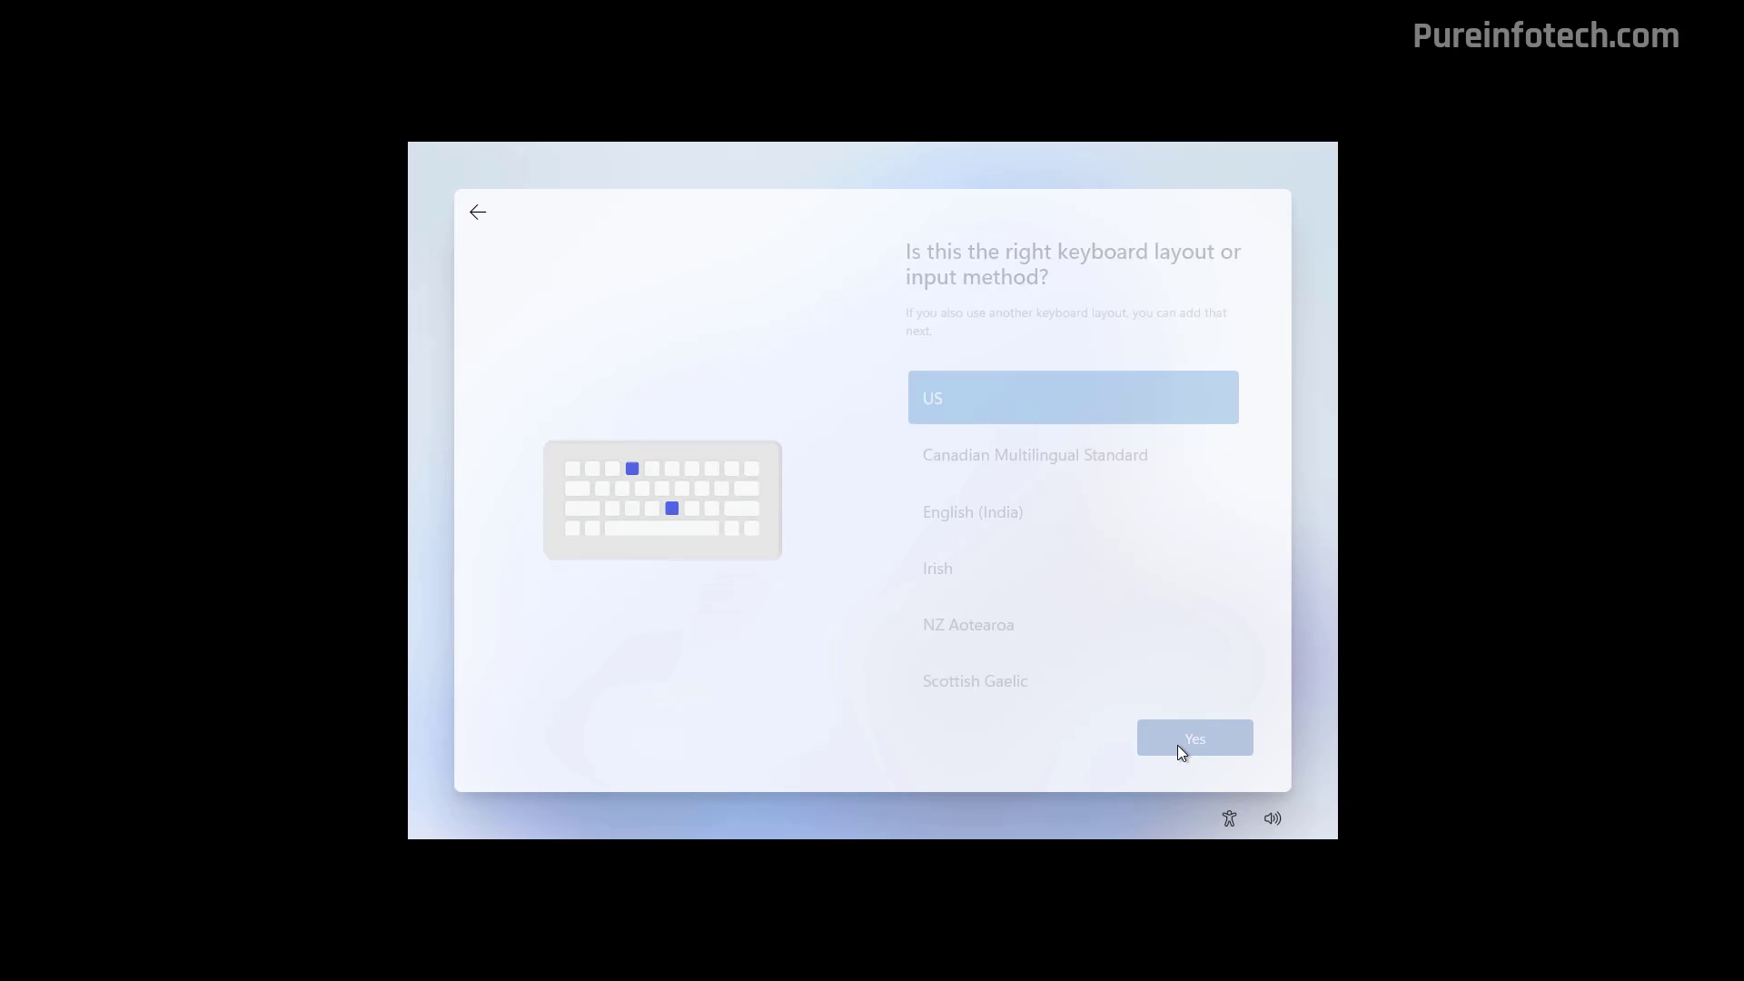
pyautogui.click(1193, 737)
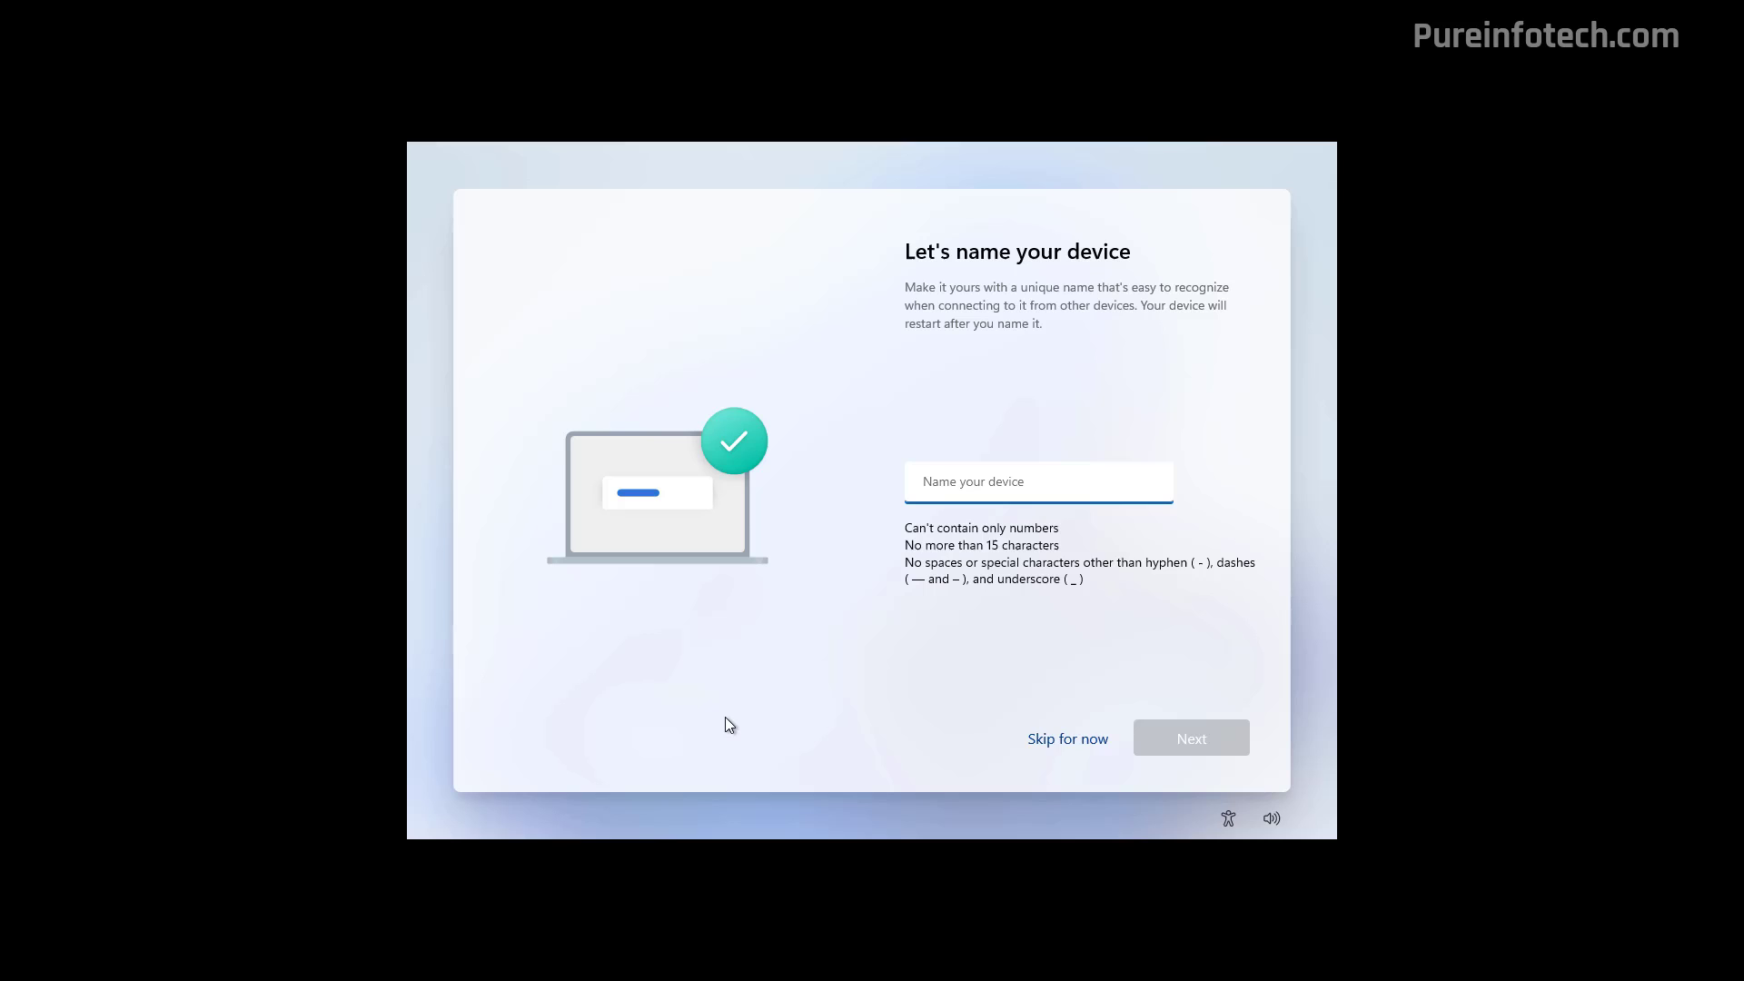
pyautogui.moveTo(852, 698)
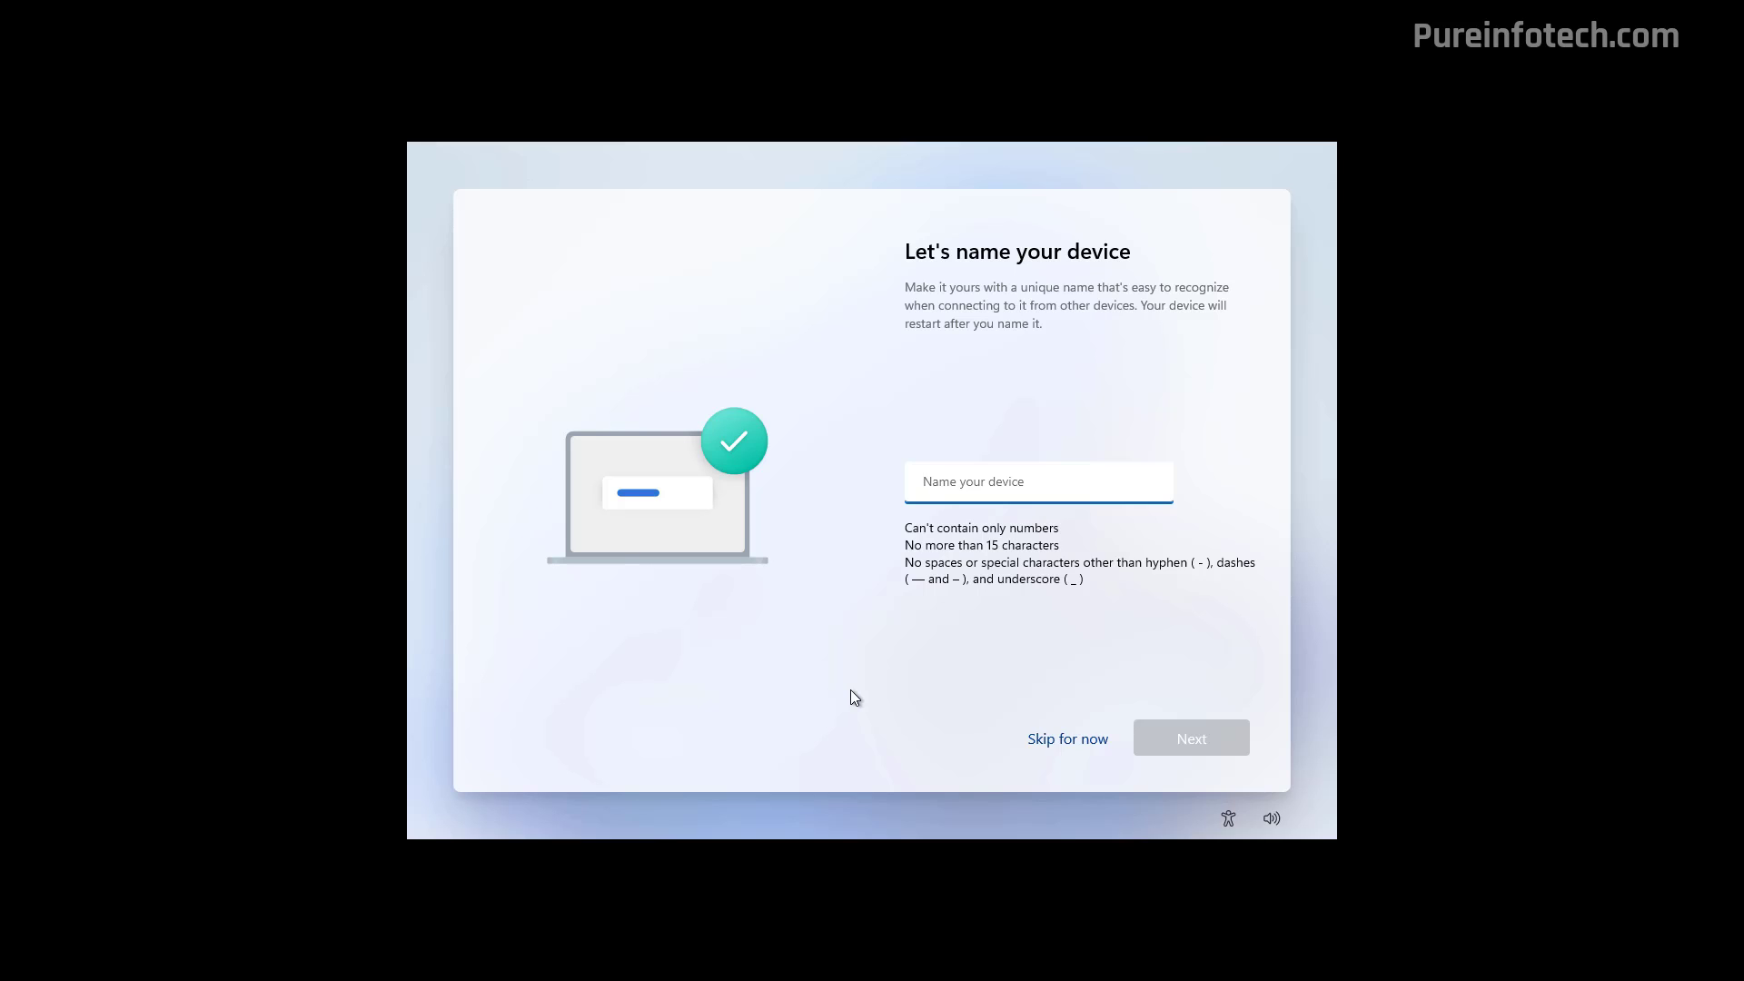
pyautogui.moveTo(1065, 738)
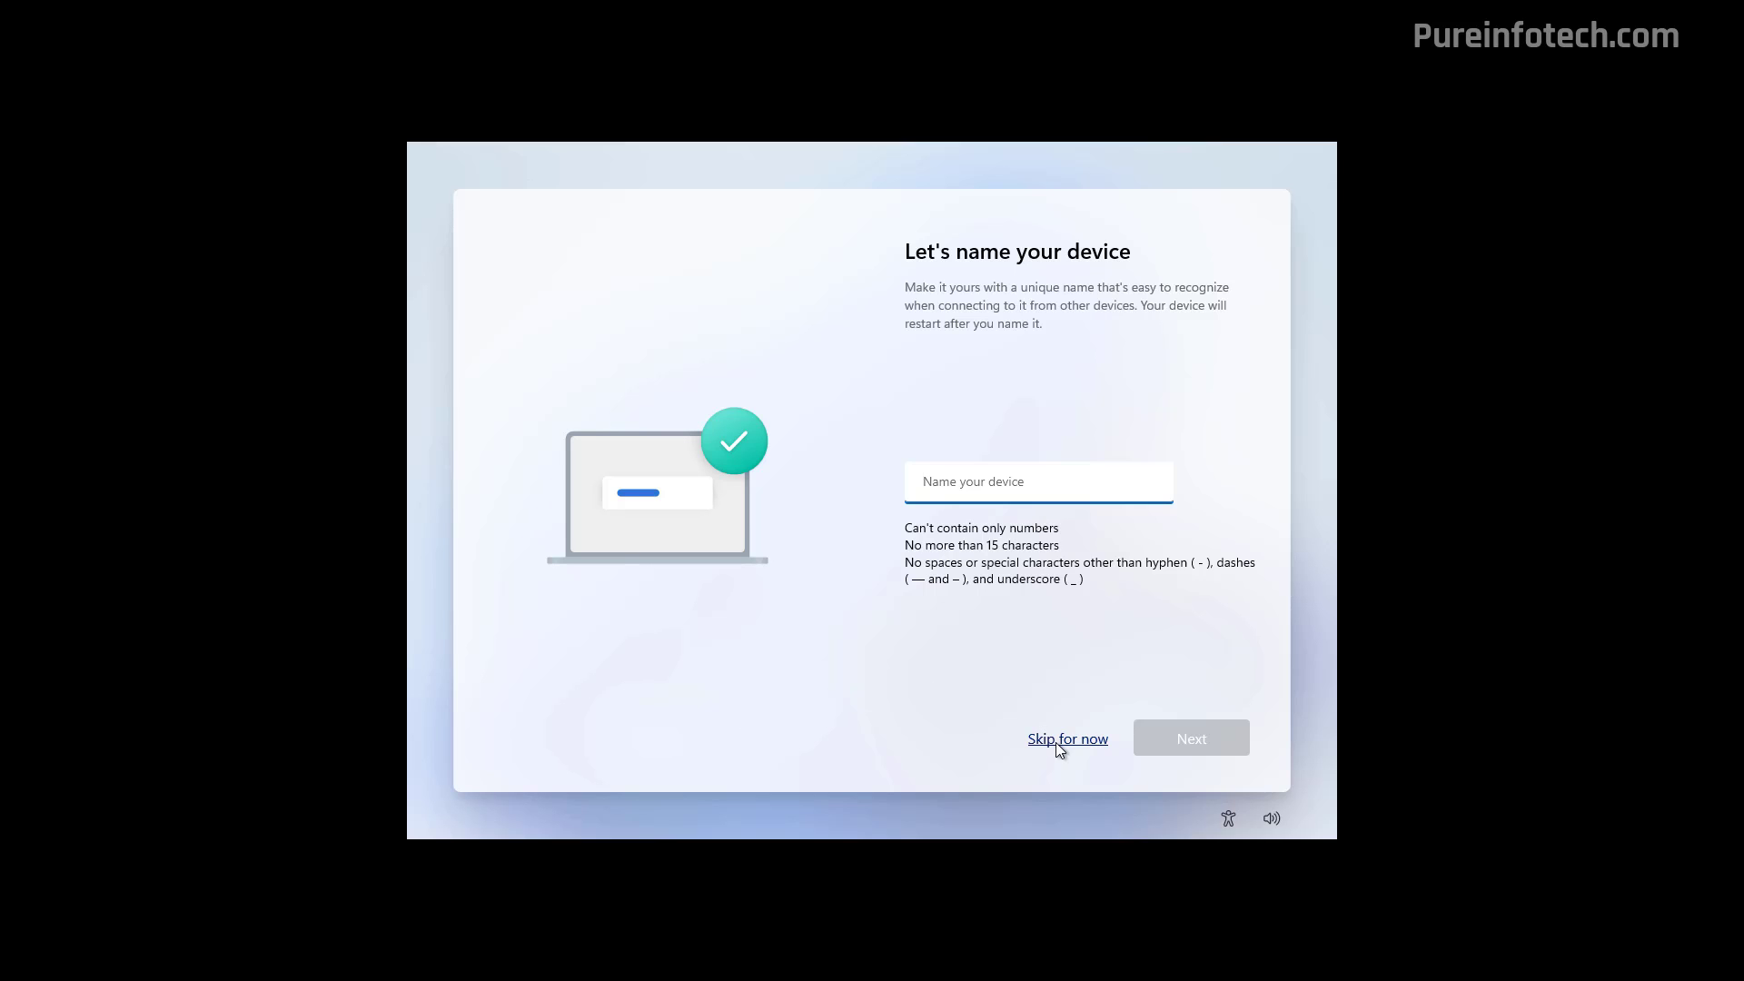
pyautogui.click(1037, 480)
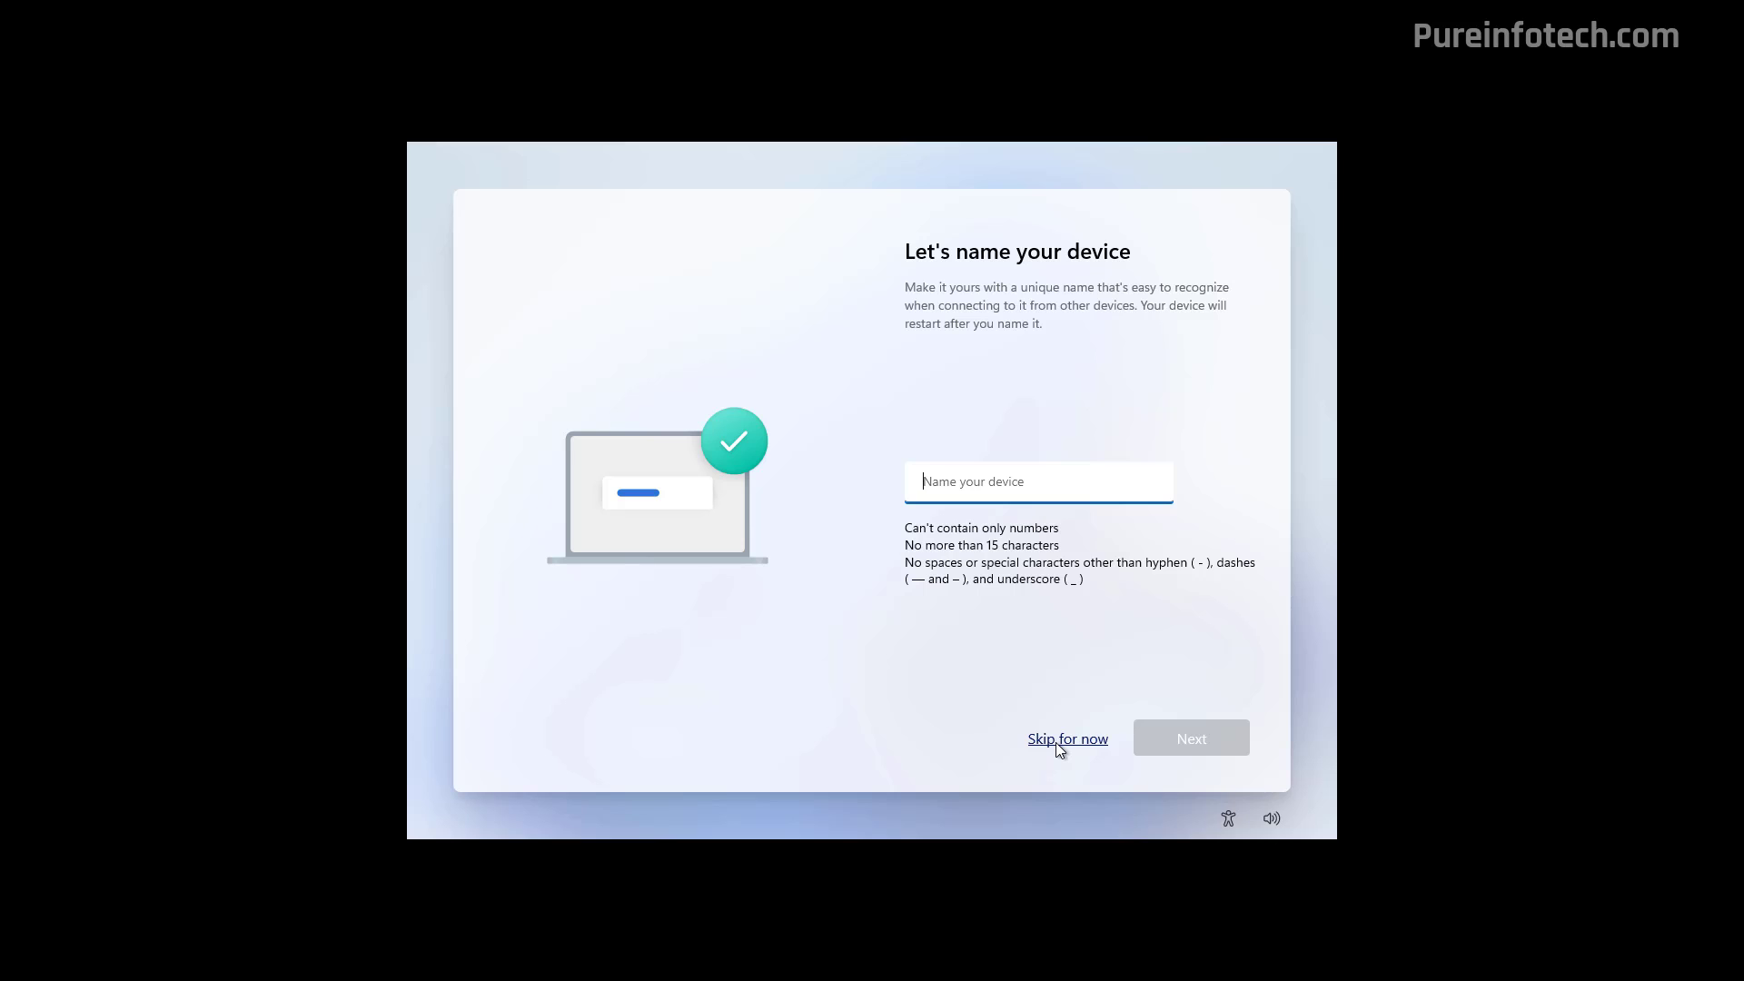
pyautogui.click(1065, 738)
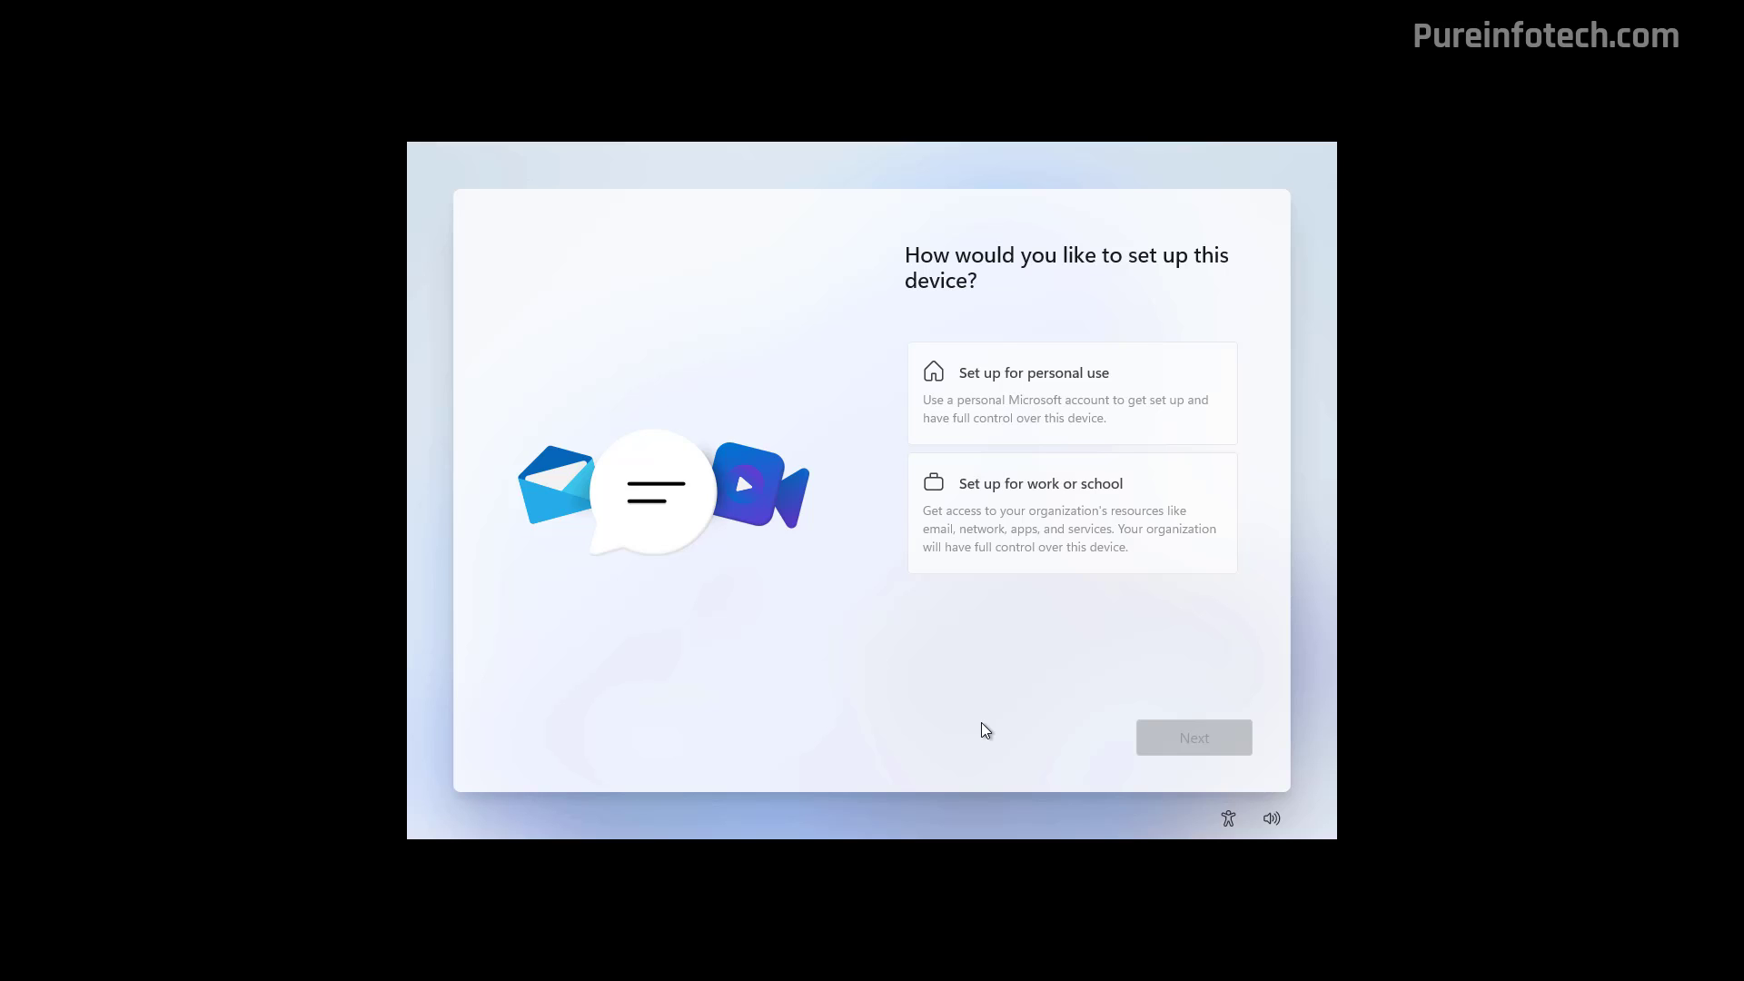
pyautogui.moveTo(1015, 372)
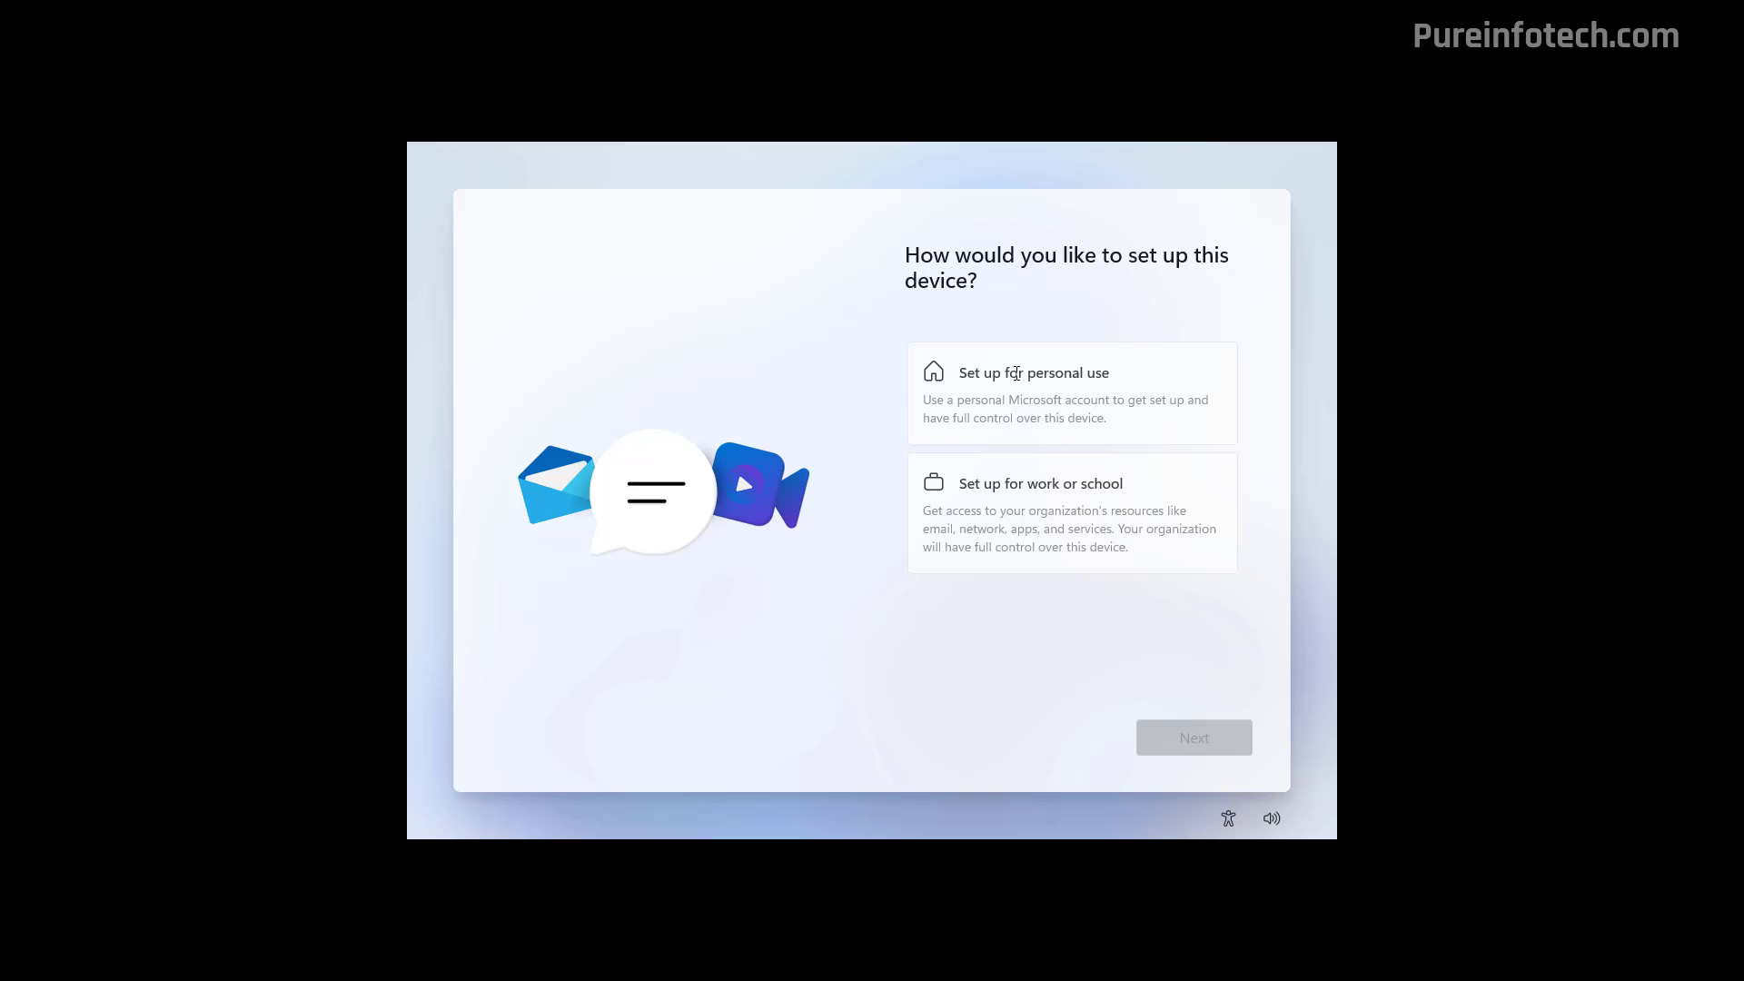
# Choose work-or-school setup, then pick Domain join from the sign-in options.
pyautogui.click(1069, 512)
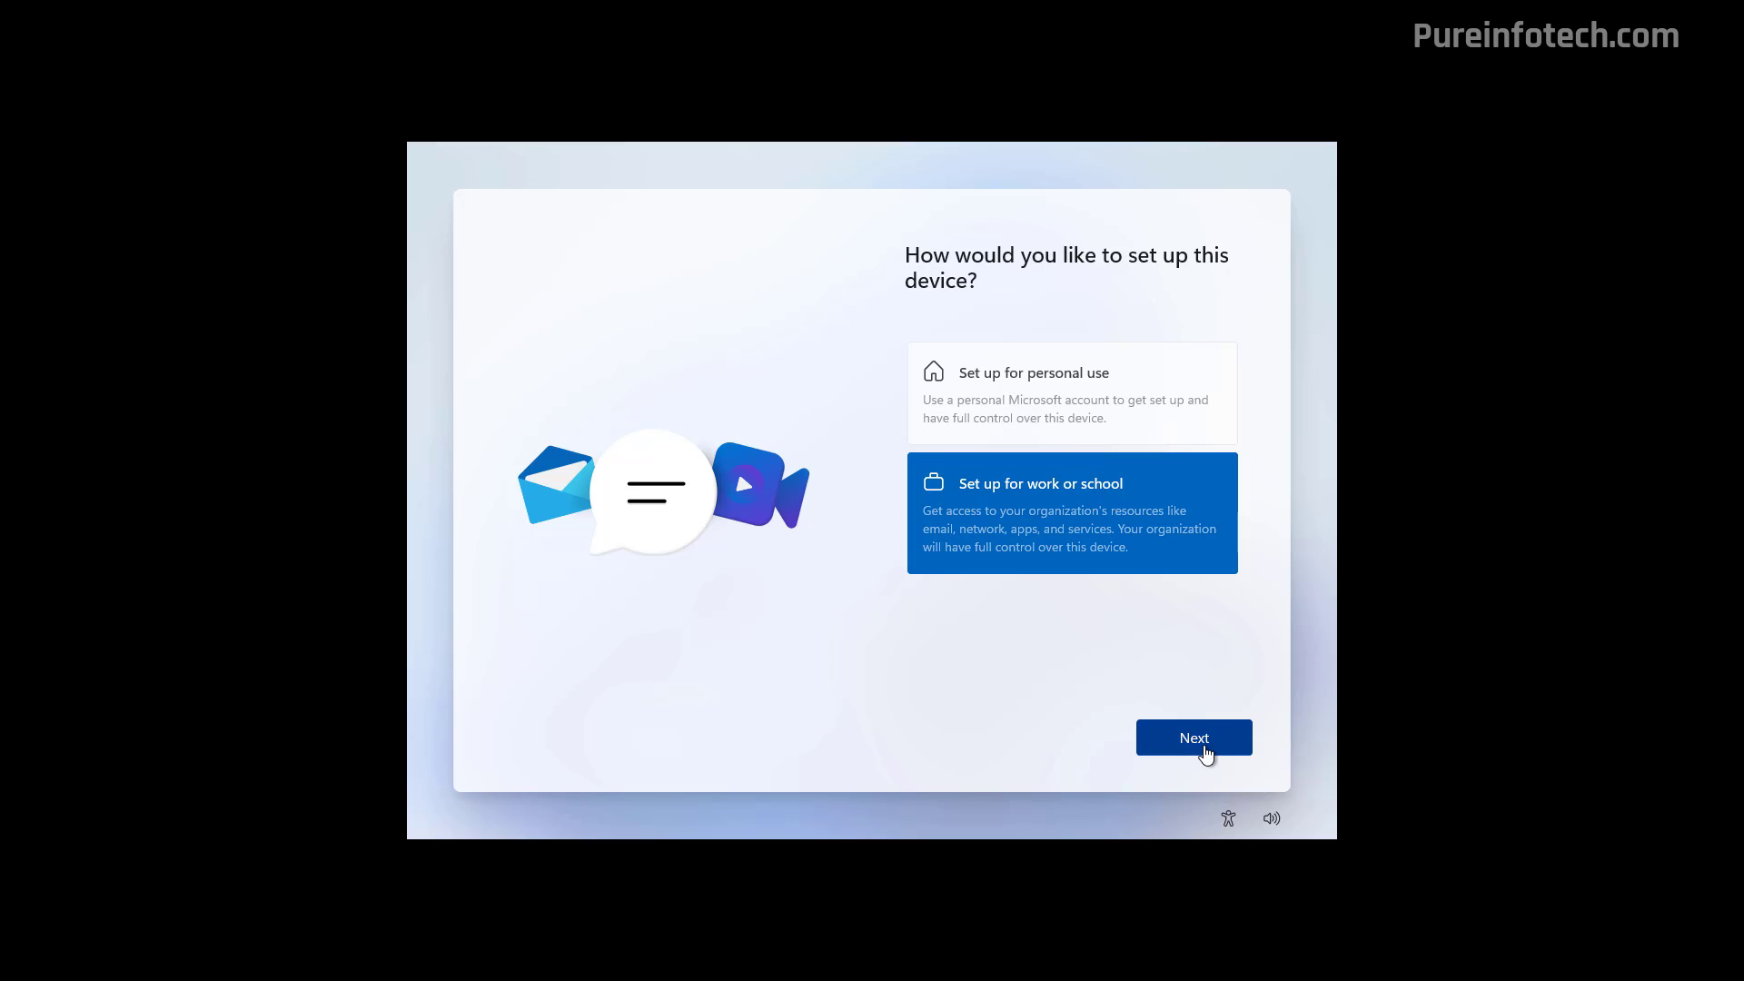
pyautogui.click(1192, 737)
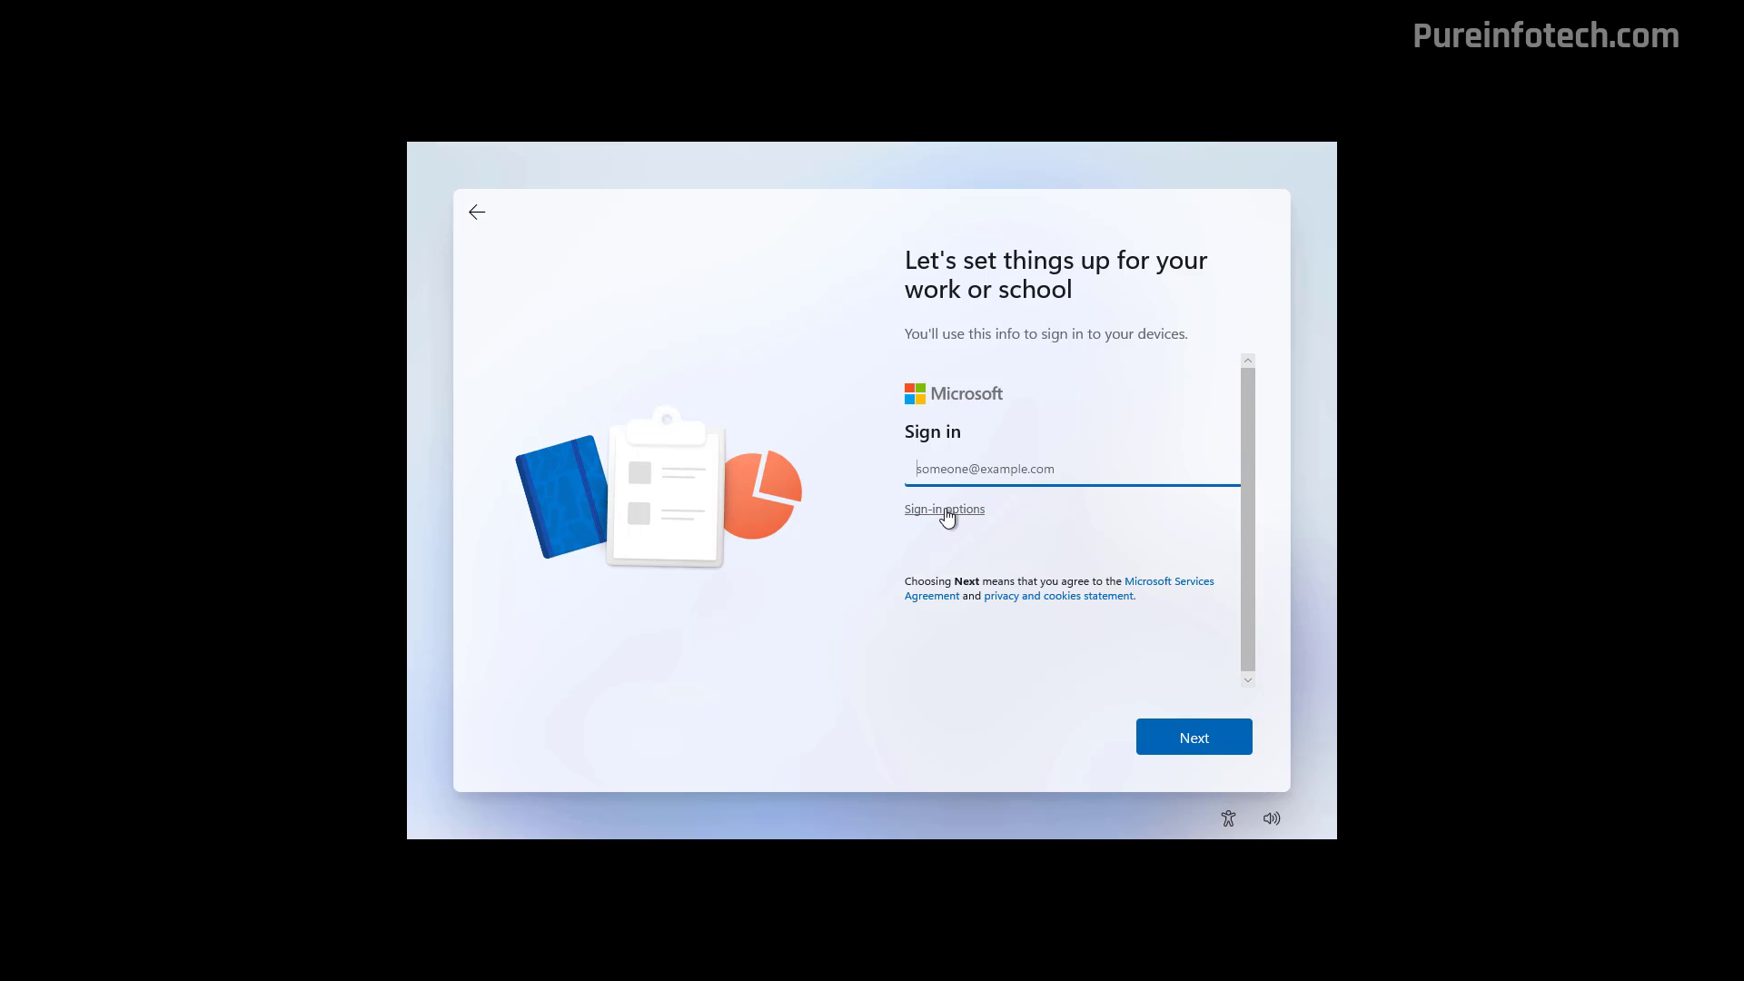
pyautogui.click(943, 508)
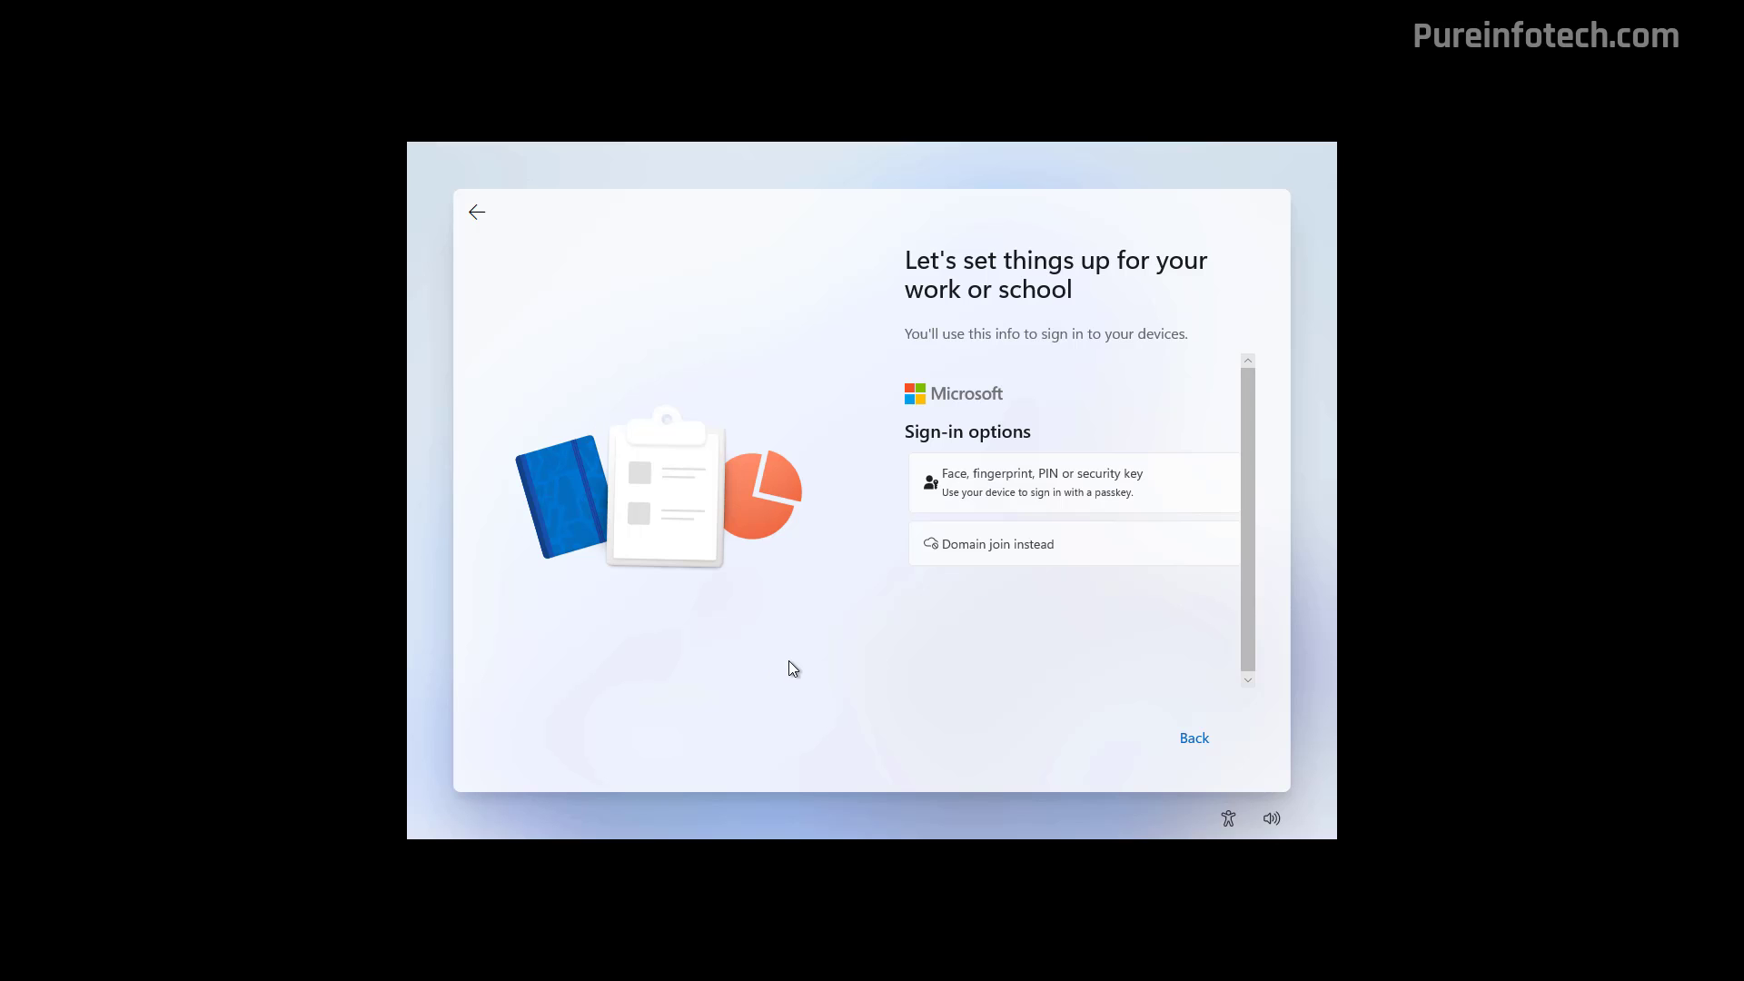
pyautogui.moveTo(996, 559)
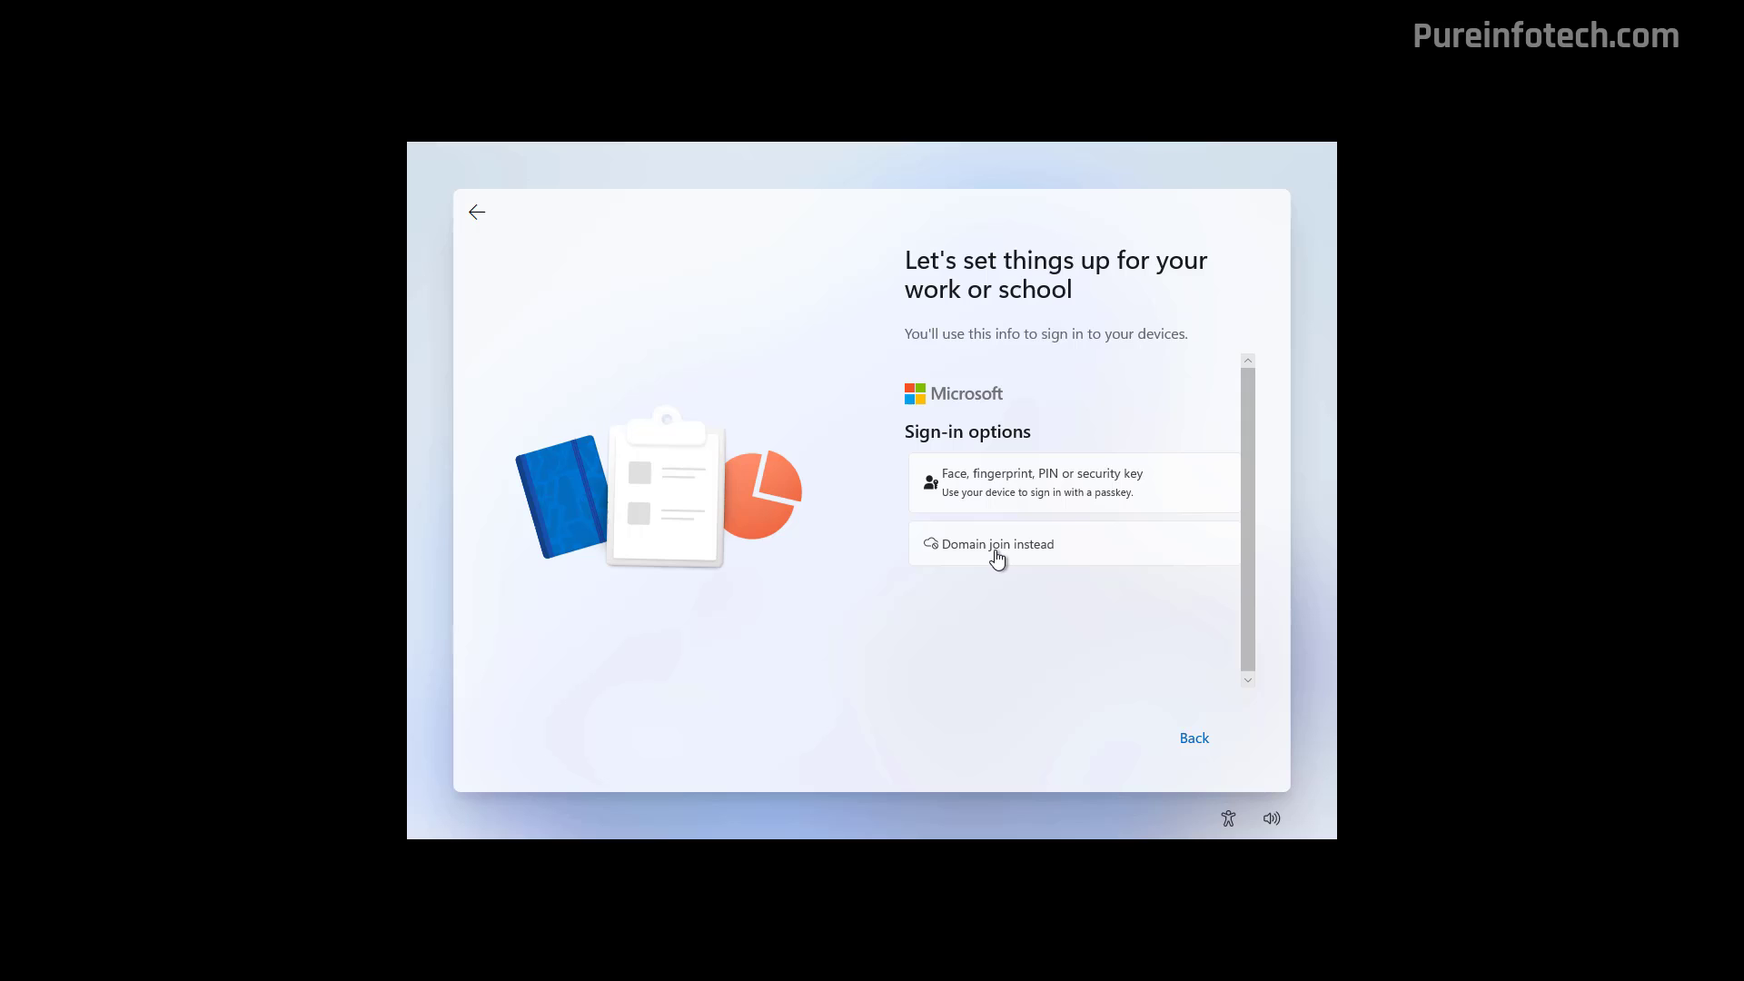
pyautogui.click(995, 544)
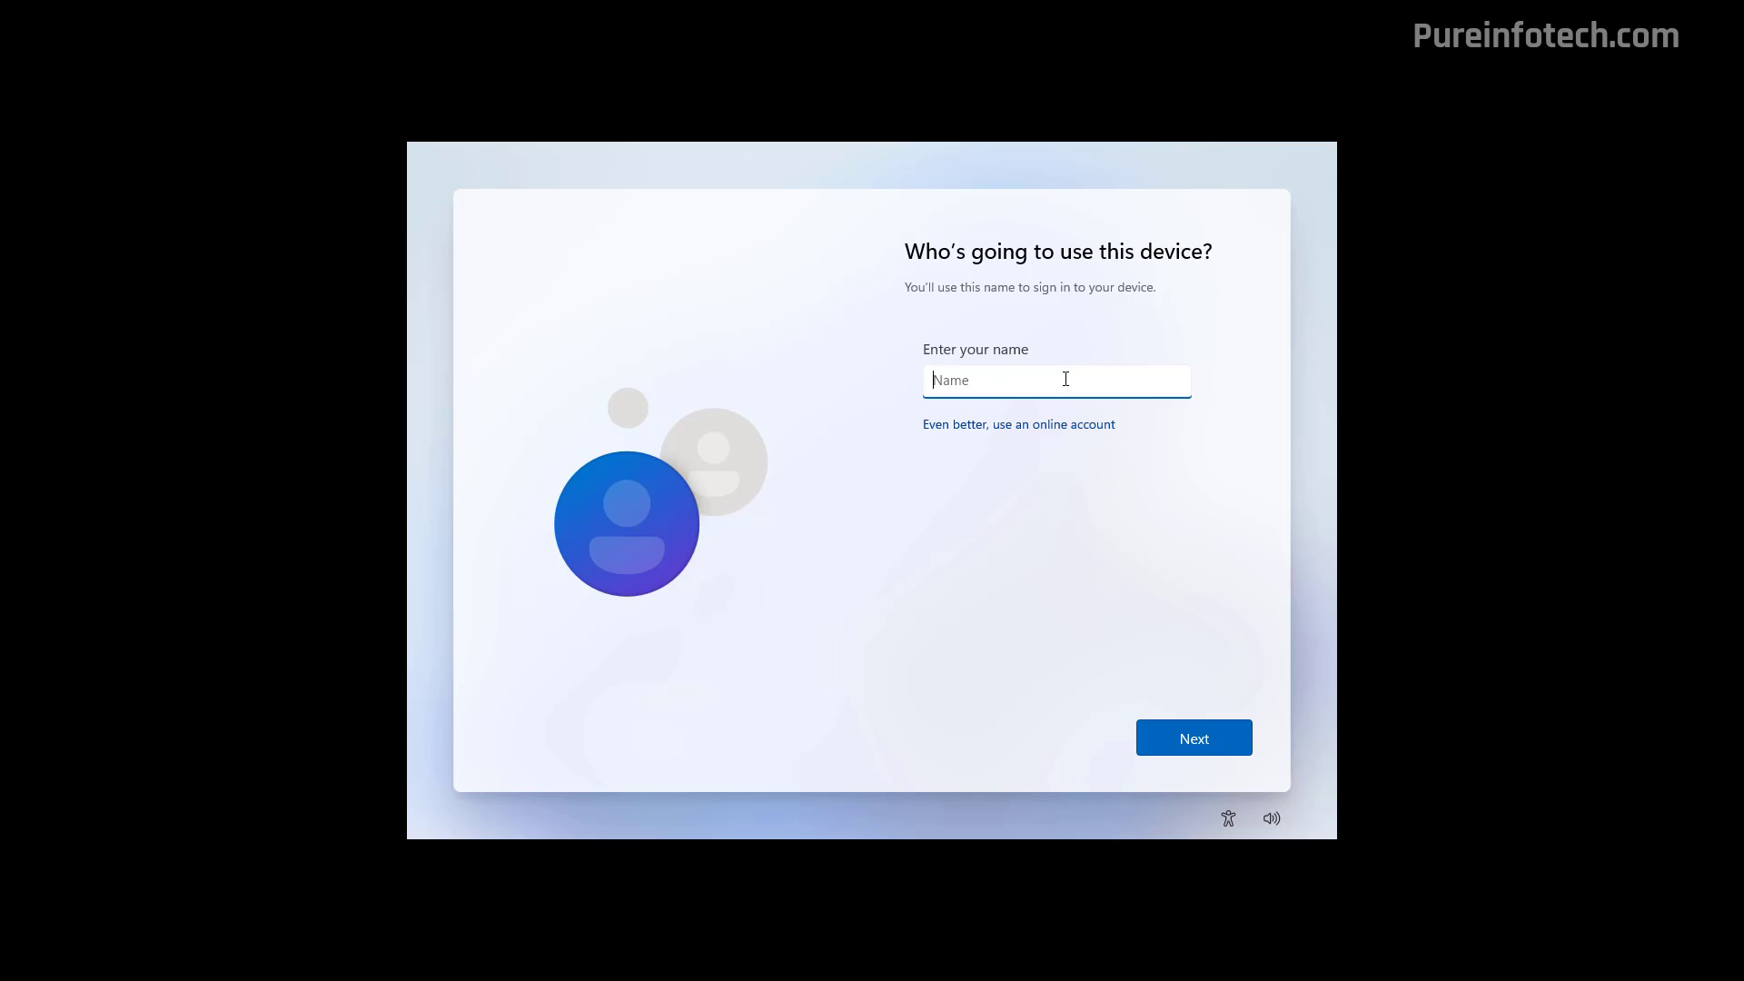
# Enter 'admin' as the account name, then enter and confirm its password.
pyautogui.write('admin')
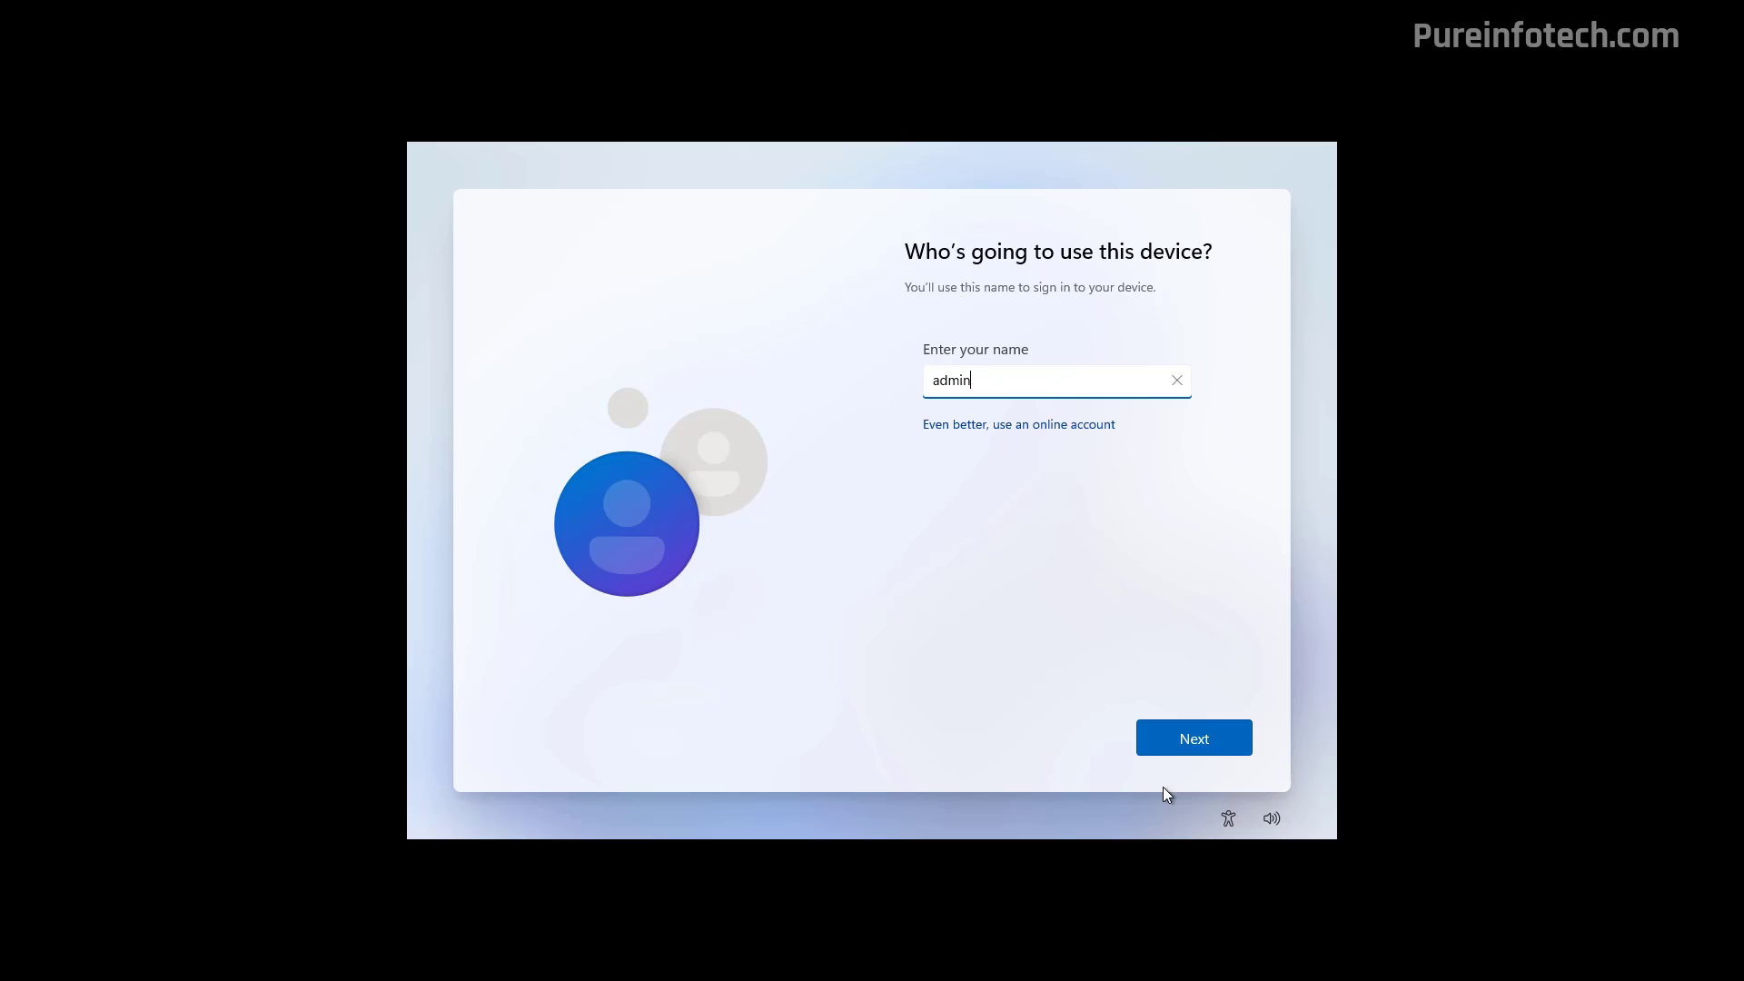
pyautogui.click(1193, 738)
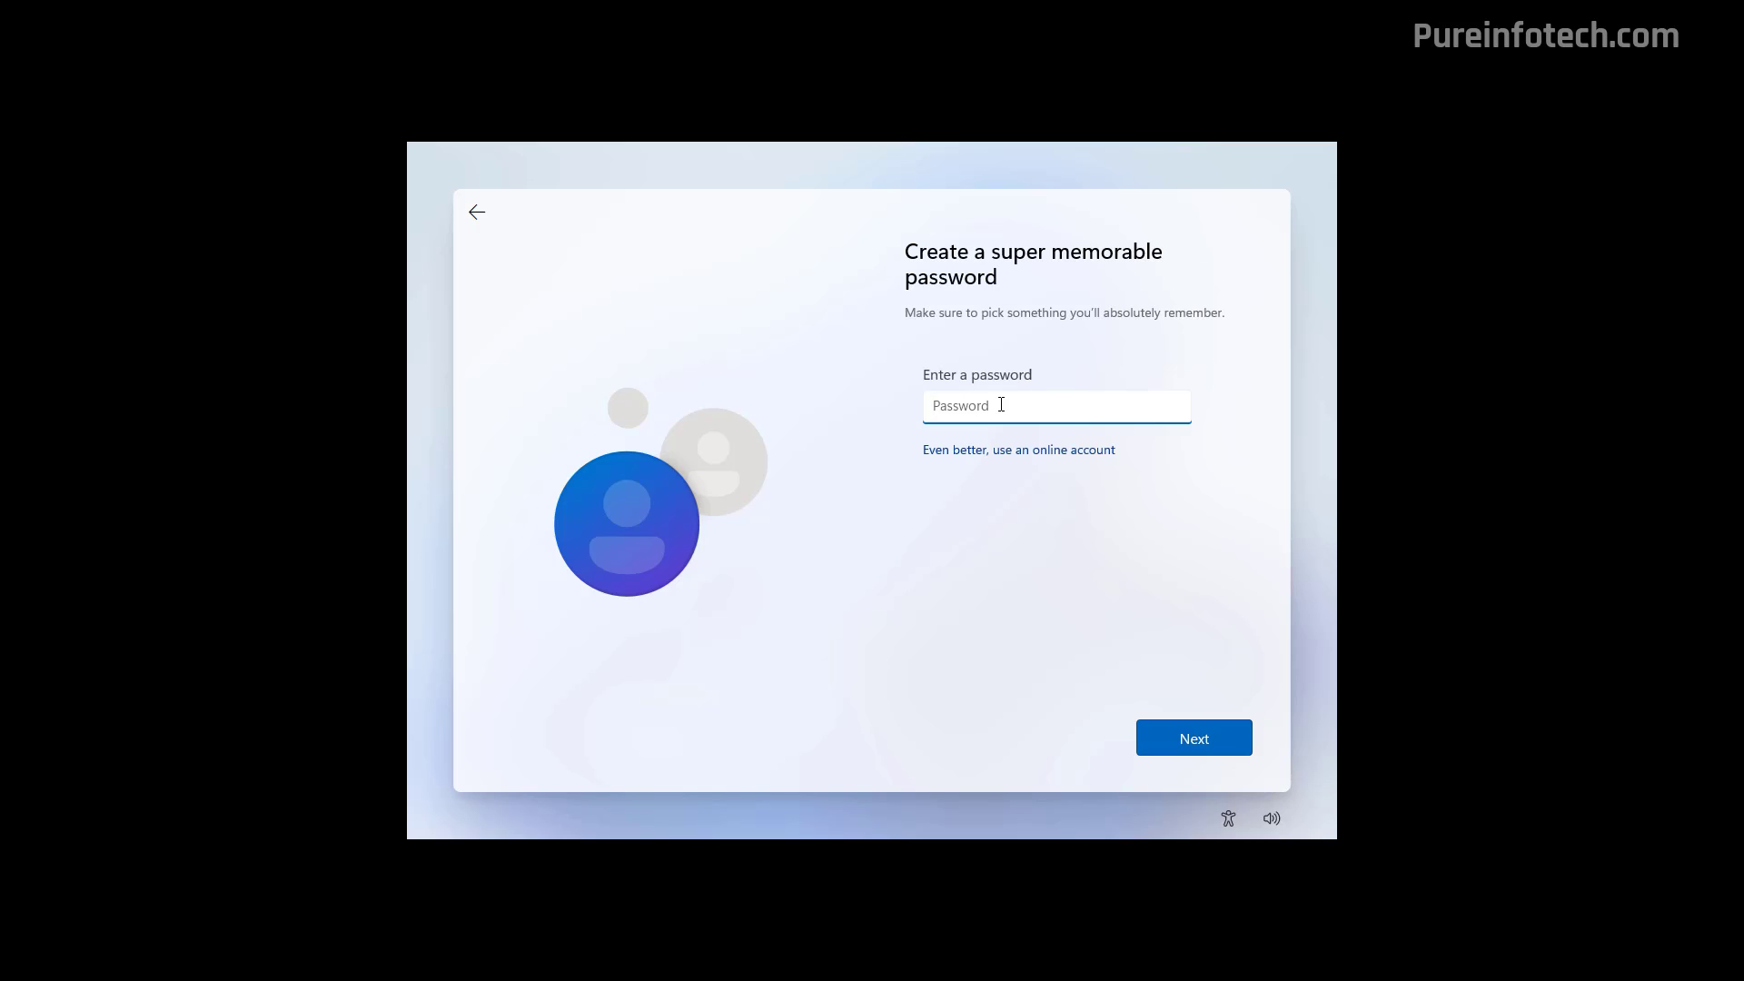
pyautogui.write('•')
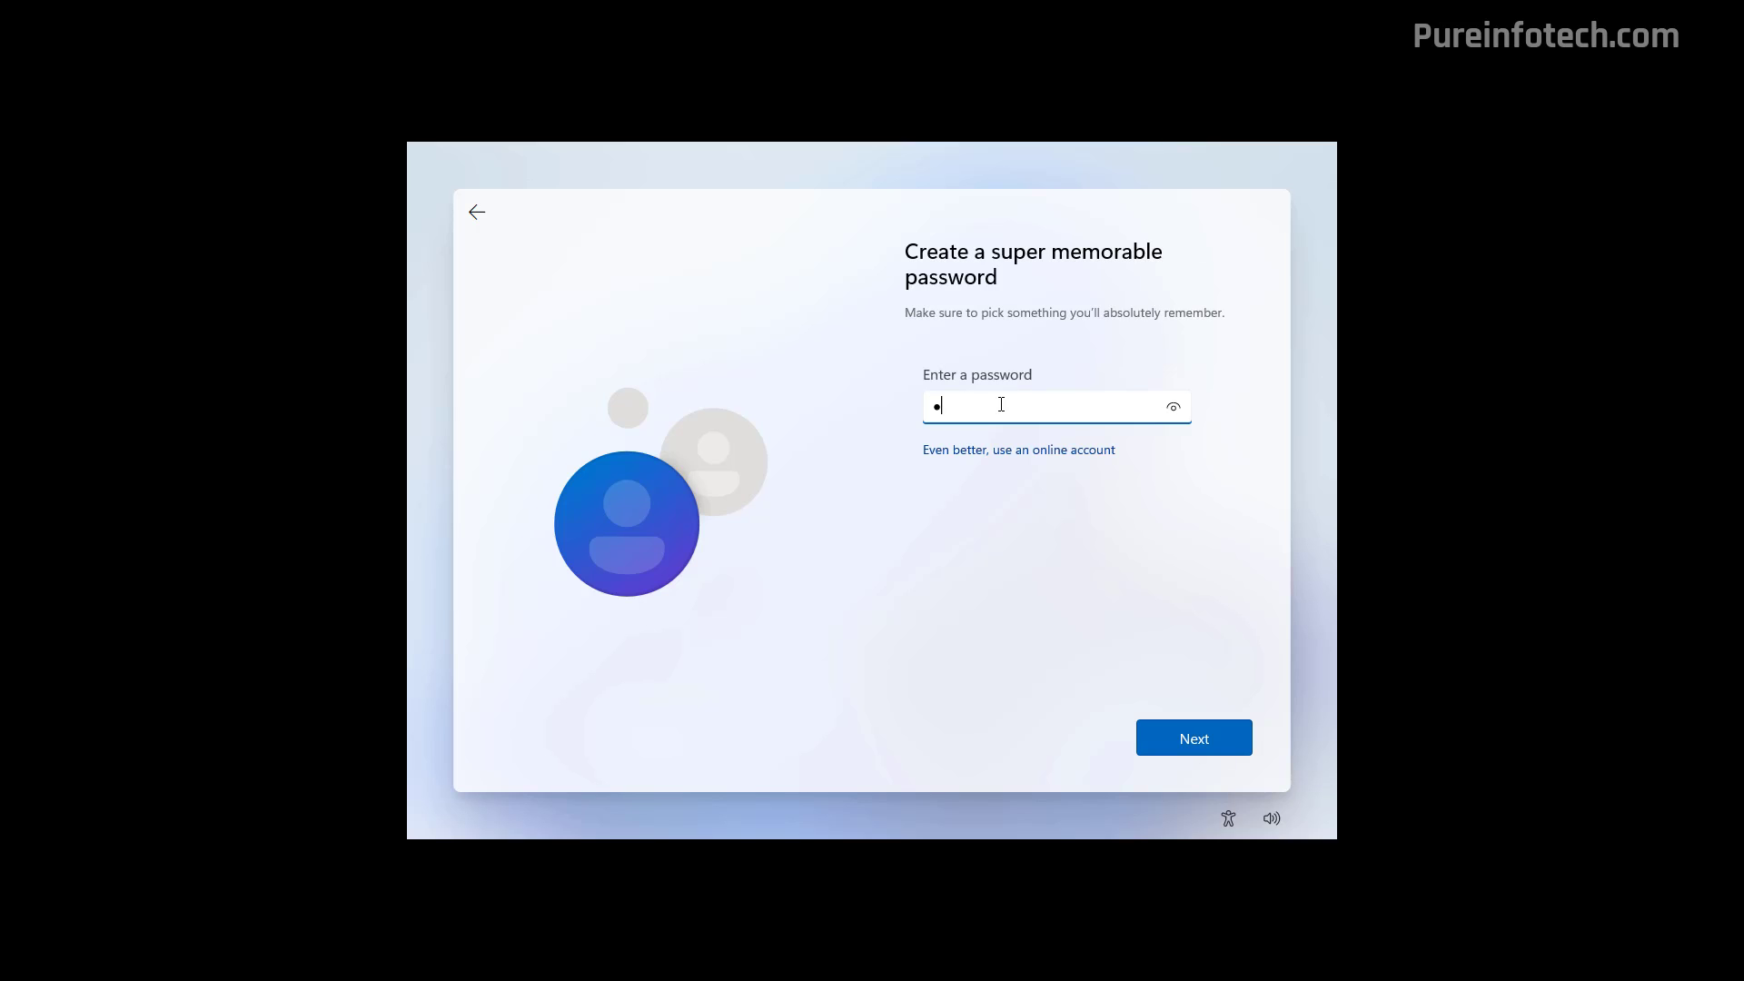
pyautogui.click(1192, 738)
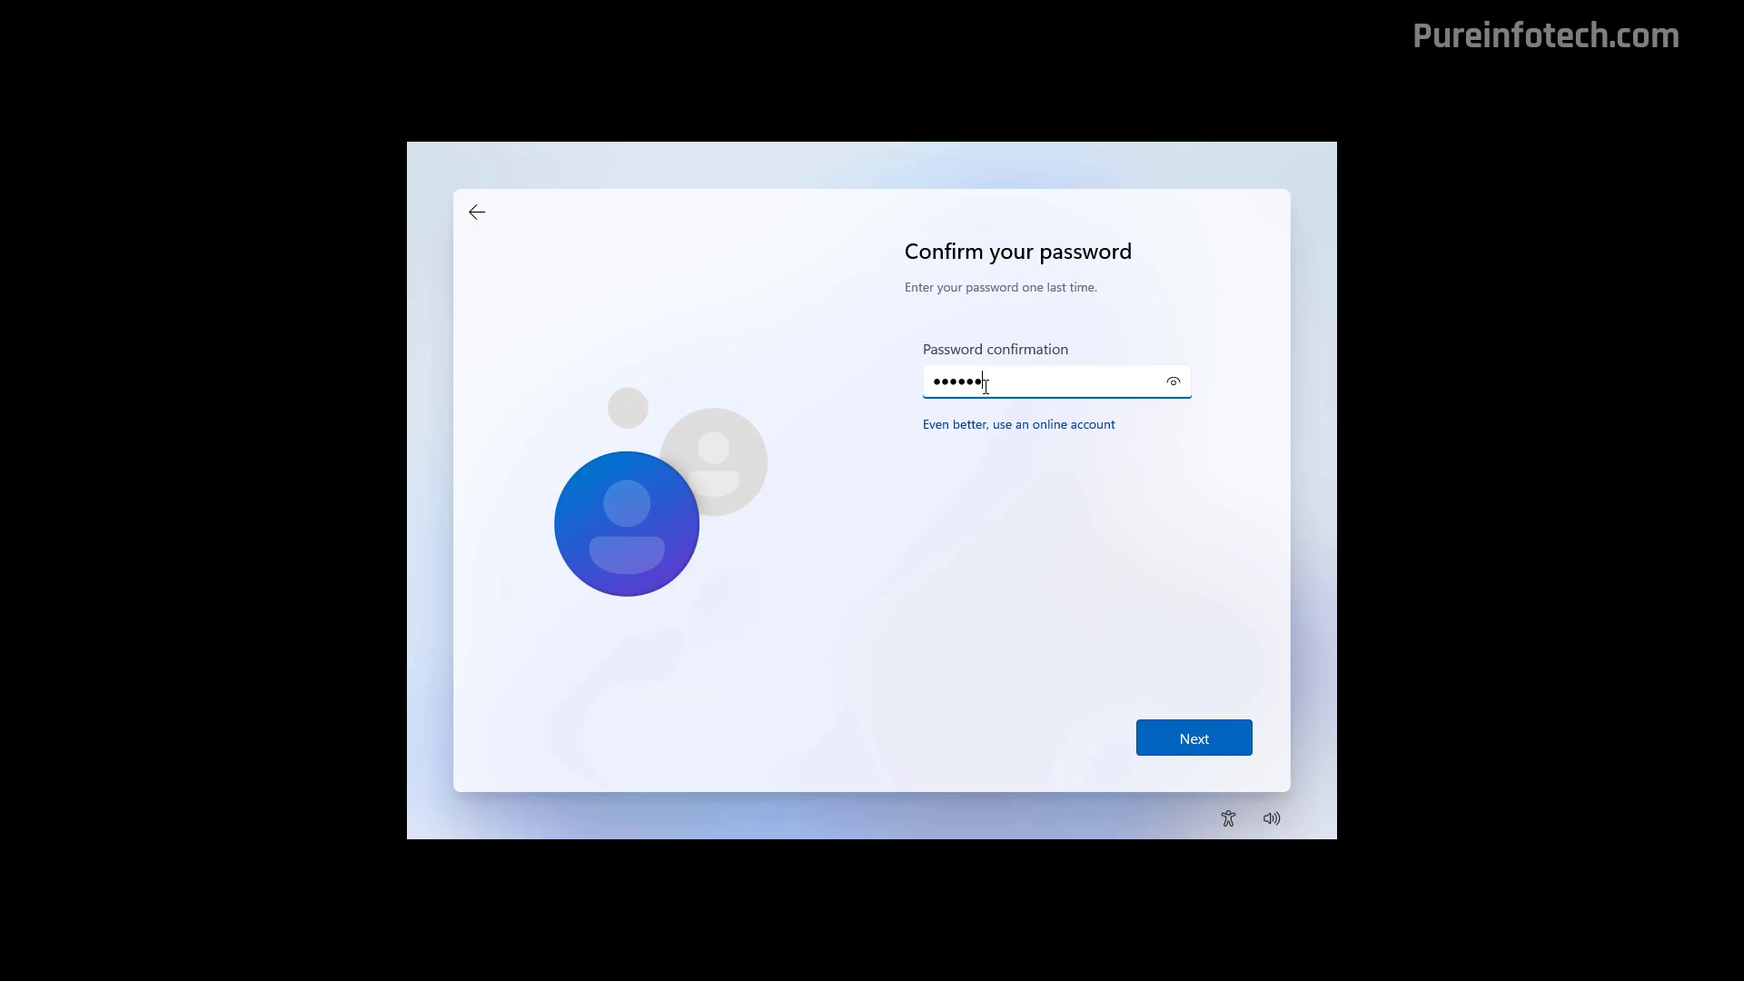
pyautogui.click(1192, 738)
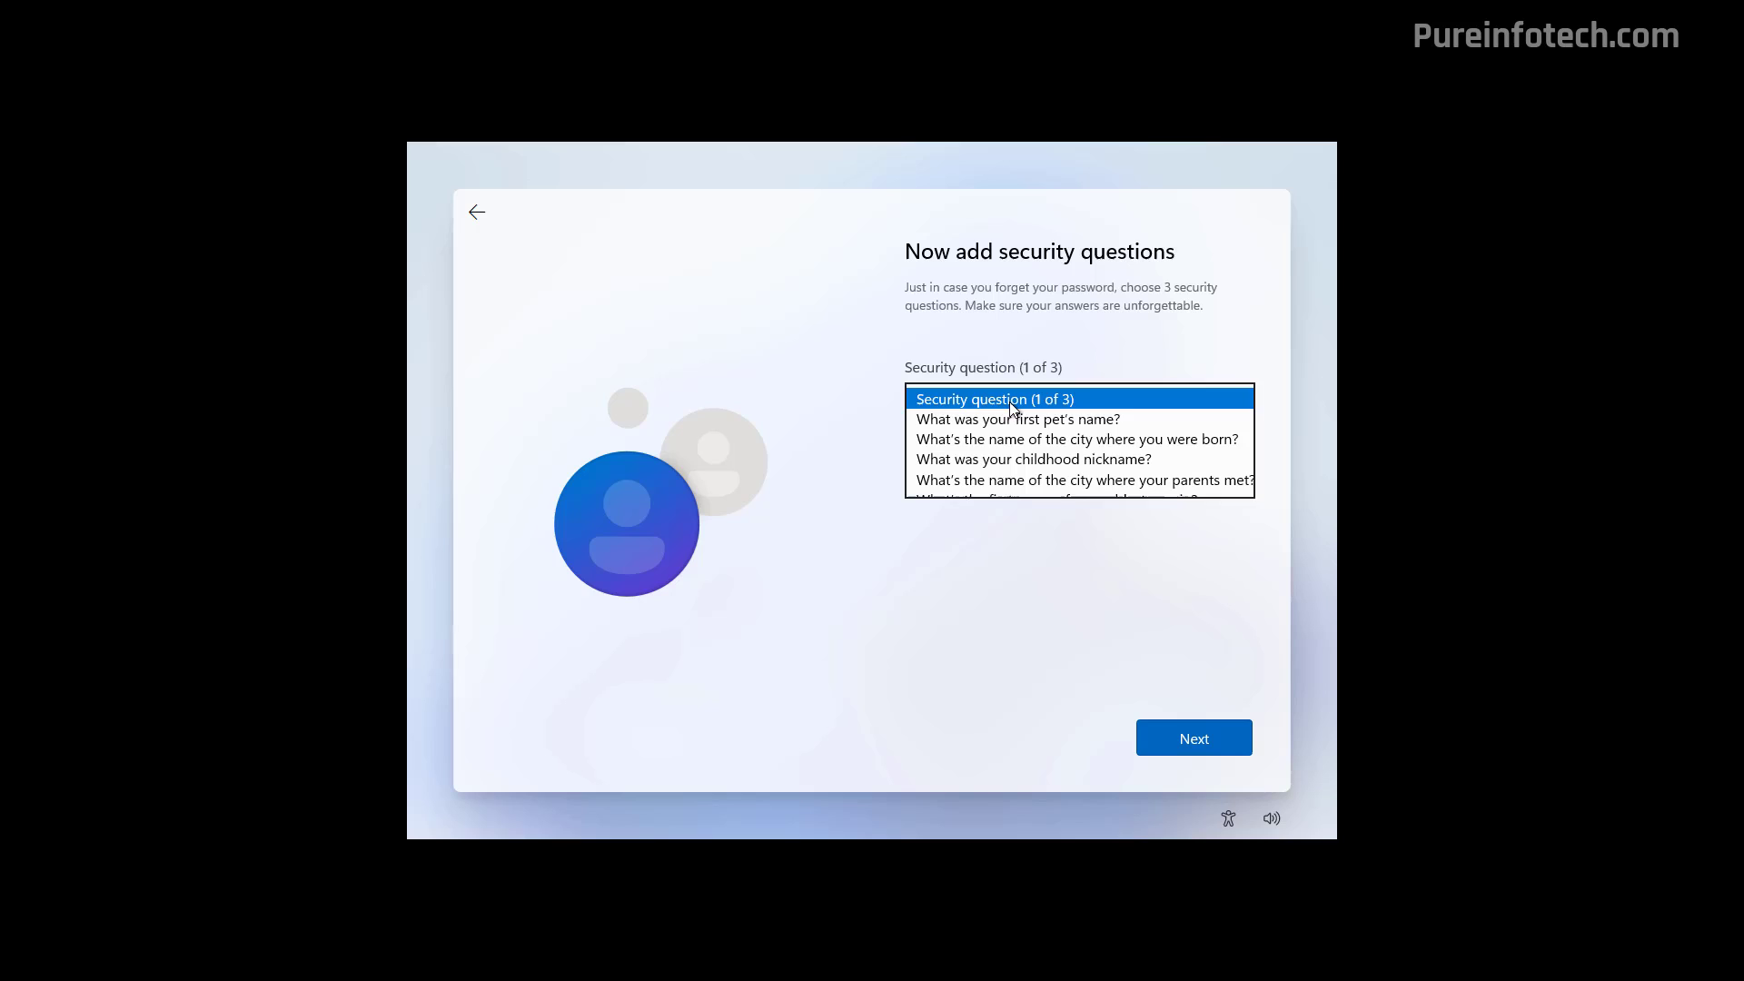
# Choose the security questions, including where parents met, and accept privacy settings.
pyautogui.click(992, 397)
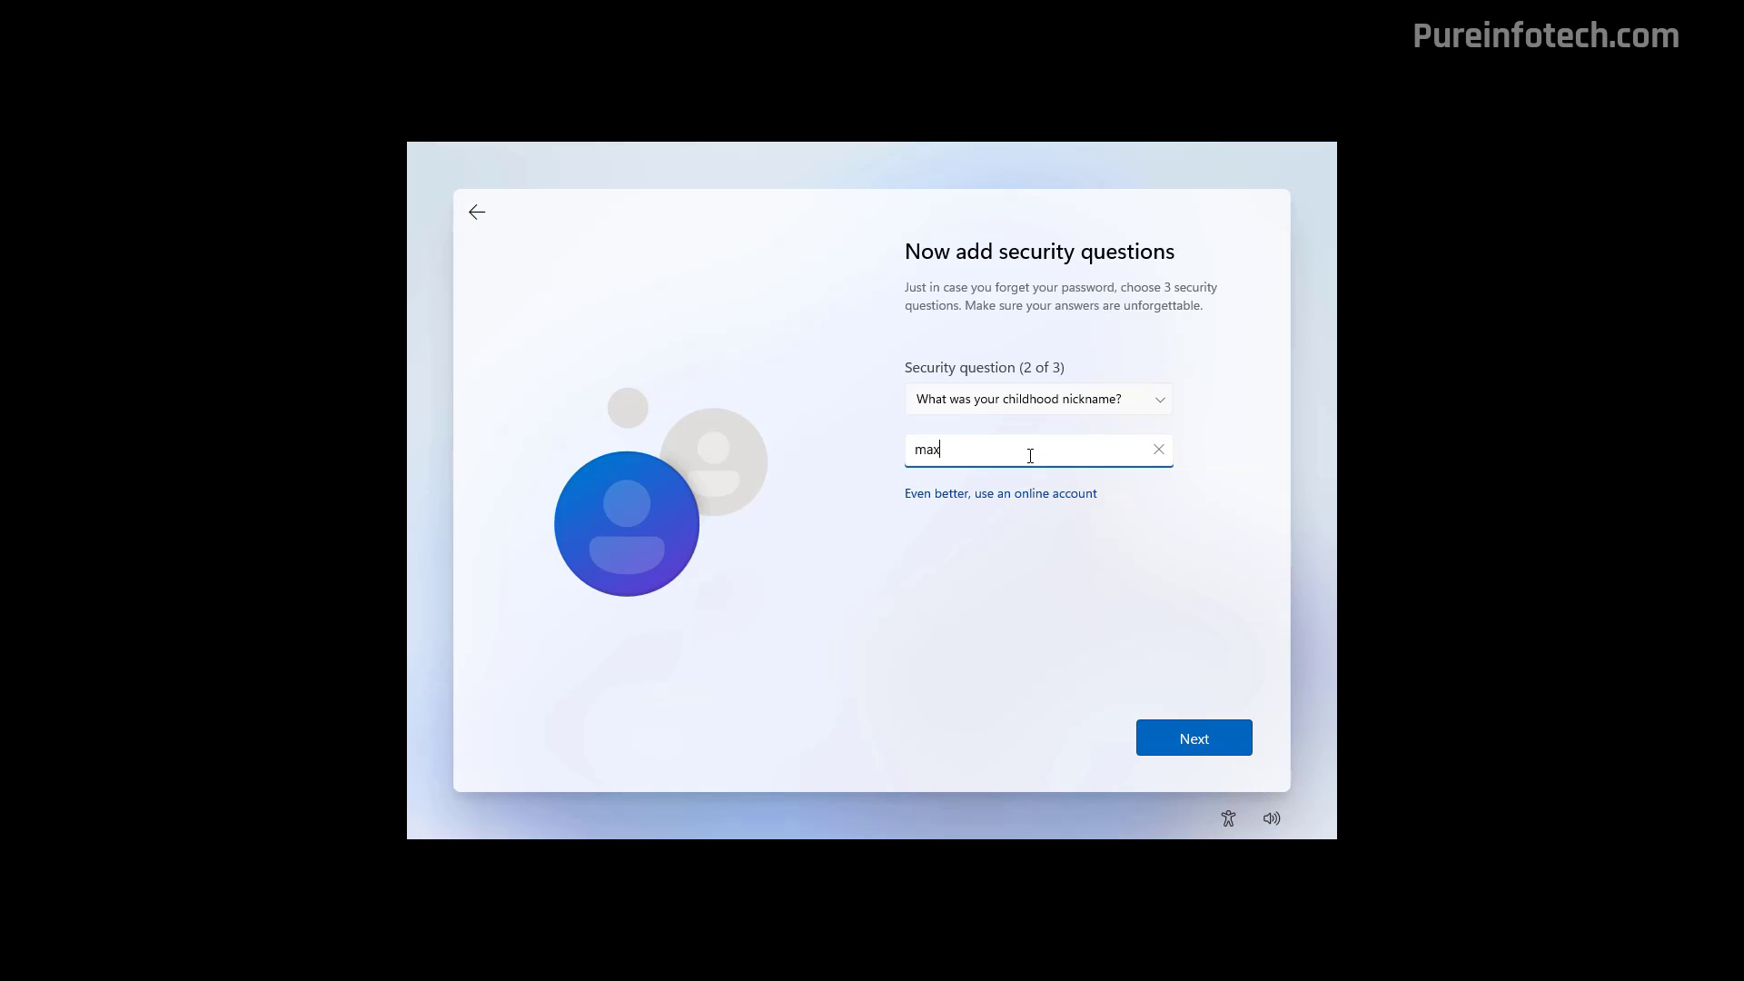
pyautogui.click(1035, 398)
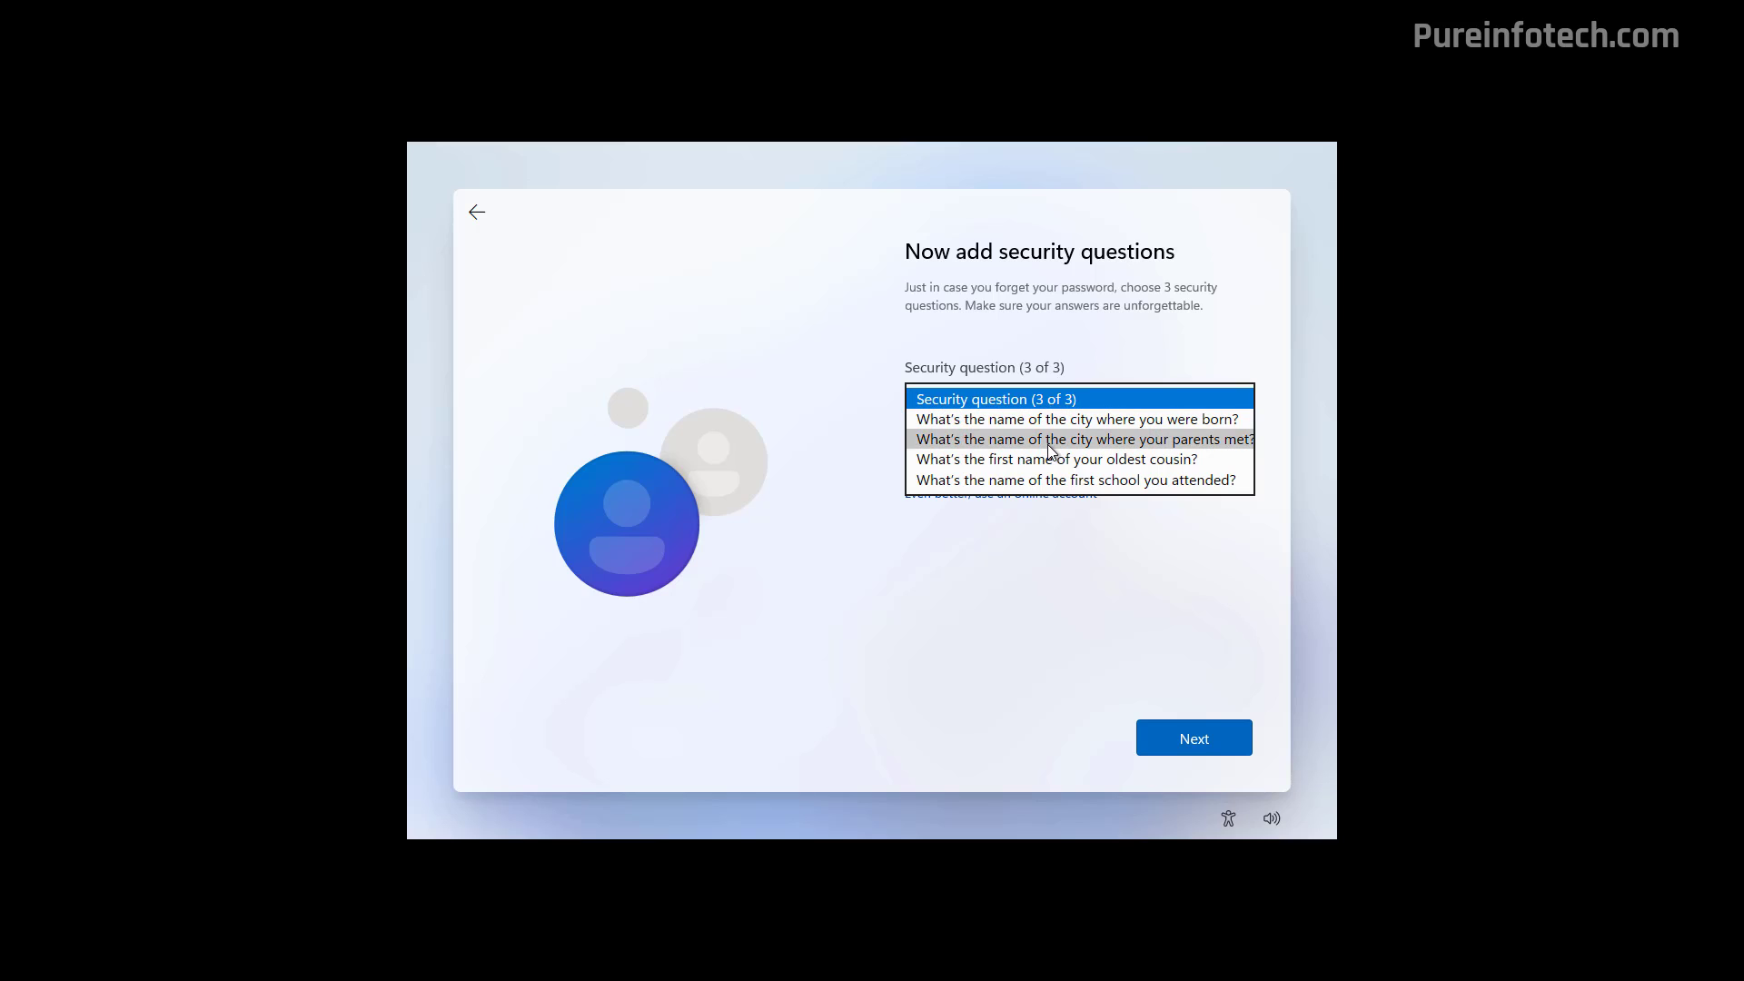
pyautogui.click(1192, 737)
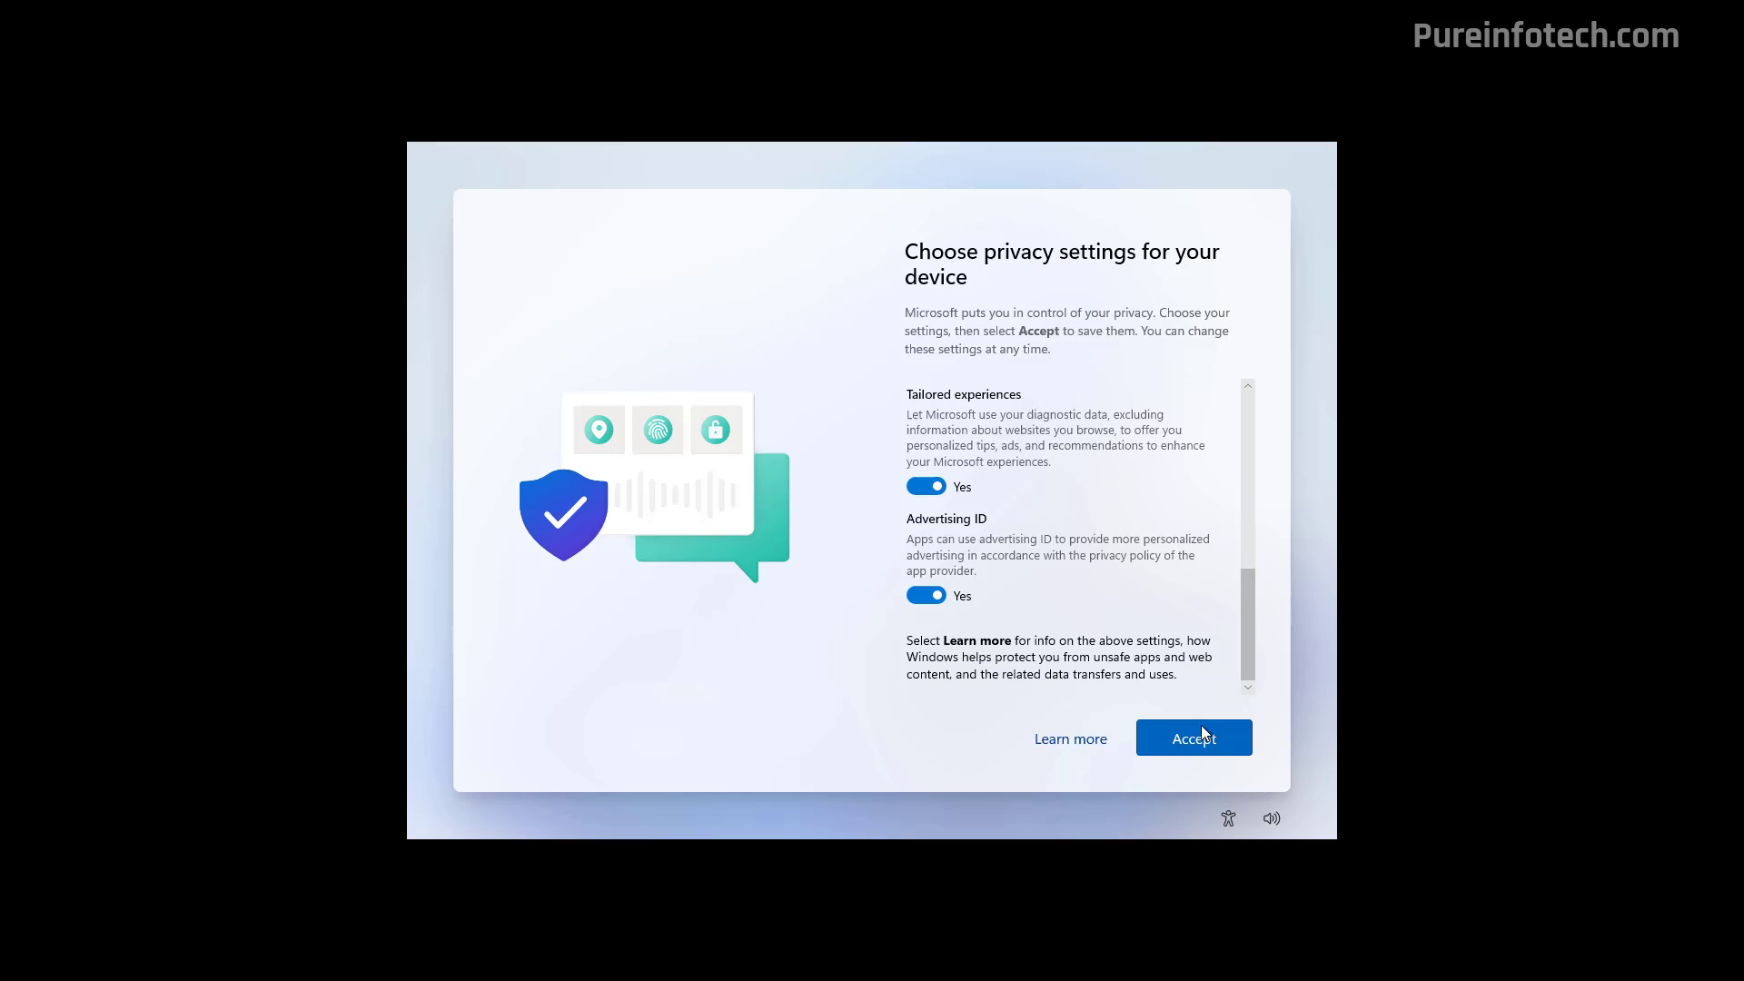
pyautogui.click(1193, 737)
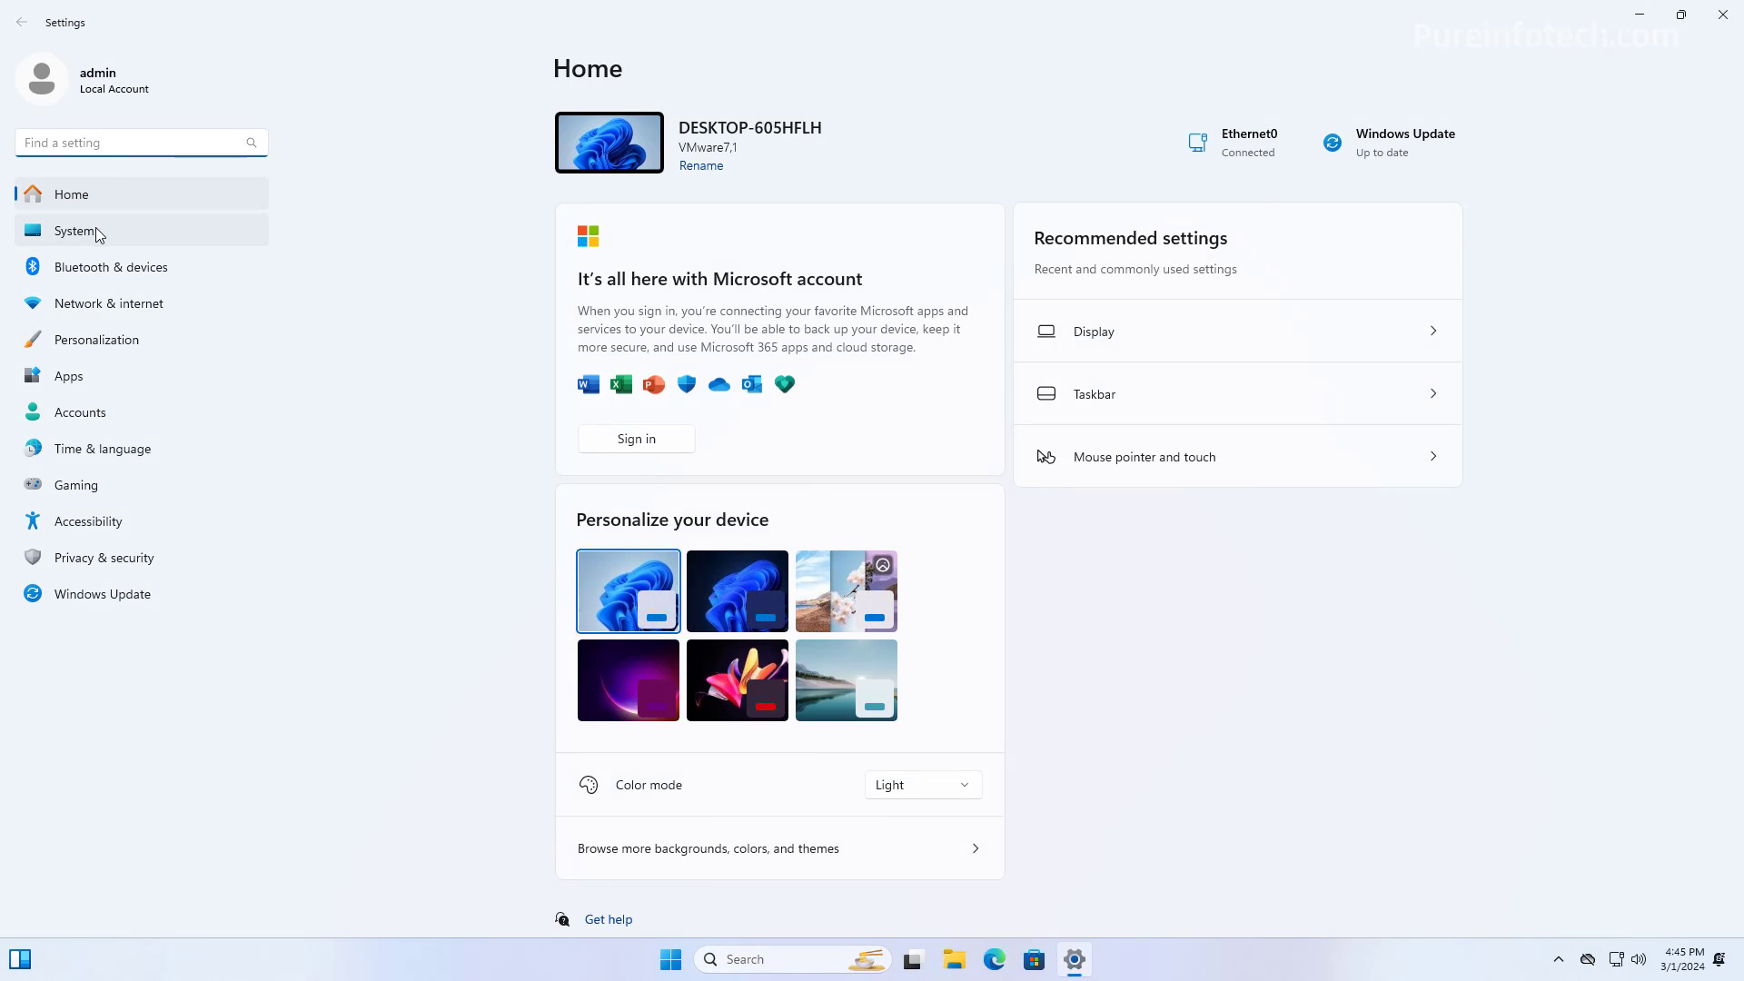
# Open Accounts > Your info and choose Sign in with a Microsoft account instead.
pyautogui.click(79, 412)
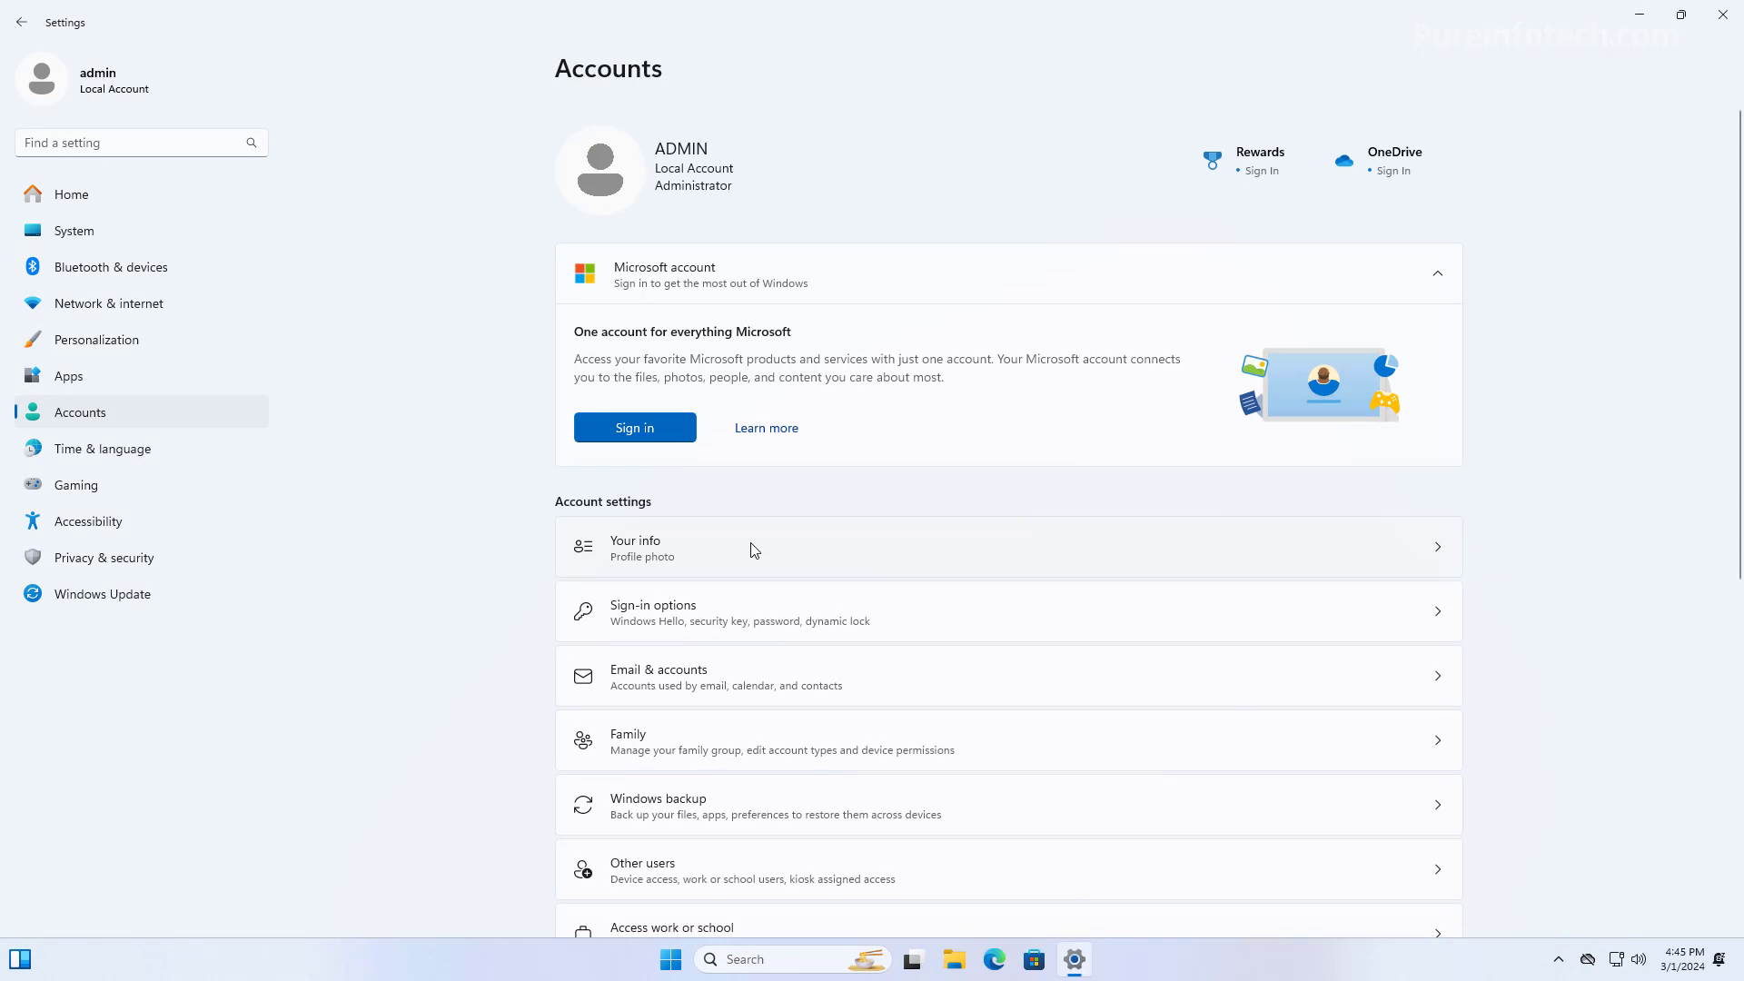
pyautogui.click(751, 545)
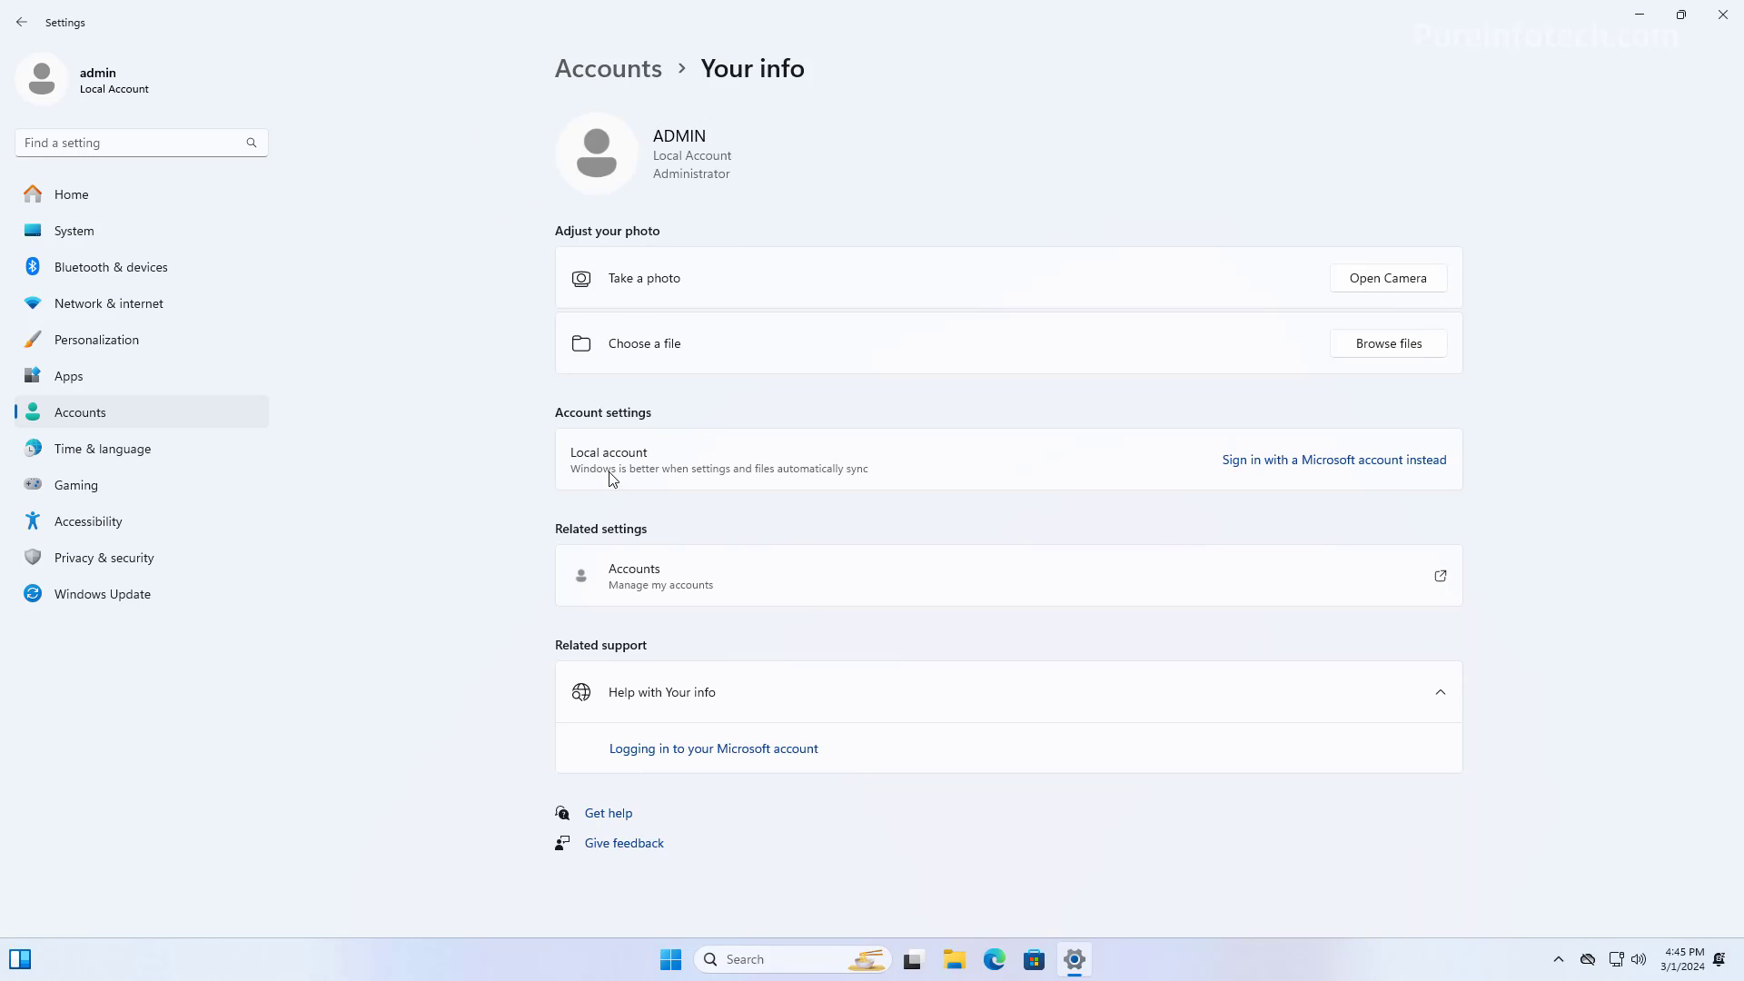
pyautogui.moveTo(1317, 480)
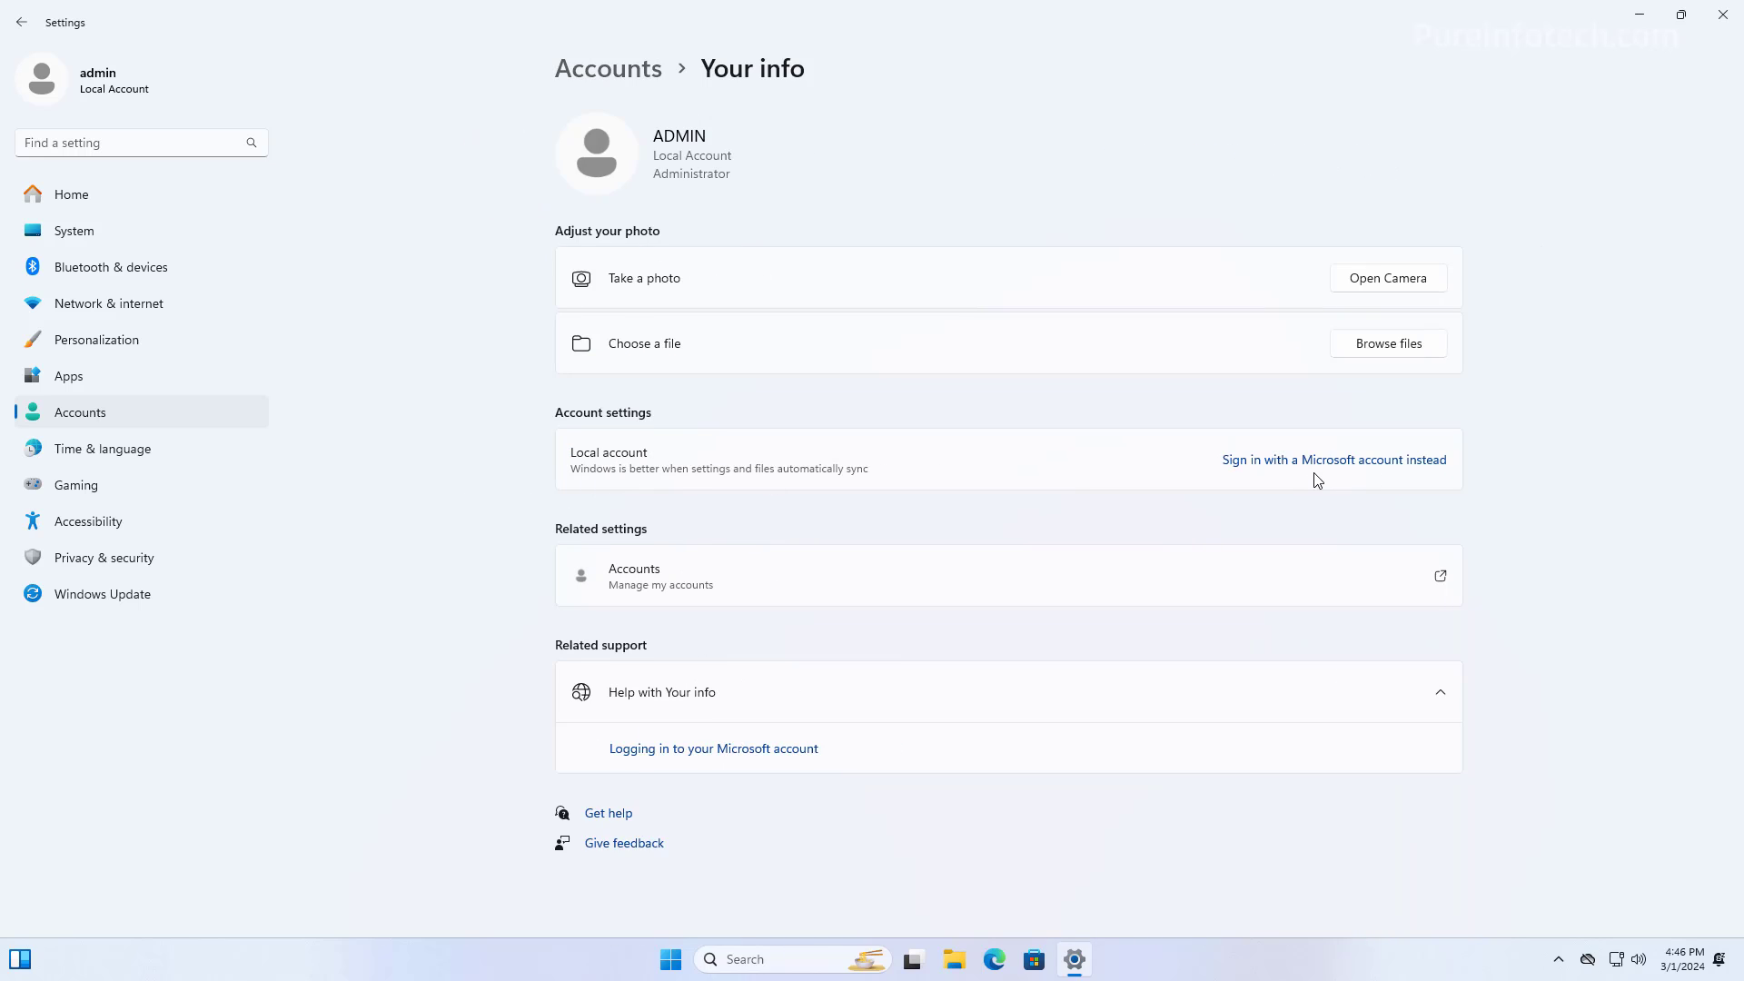
pyautogui.click(1332, 460)
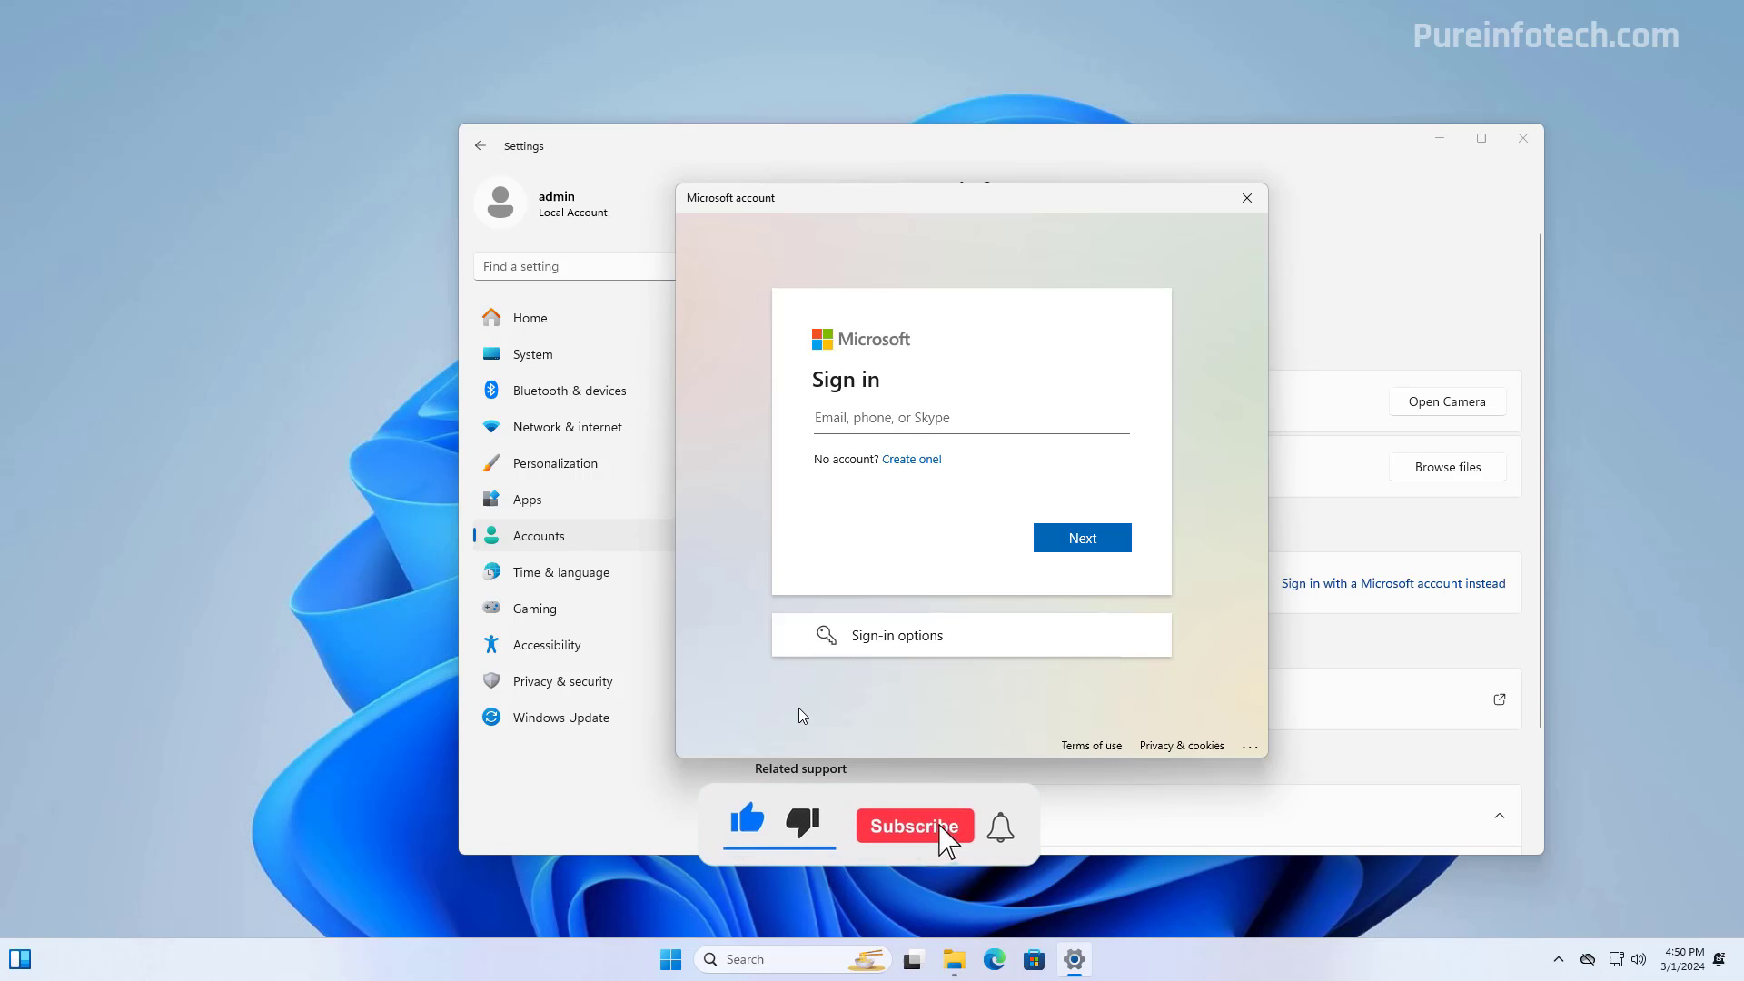
pyautogui.click(914, 825)
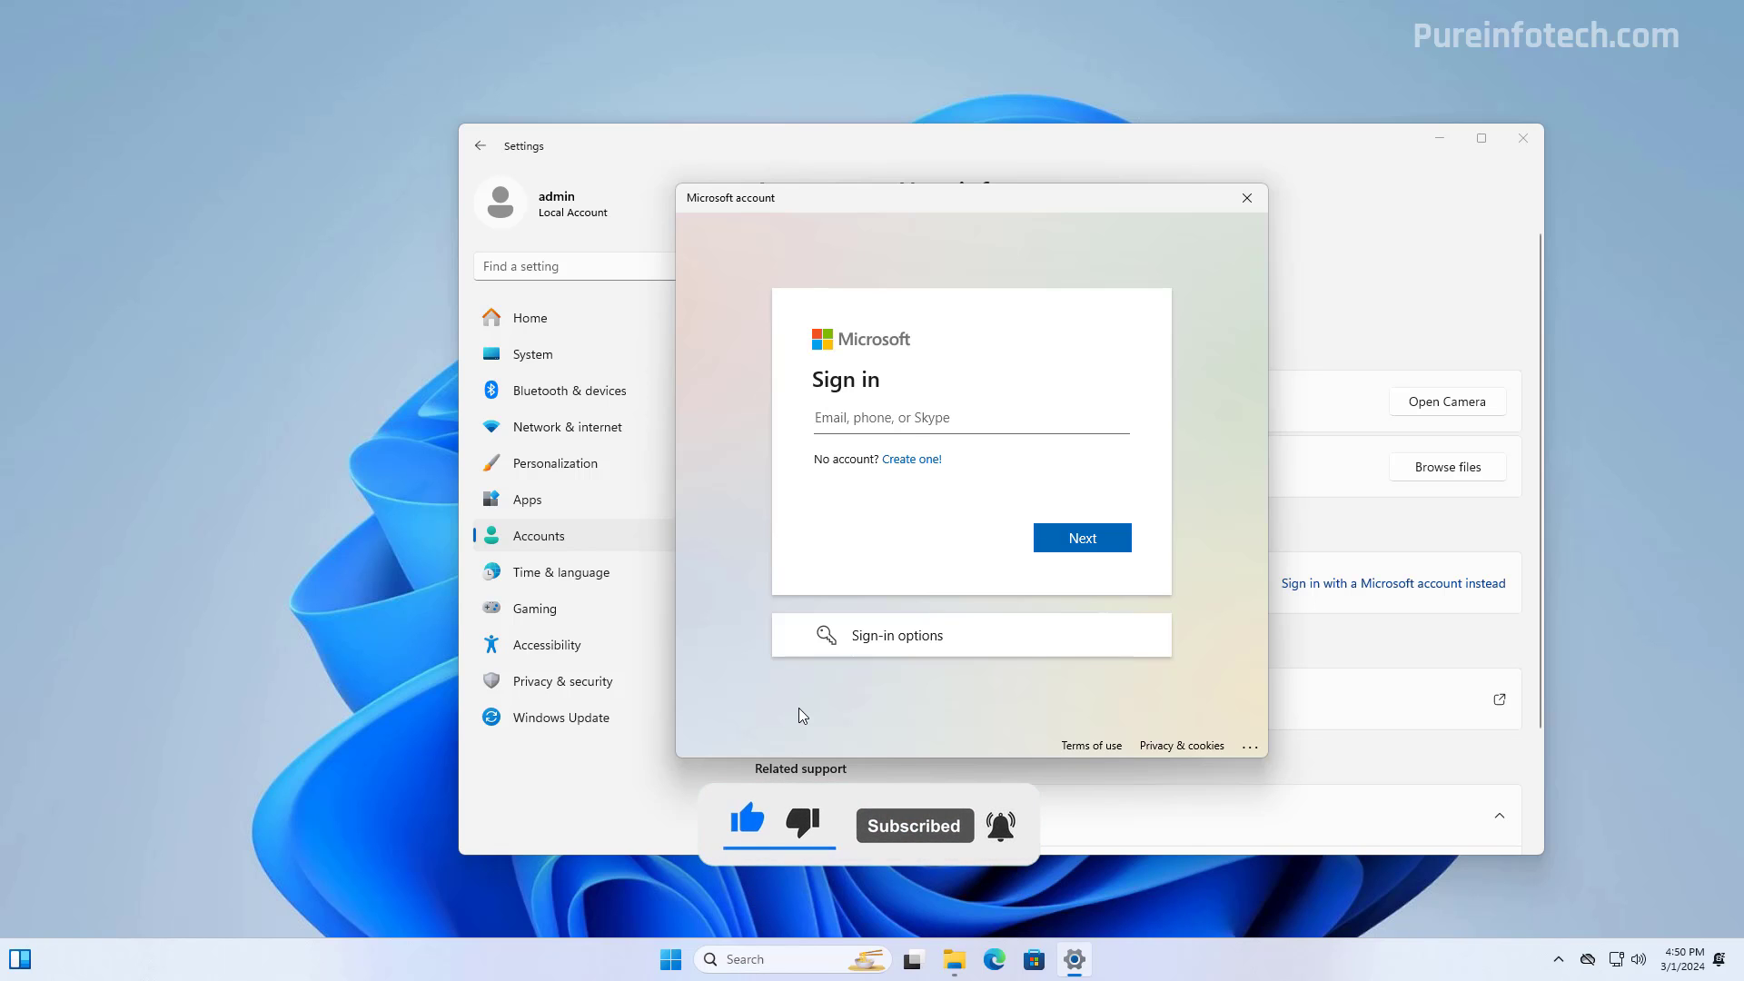